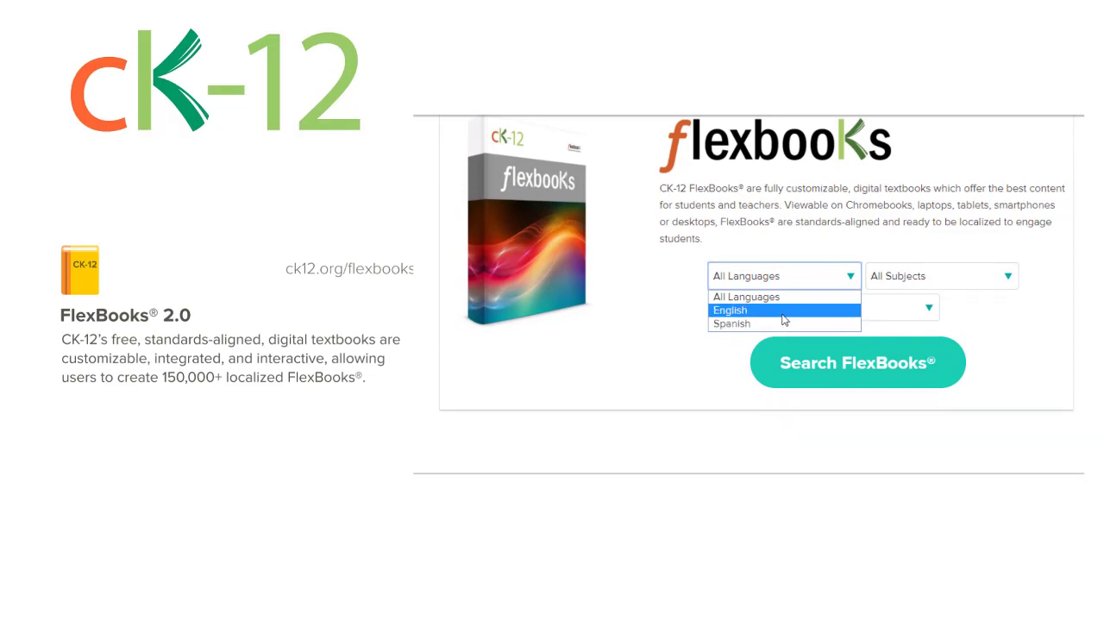
Pick Writing as the subject and High School as the grade in the FlexBook filters.
click(940, 275)
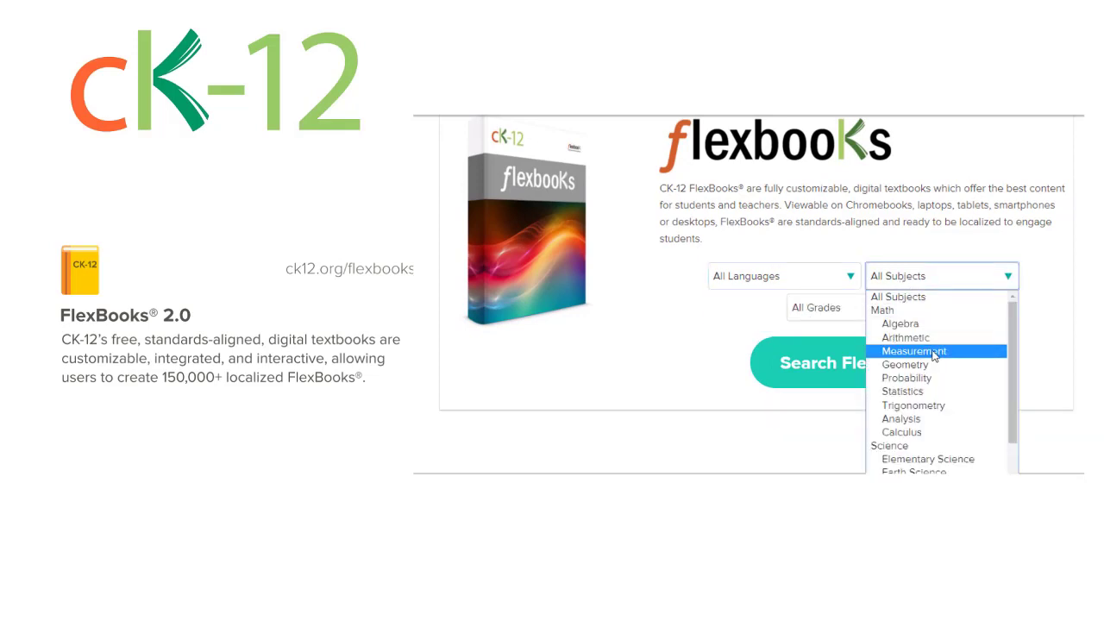
scroll(down, 3)
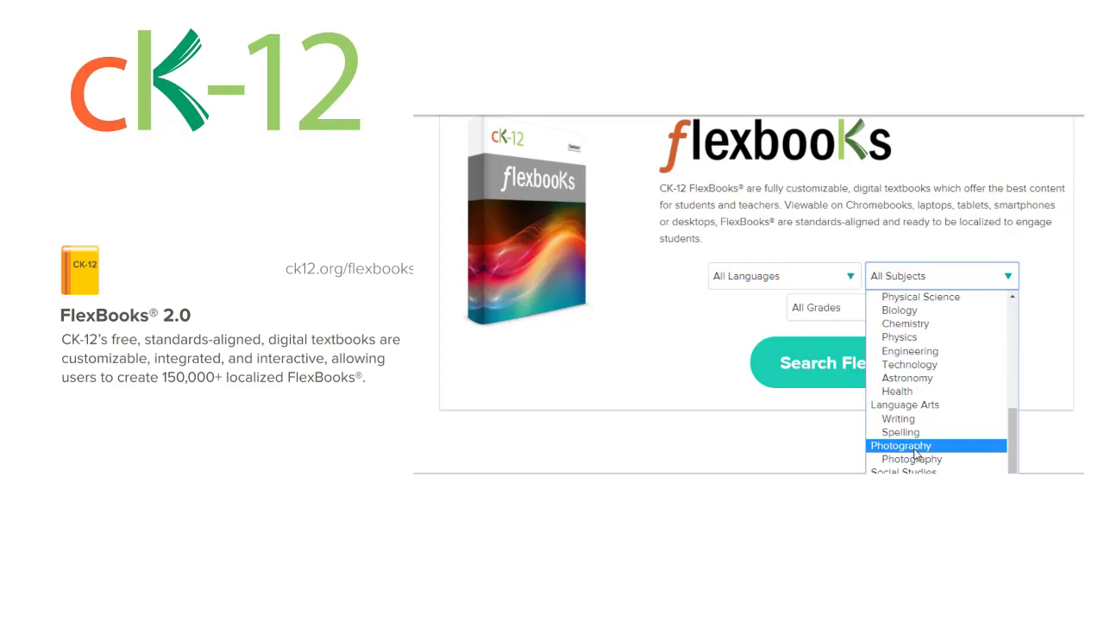
click(898, 418)
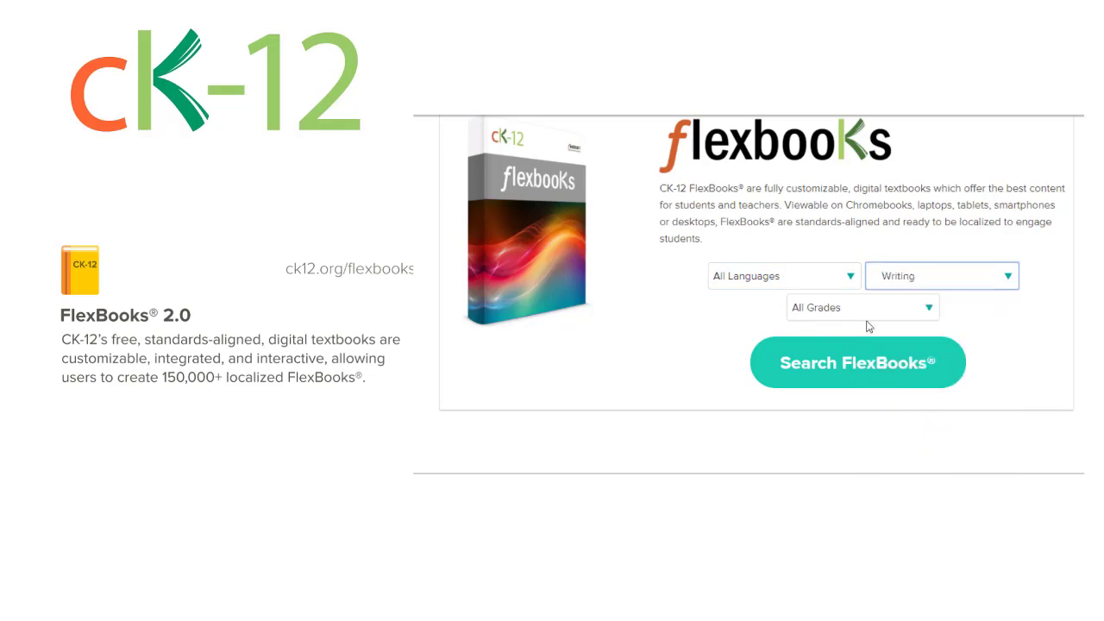
click(863, 307)
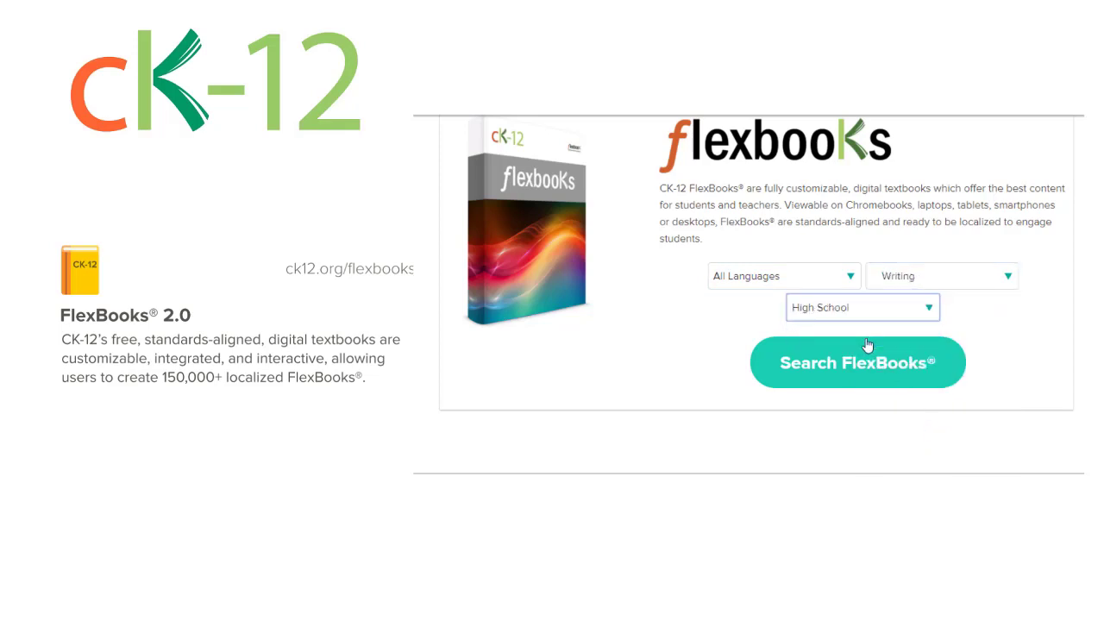
Change the filters to English, Arithmetic and Middle School, then search FlexBooks.
click(781, 276)
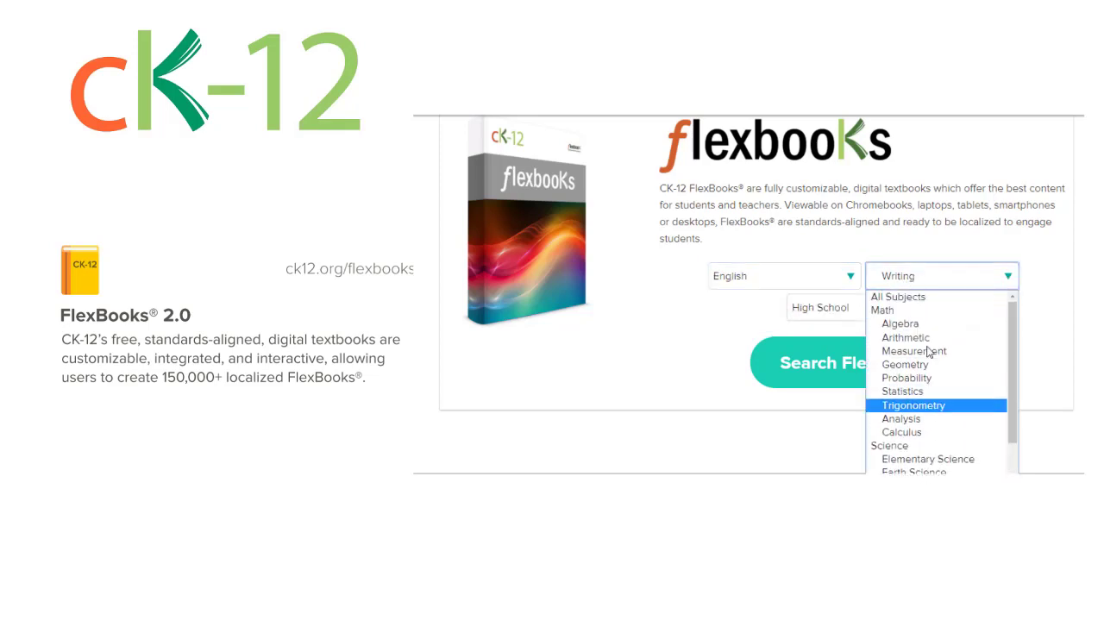
click(906, 337)
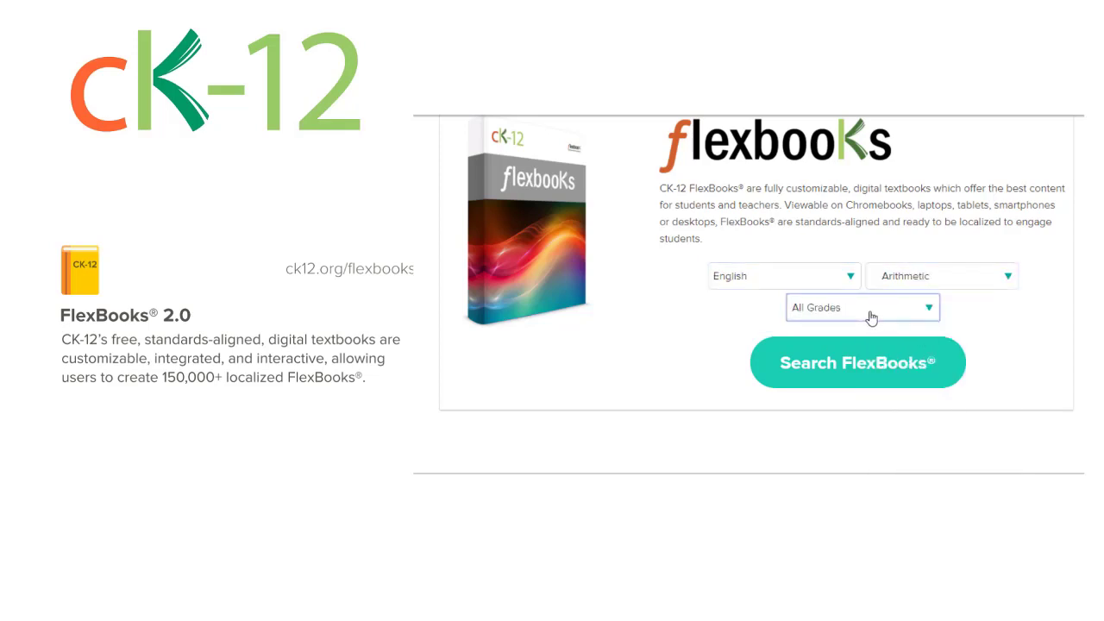
click(861, 307)
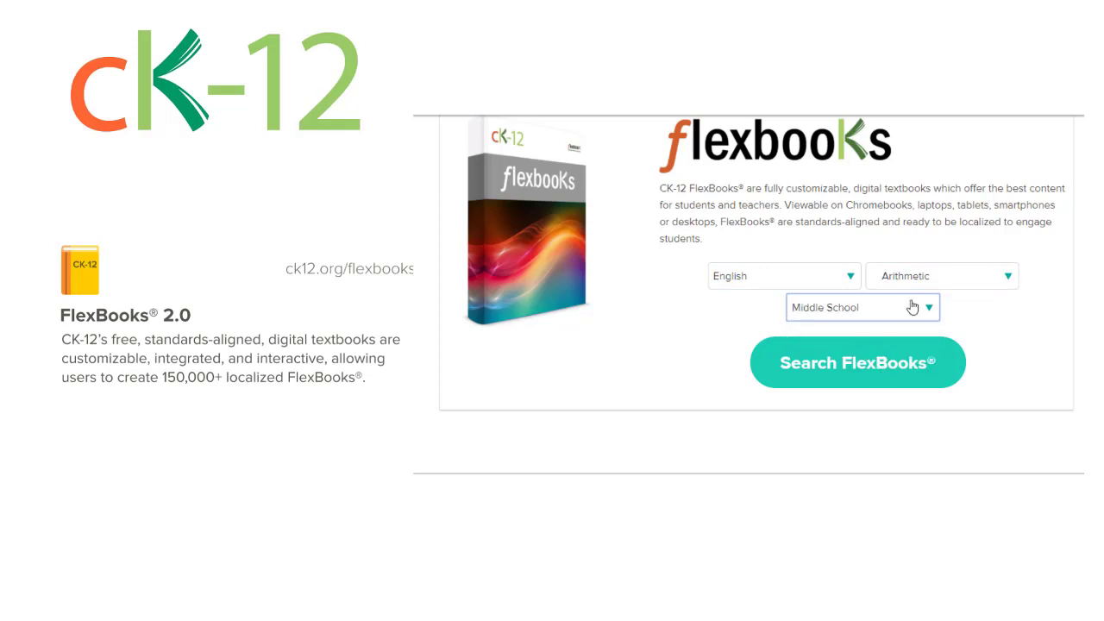
click(858, 362)
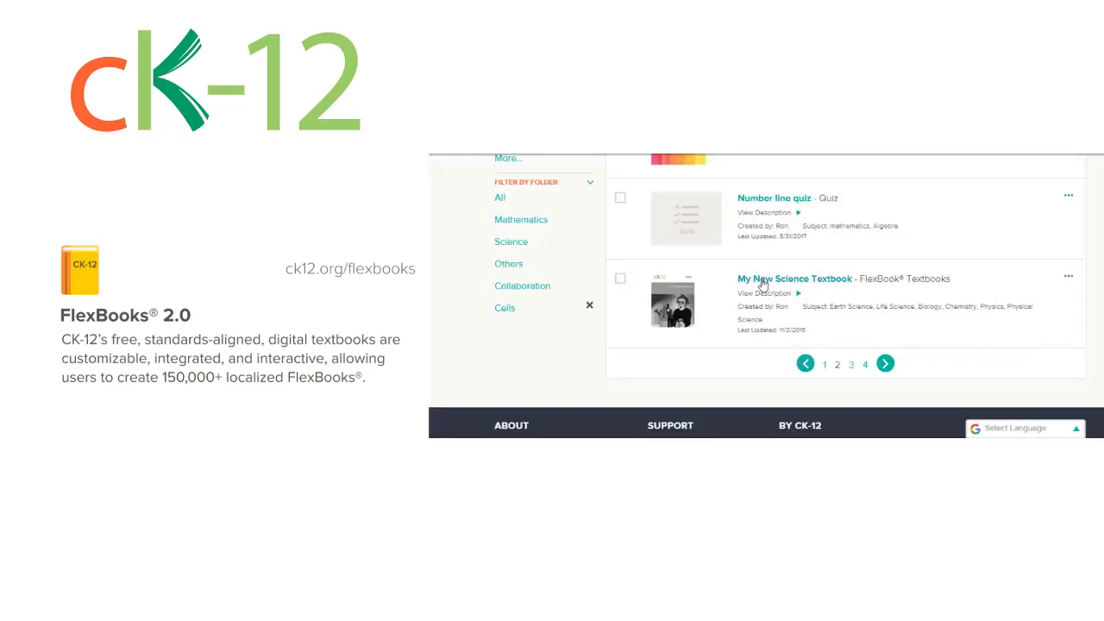
Open My New Science Textbook, request its PDF download, and dismiss the generation notice.
click(794, 278)
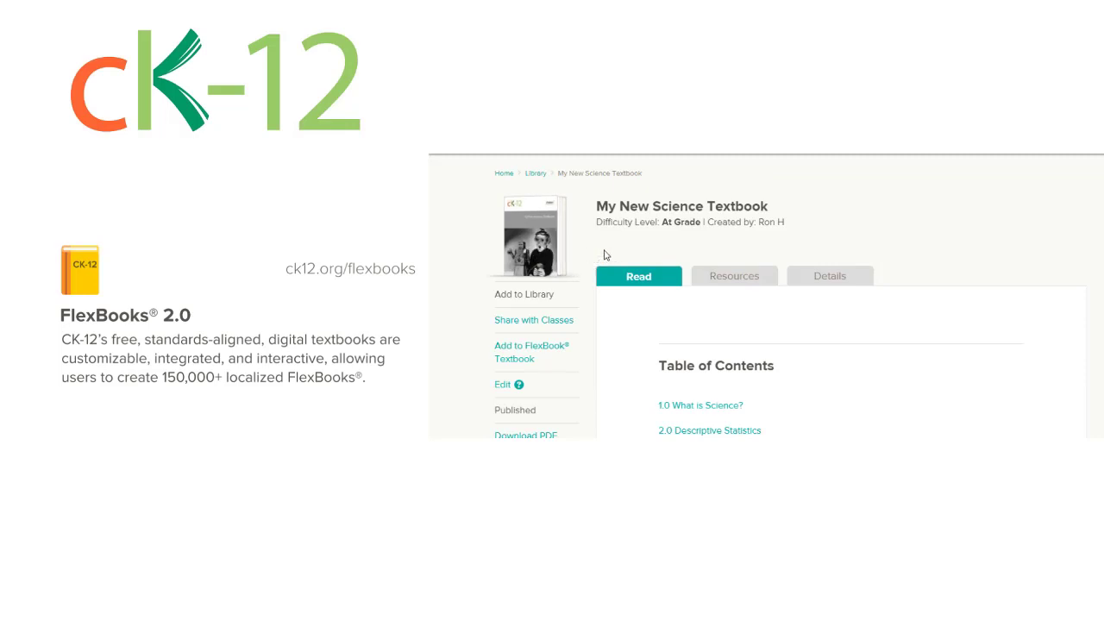
scroll(down, 3)
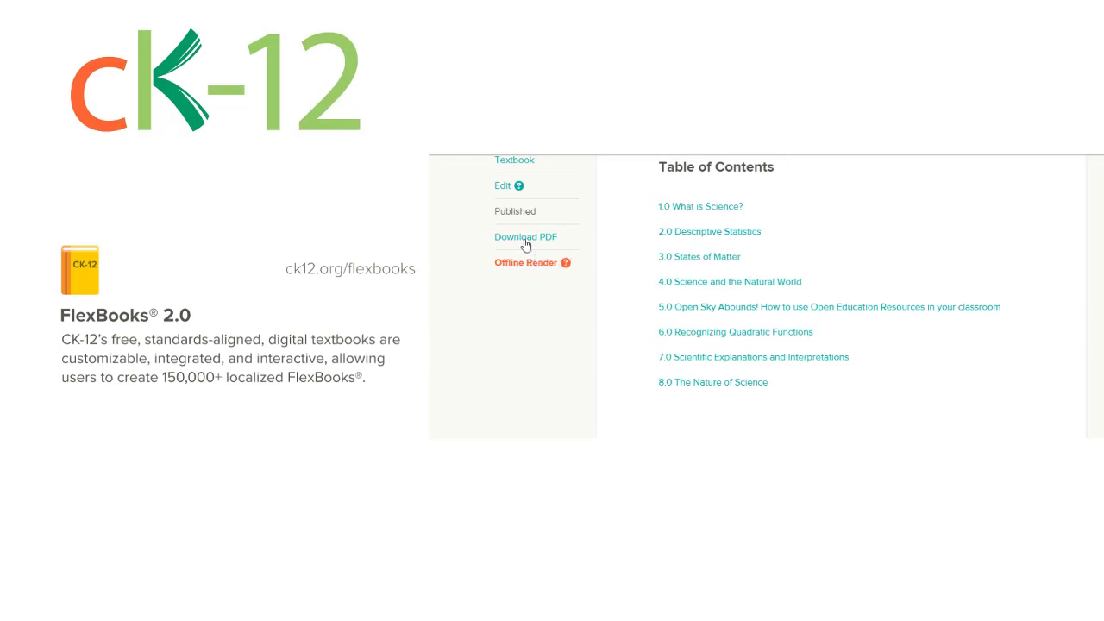
click(525, 236)
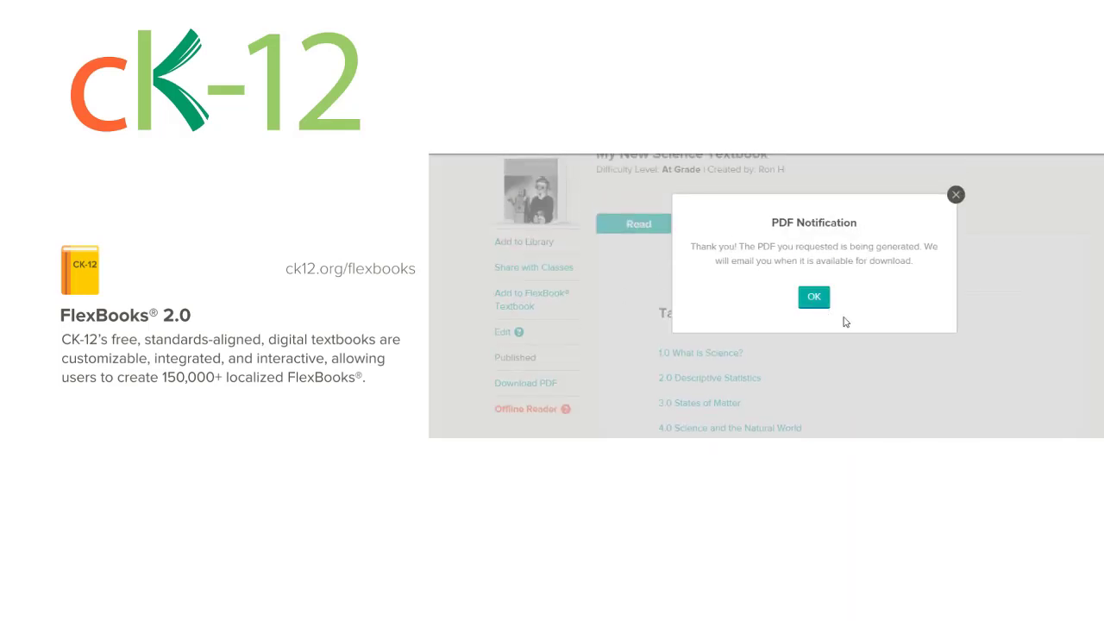
click(812, 297)
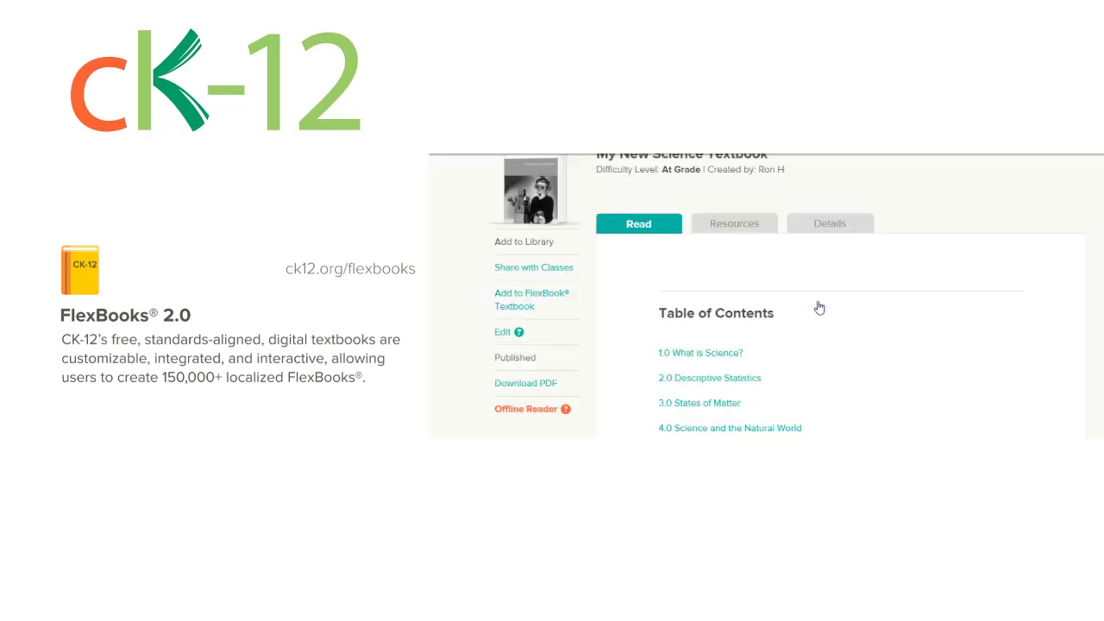
mouse_move(817, 307)
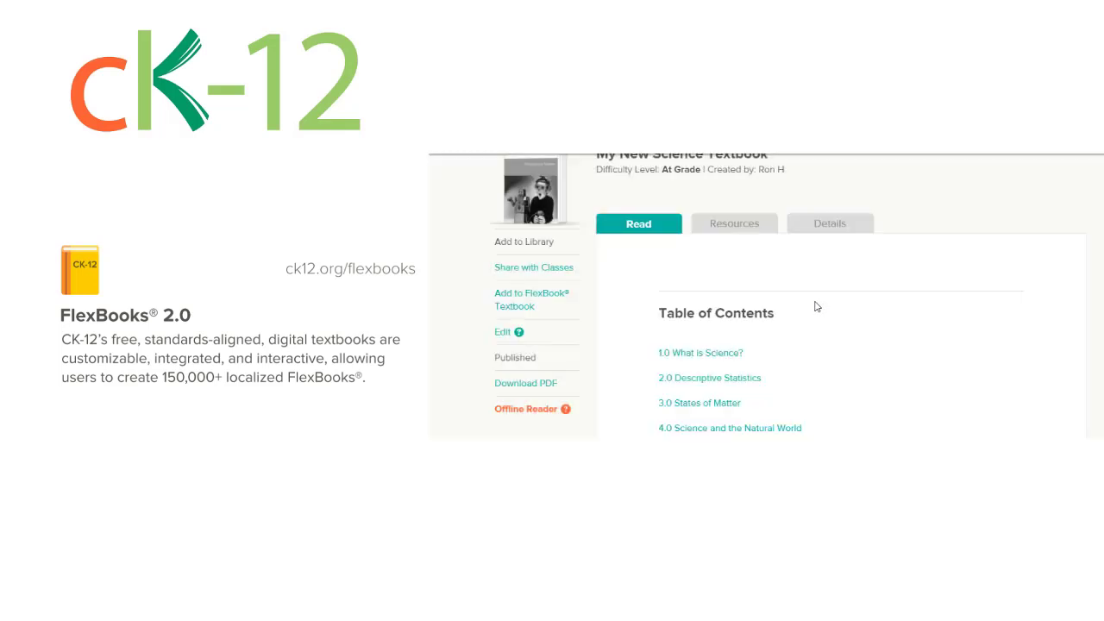
mouse_move(810, 308)
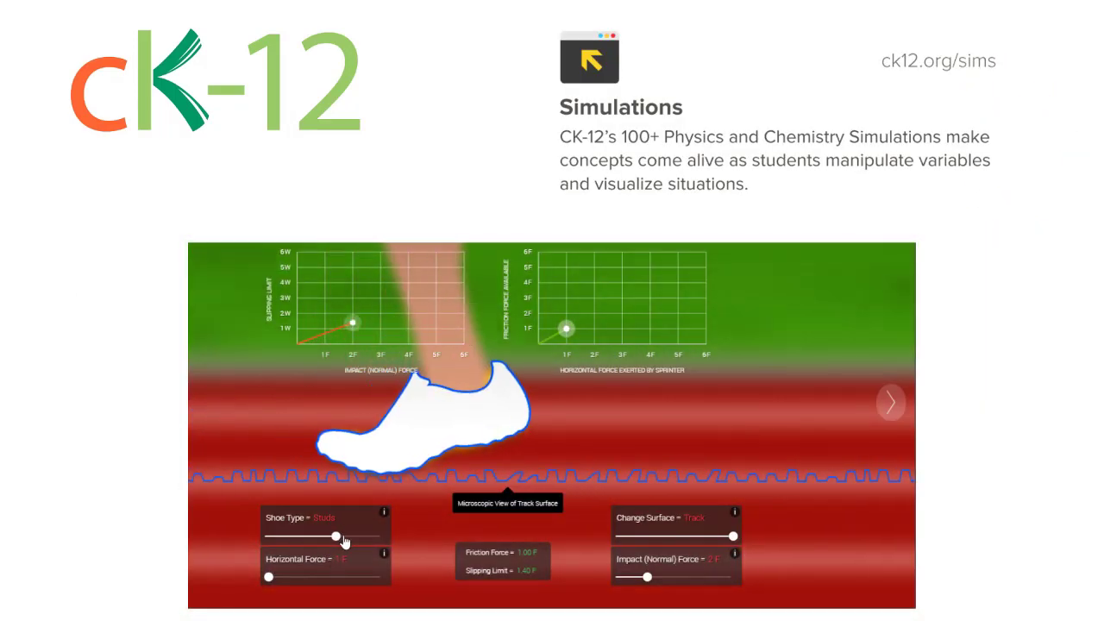
Change the shoe type in the friction simulation, answer 6 to the fish question, and advance to the next challenge.
drag(268, 576, 341, 576)
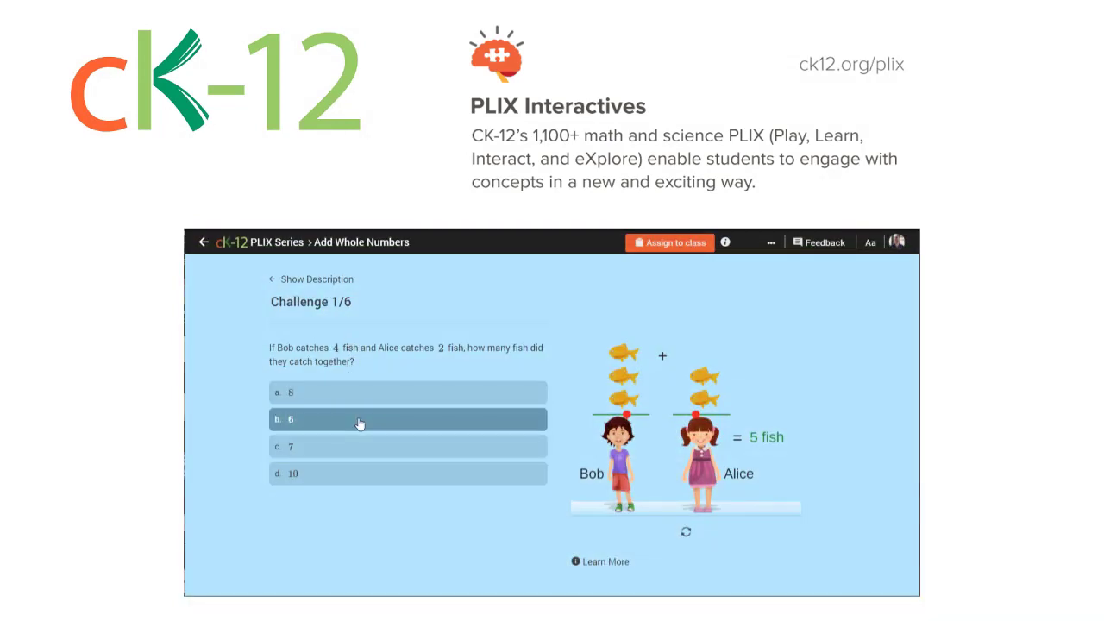
click(408, 419)
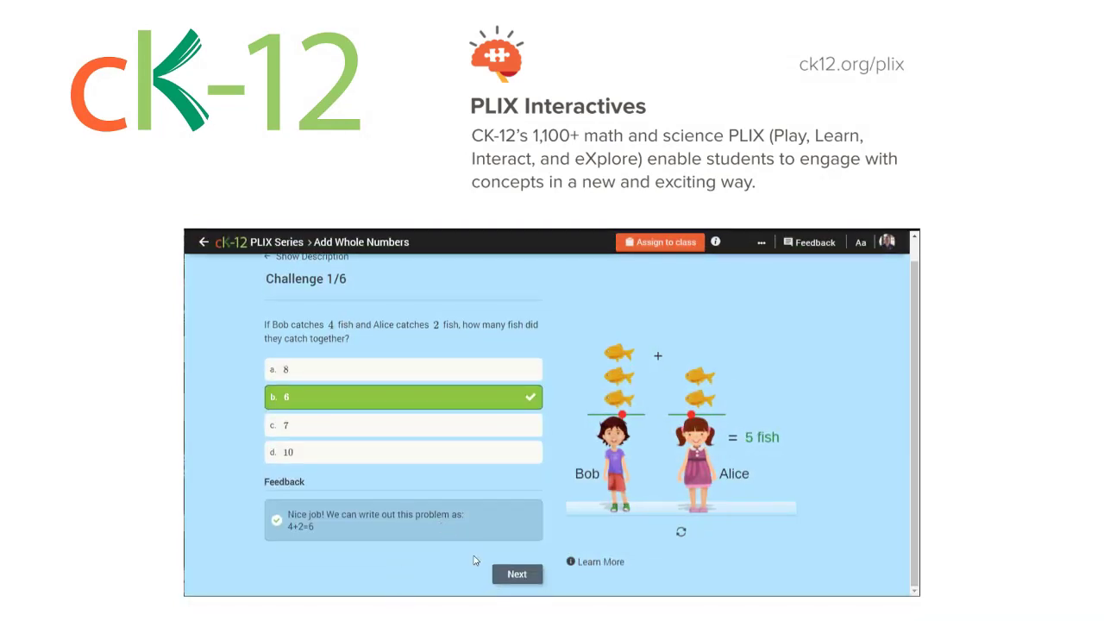
click(517, 573)
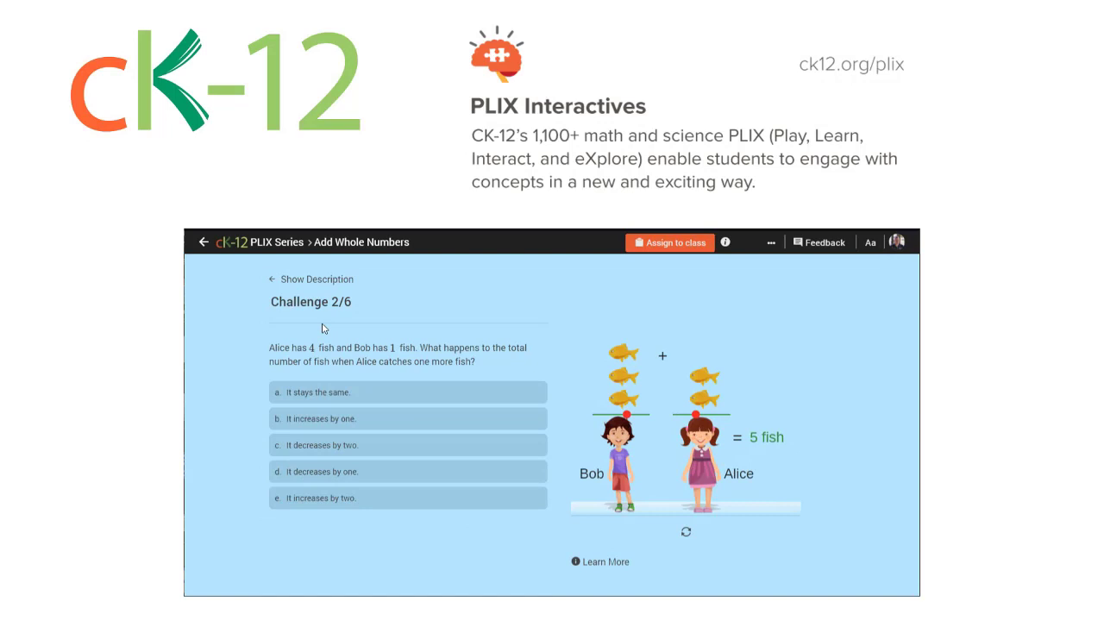
mouse_move(407, 367)
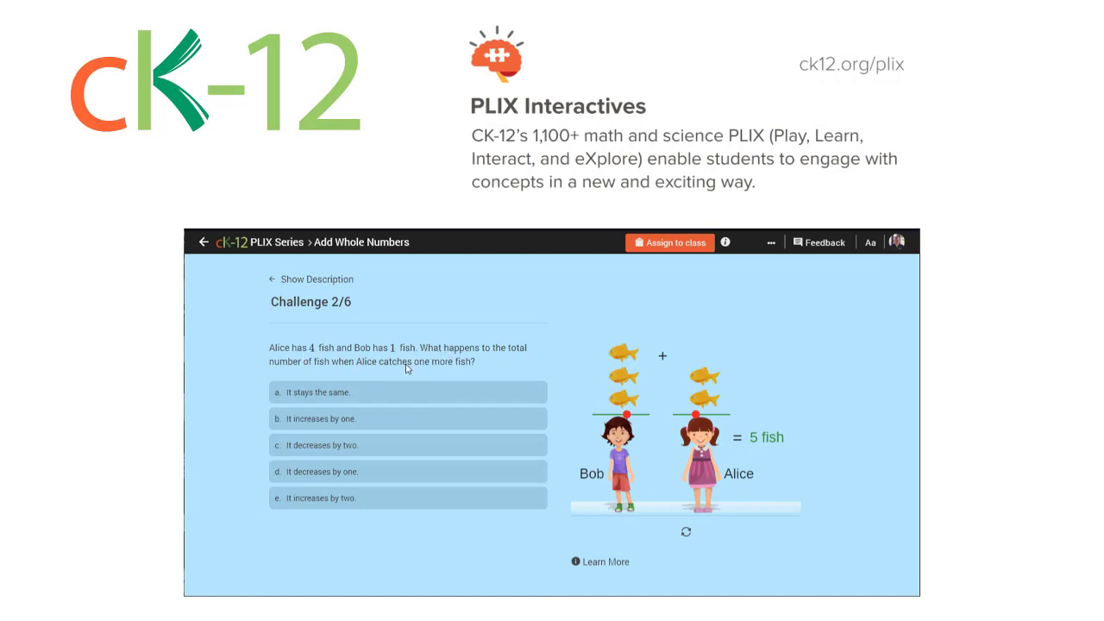
mouse_move(386, 358)
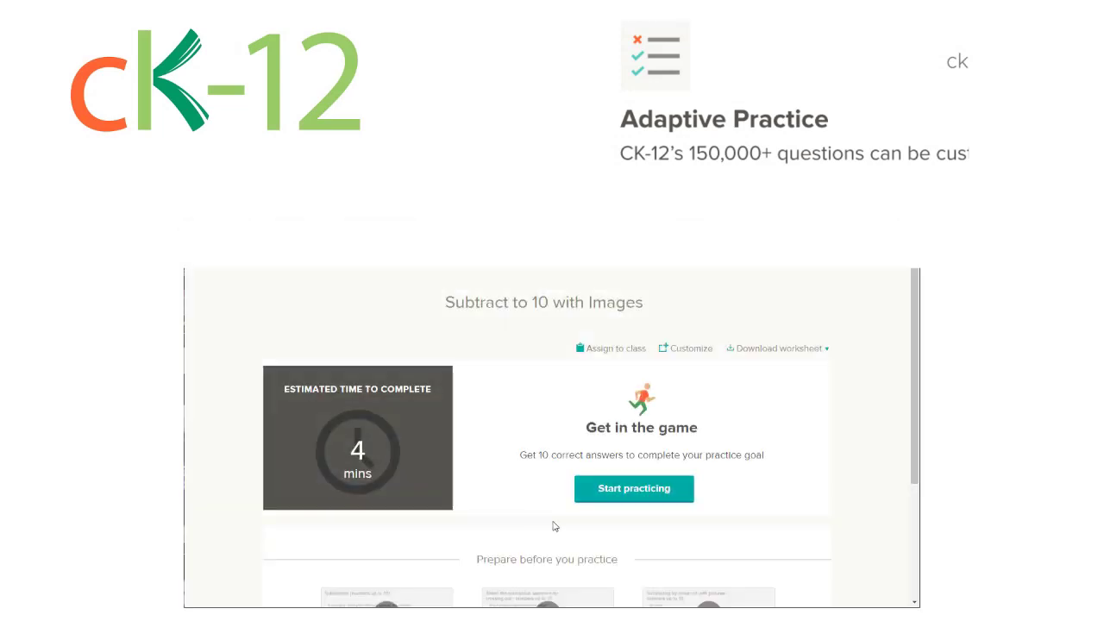
click(634, 489)
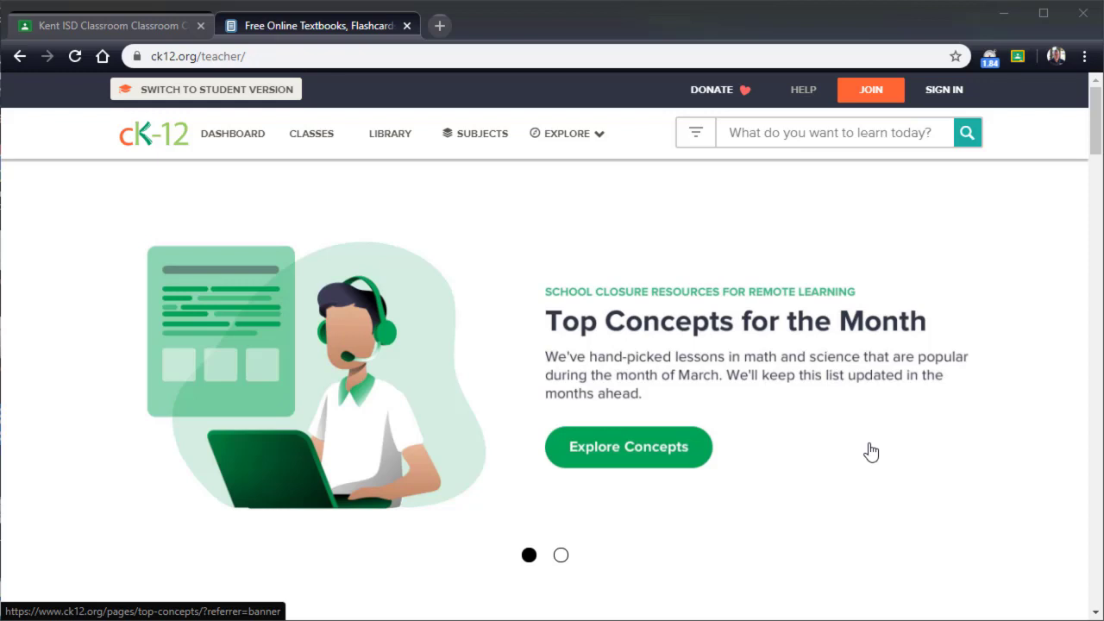
mouse_move(806, 396)
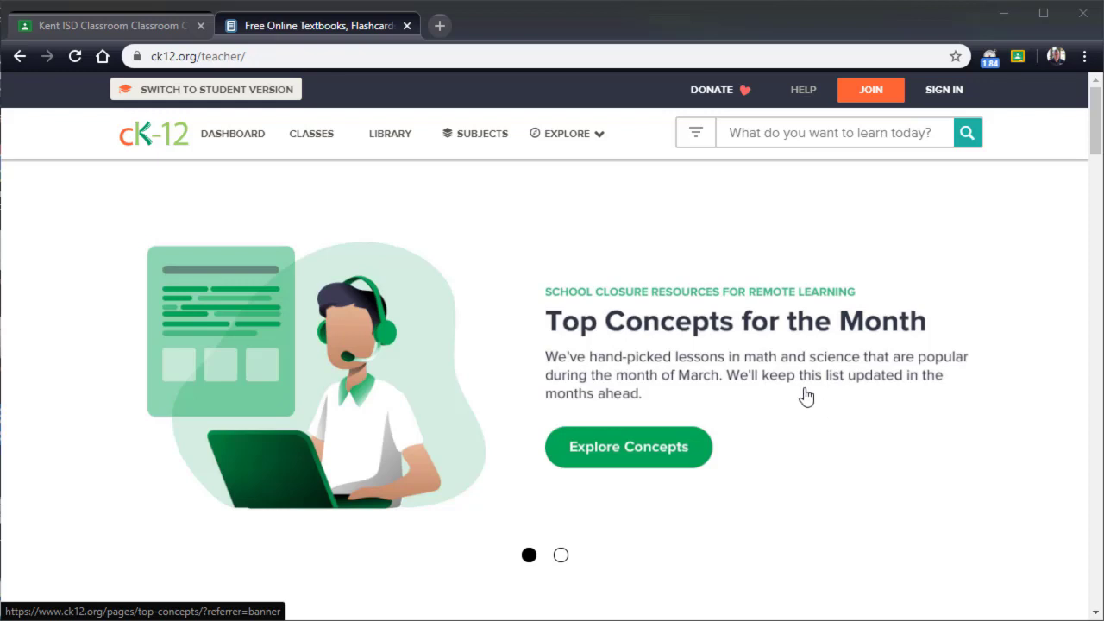
mouse_move(971, 278)
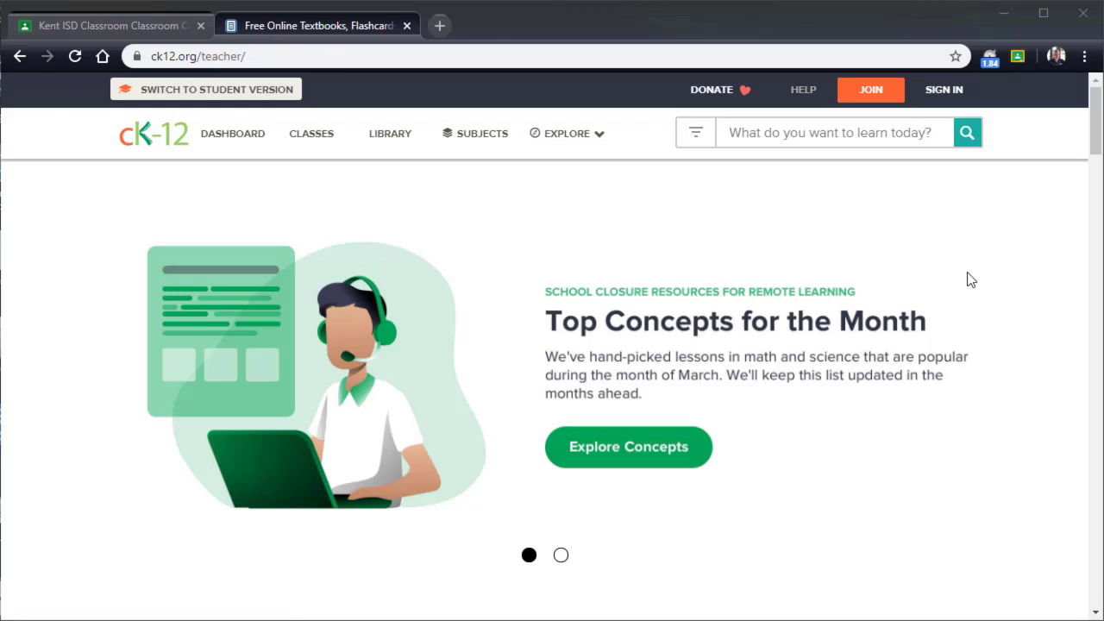
mouse_move(970, 282)
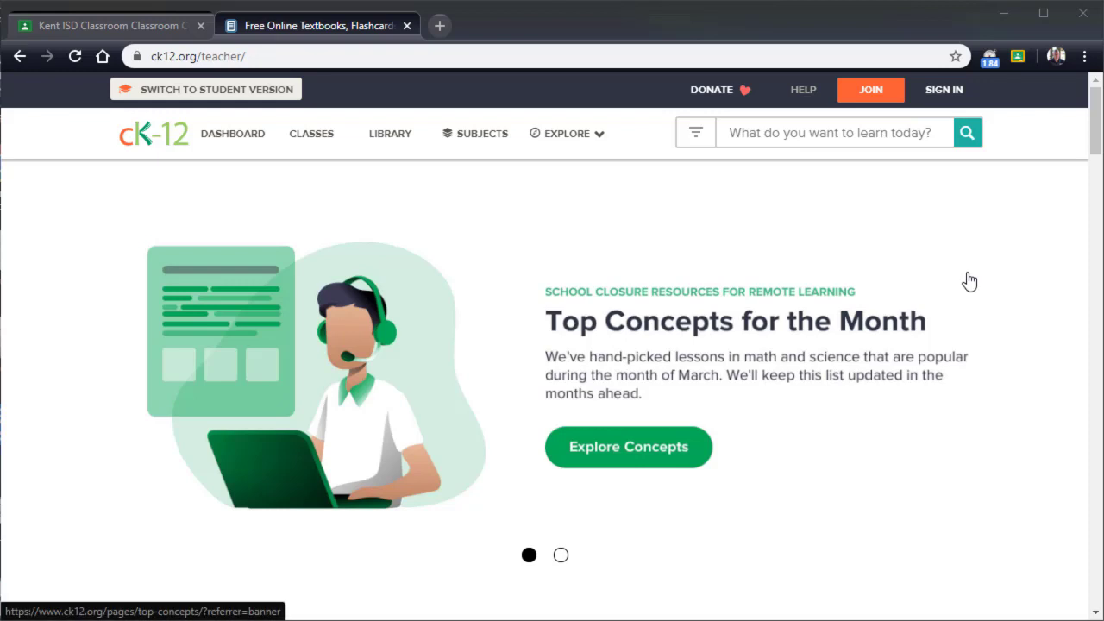
mouse_move(860, 271)
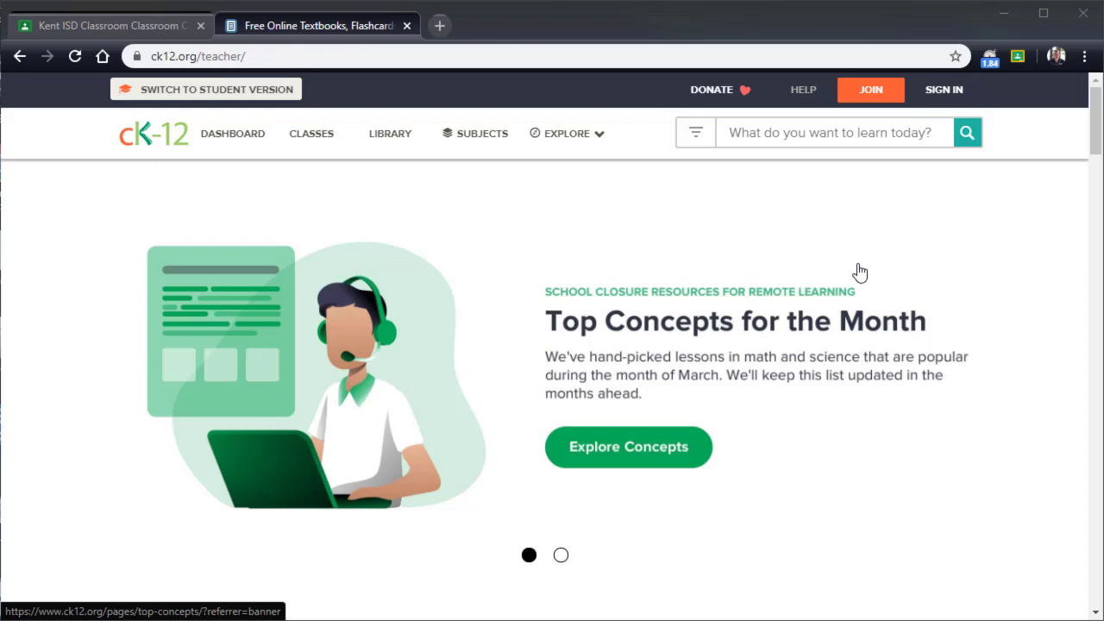
mouse_move(201, 94)
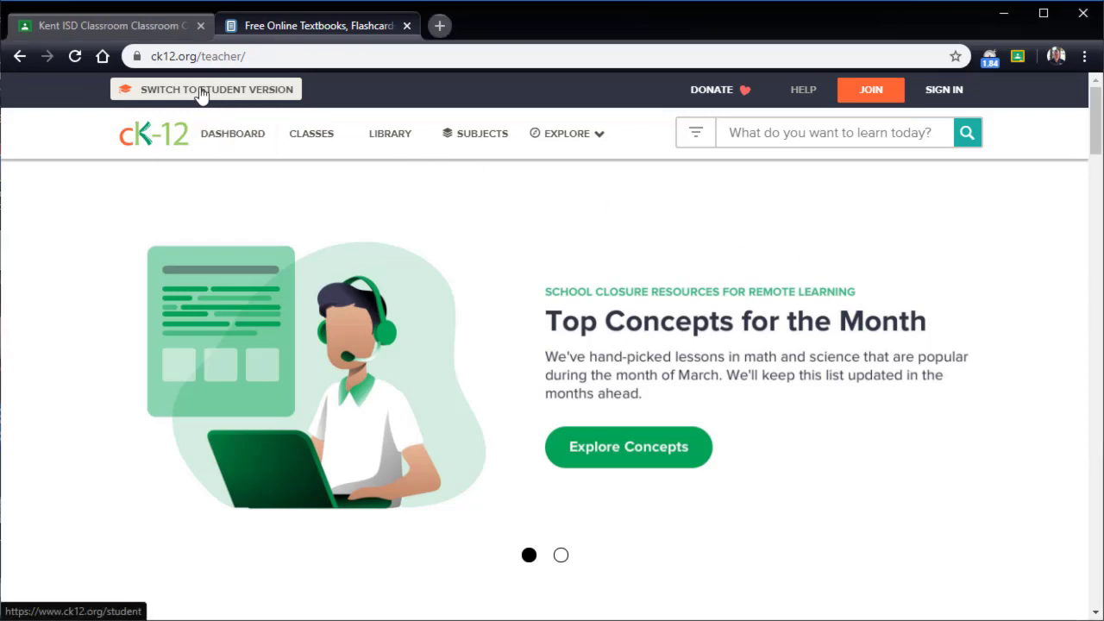
Switch CK-12 to the student version, then back to the teacher version.
click(216, 89)
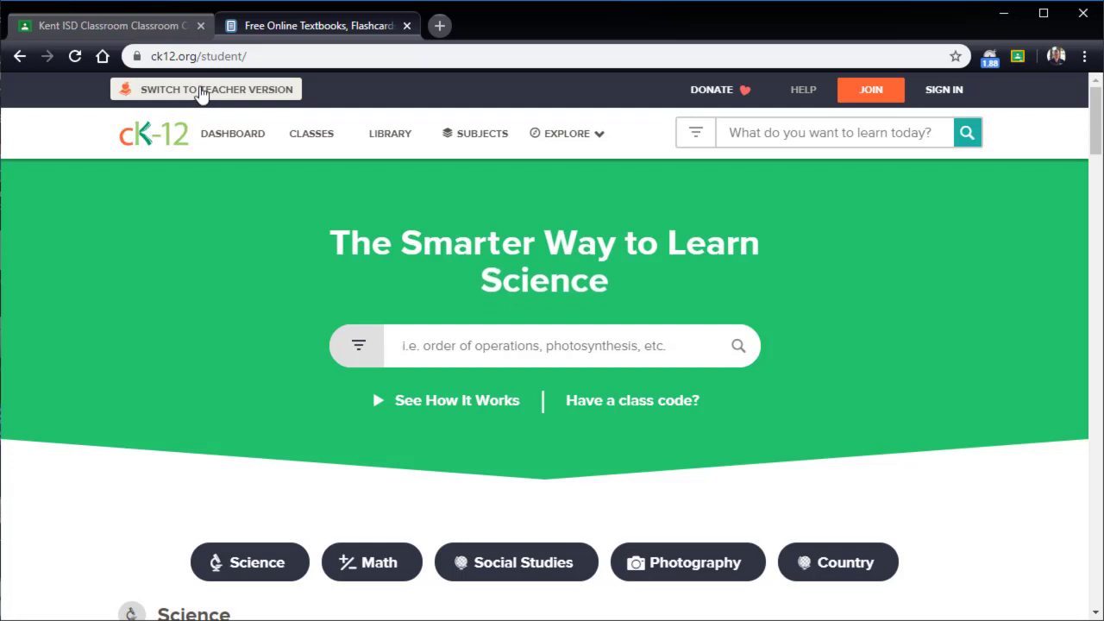
click(218, 89)
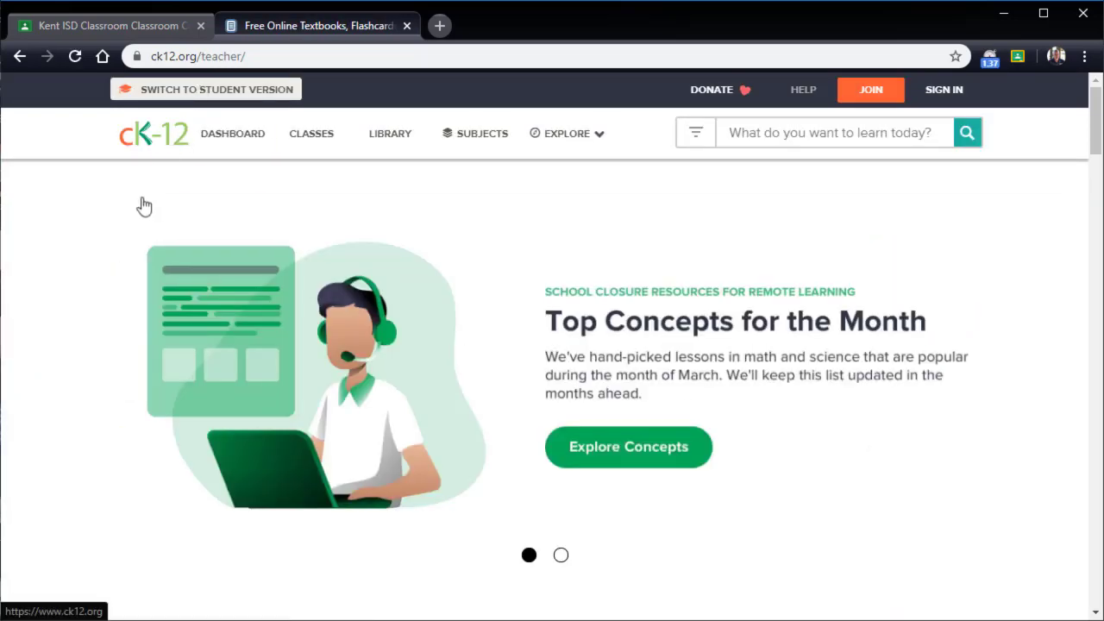
mouse_move(138, 217)
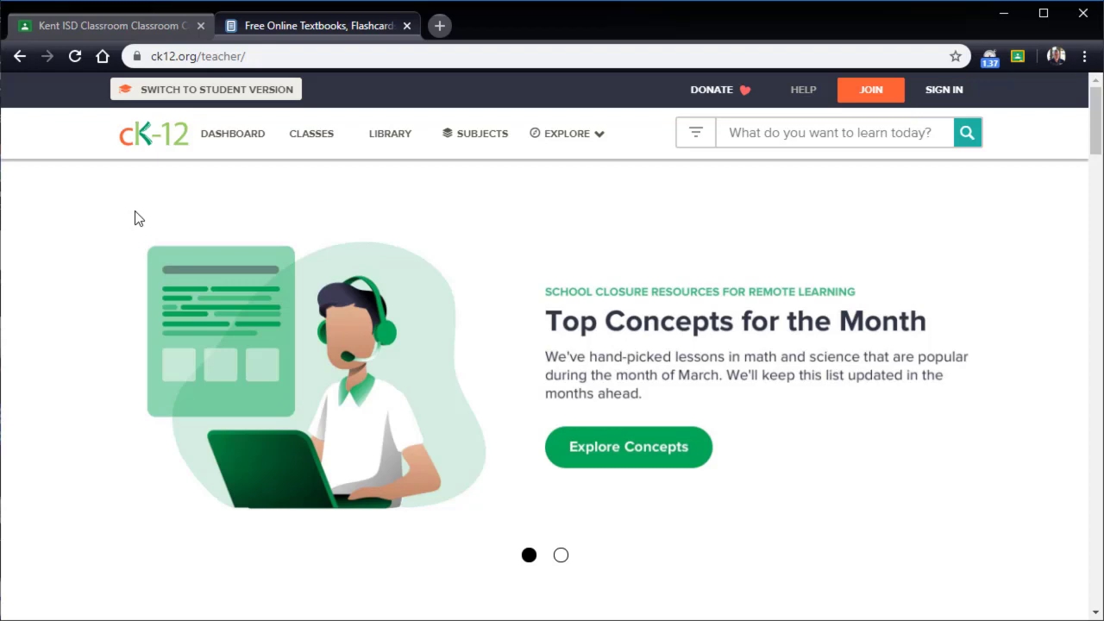
mouse_move(578, 202)
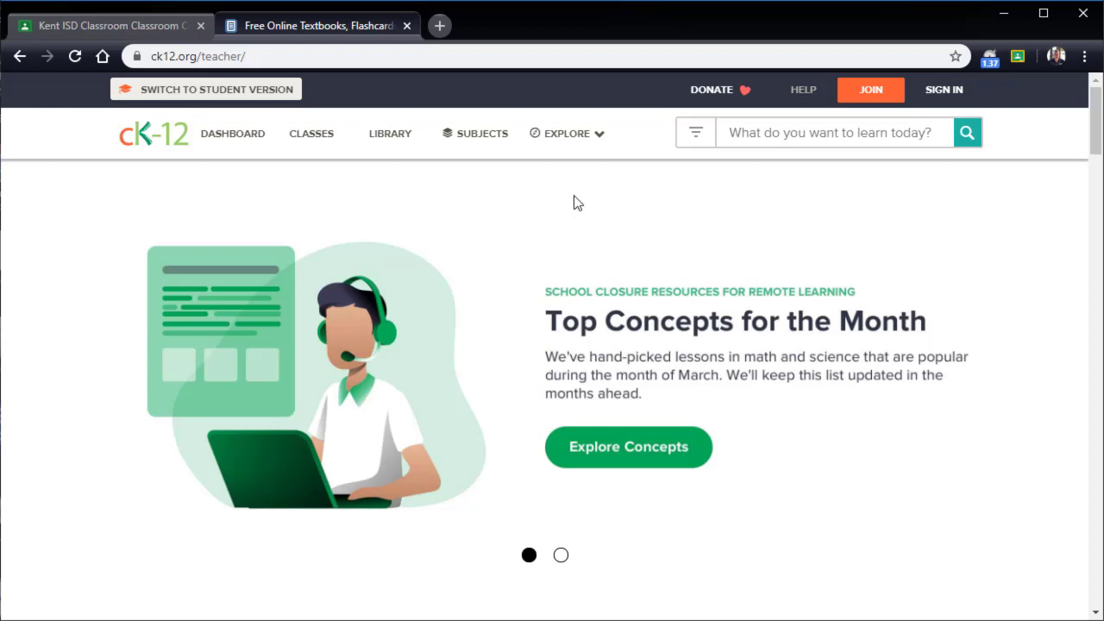
mouse_move(567, 133)
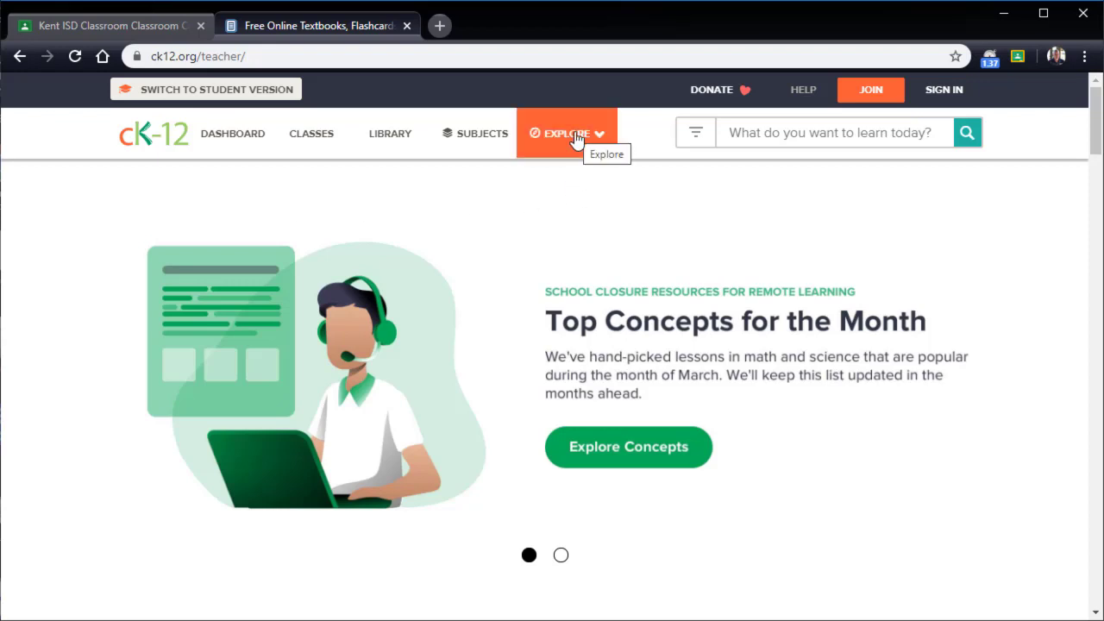
Open the EXPLORE dropdown in the top navigation bar.
click(567, 132)
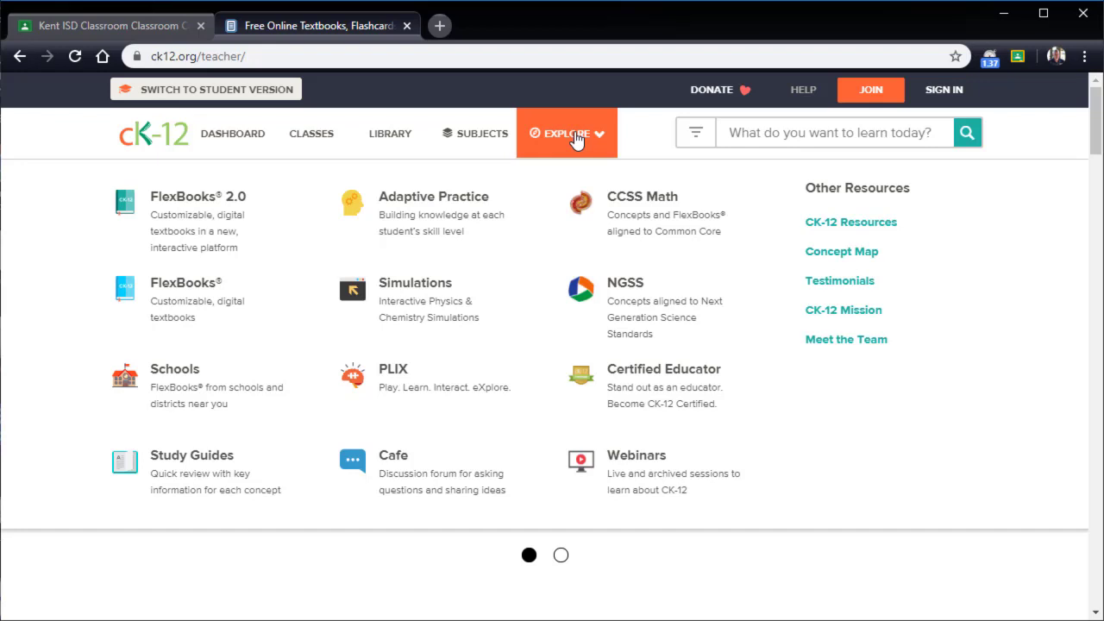
mouse_move(566, 133)
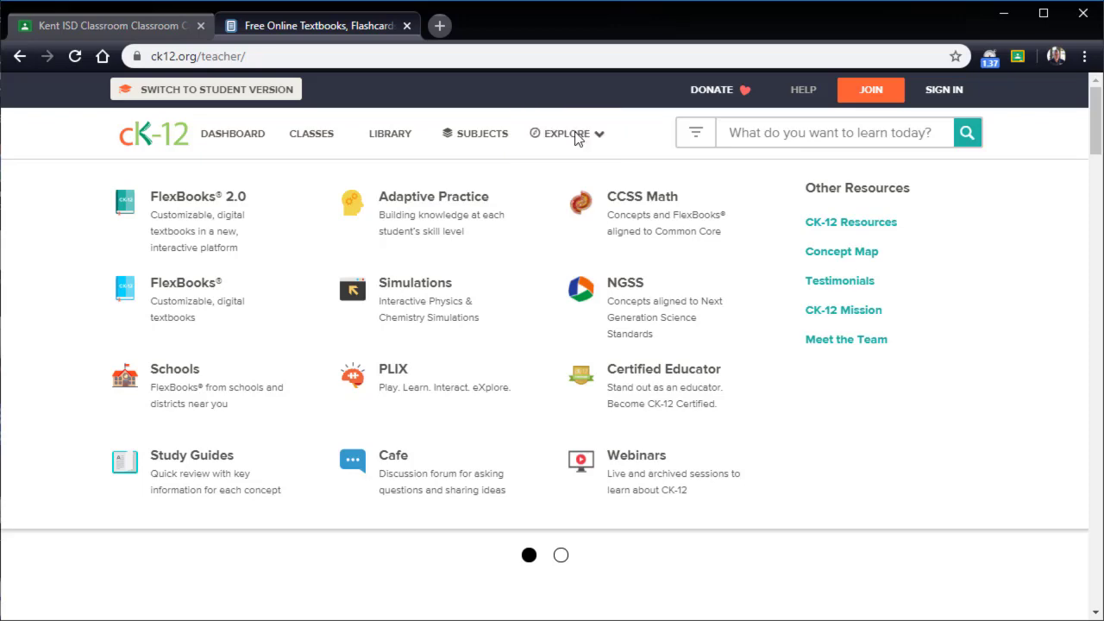
mouse_move(185, 282)
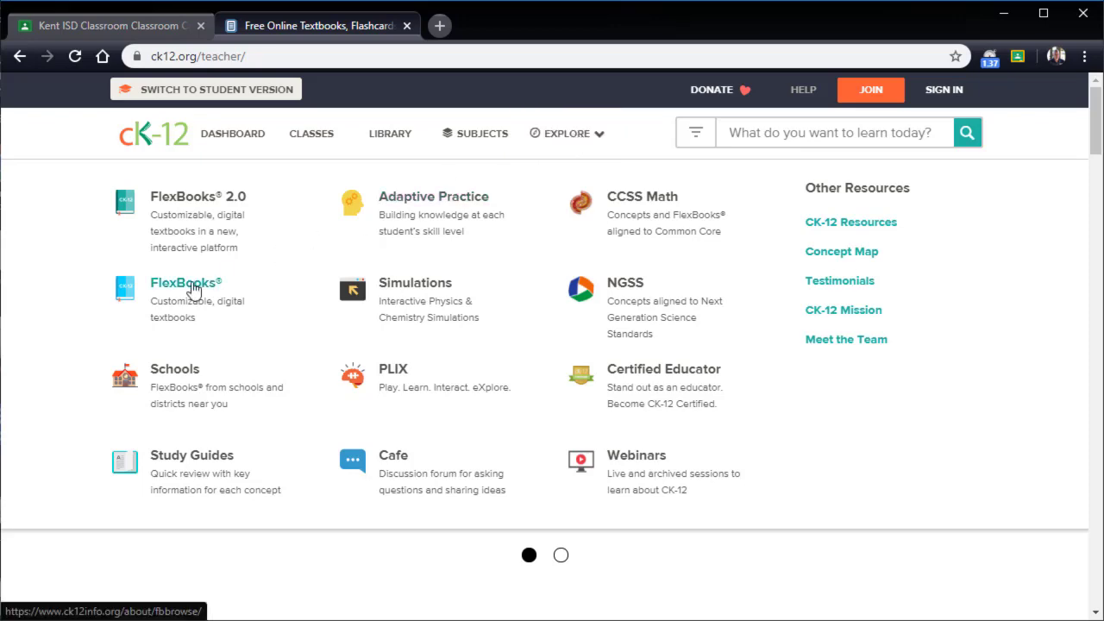
Choose FlexBooks® from the Explore menu and scroll through its page.
click(185, 282)
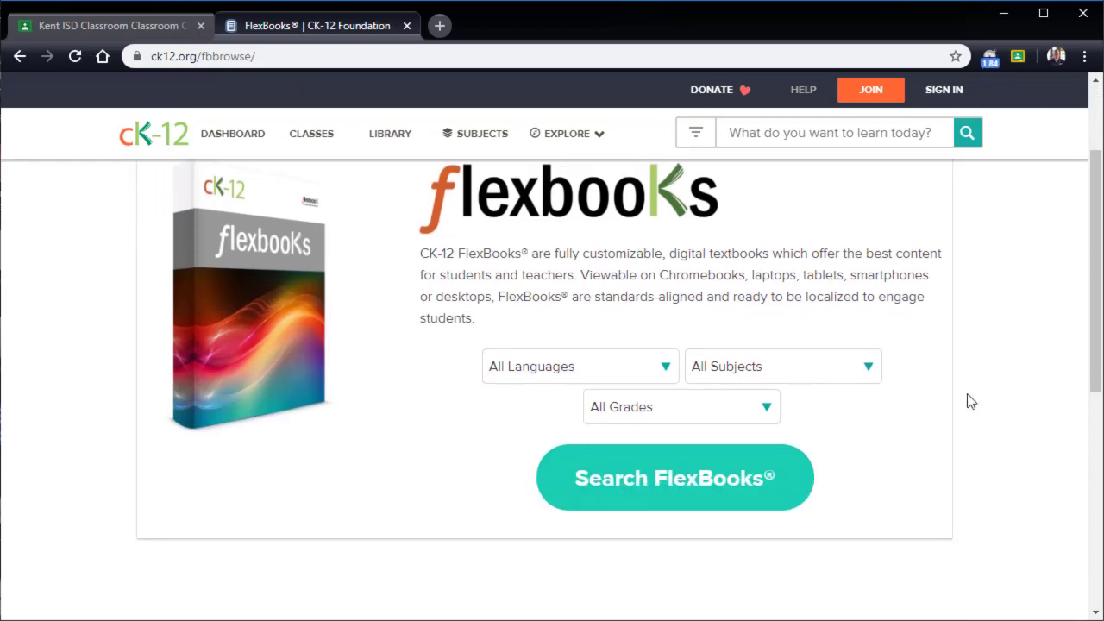
mouse_move(707, 406)
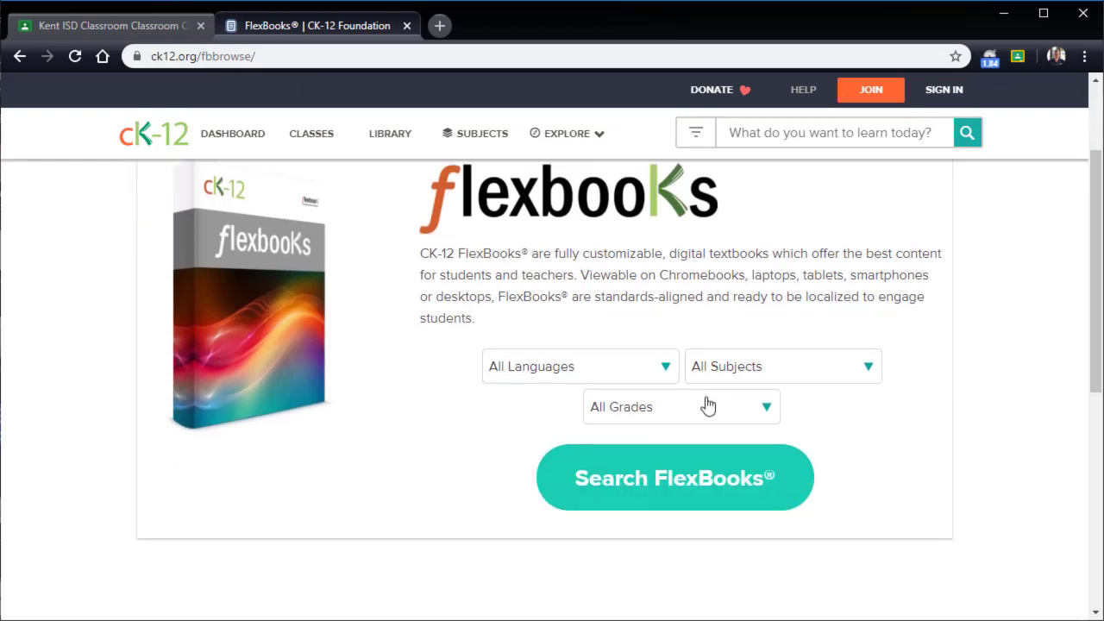
scroll(up, 3)
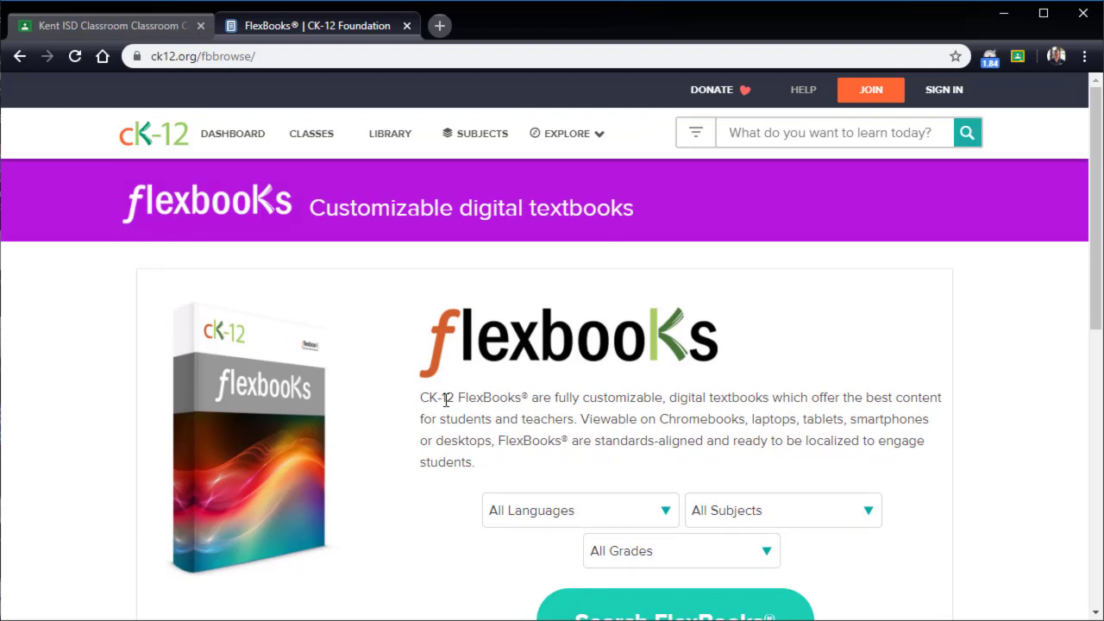
scroll(down, 3)
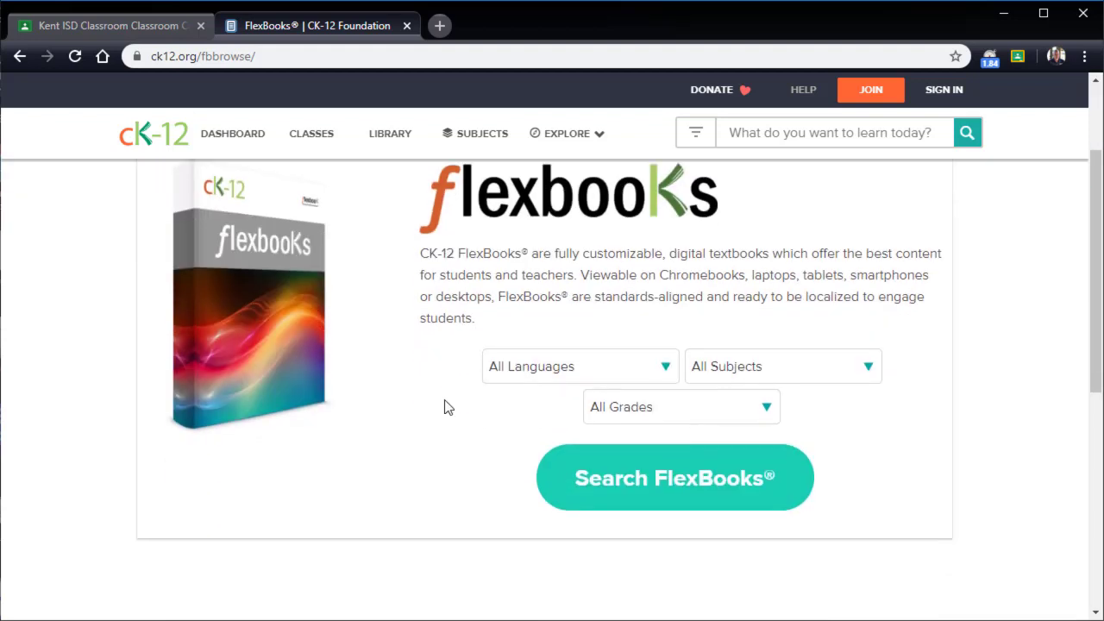
mouse_move(449, 312)
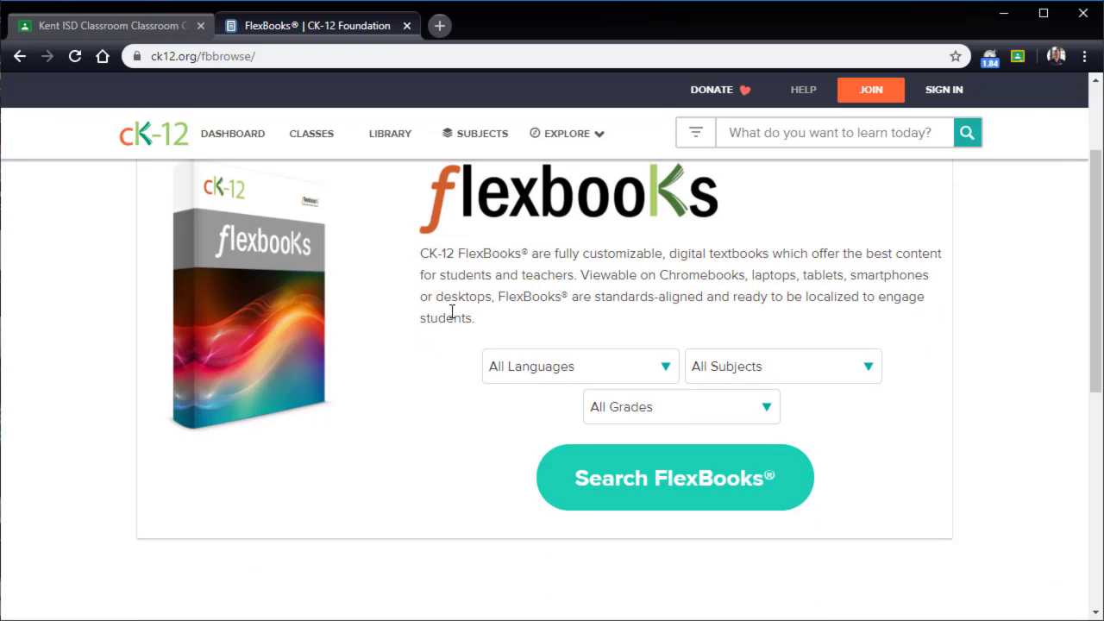
mouse_move(472, 280)
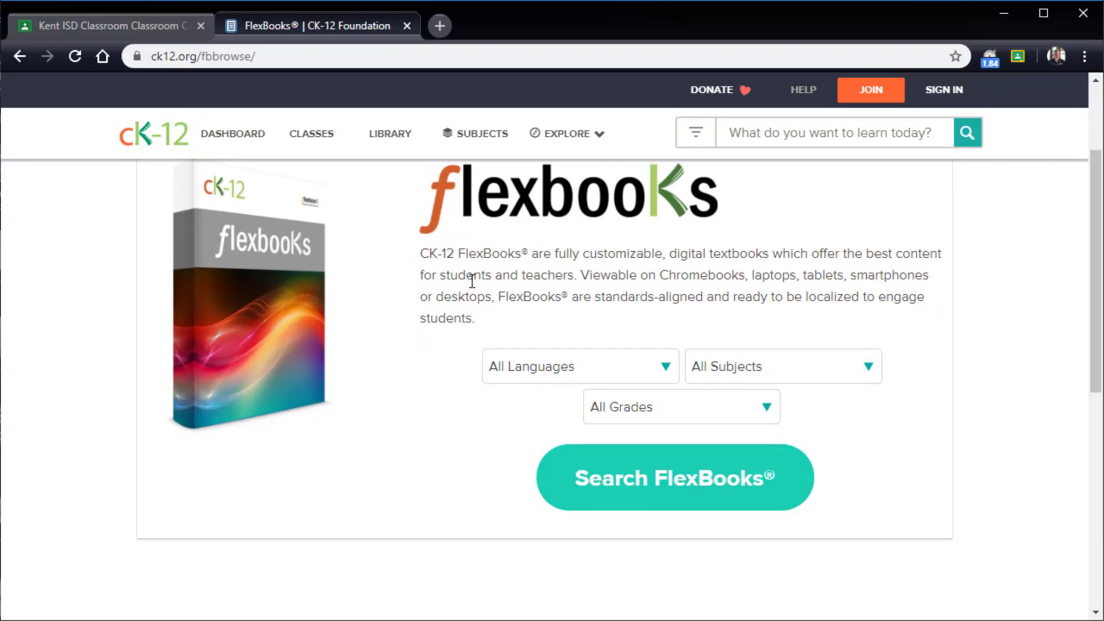
mouse_move(473, 289)
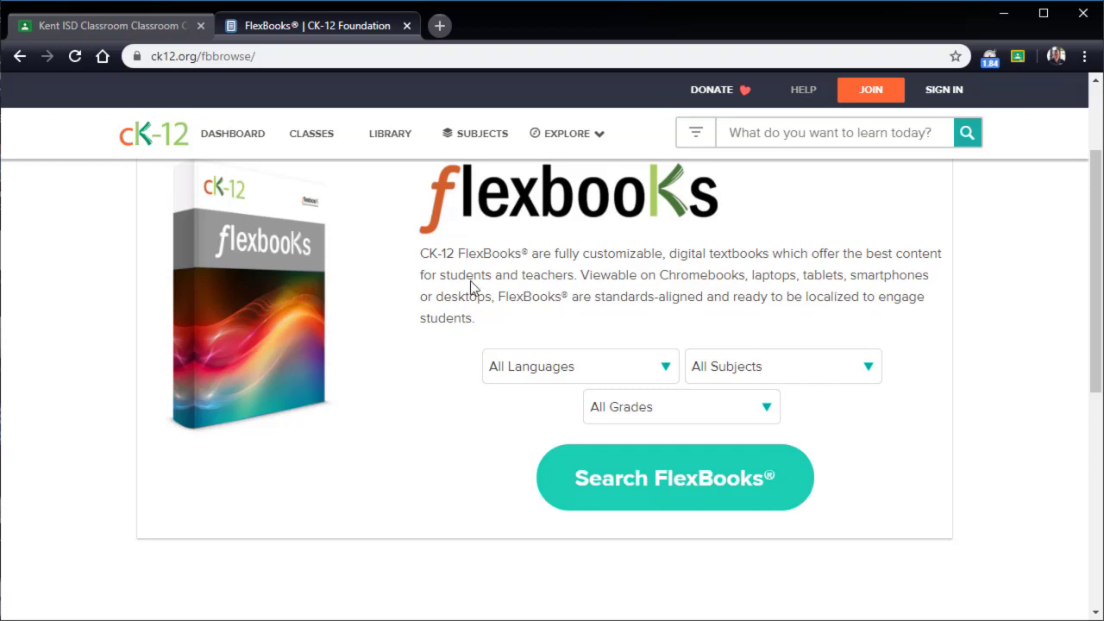
scroll(up, 3)
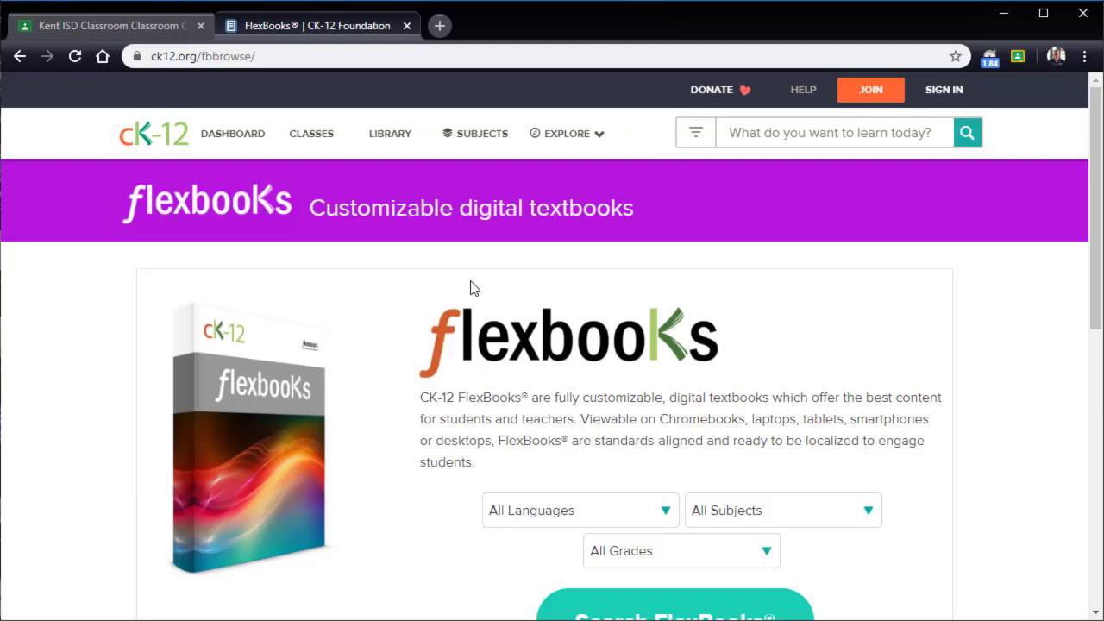
mouse_move(894, 230)
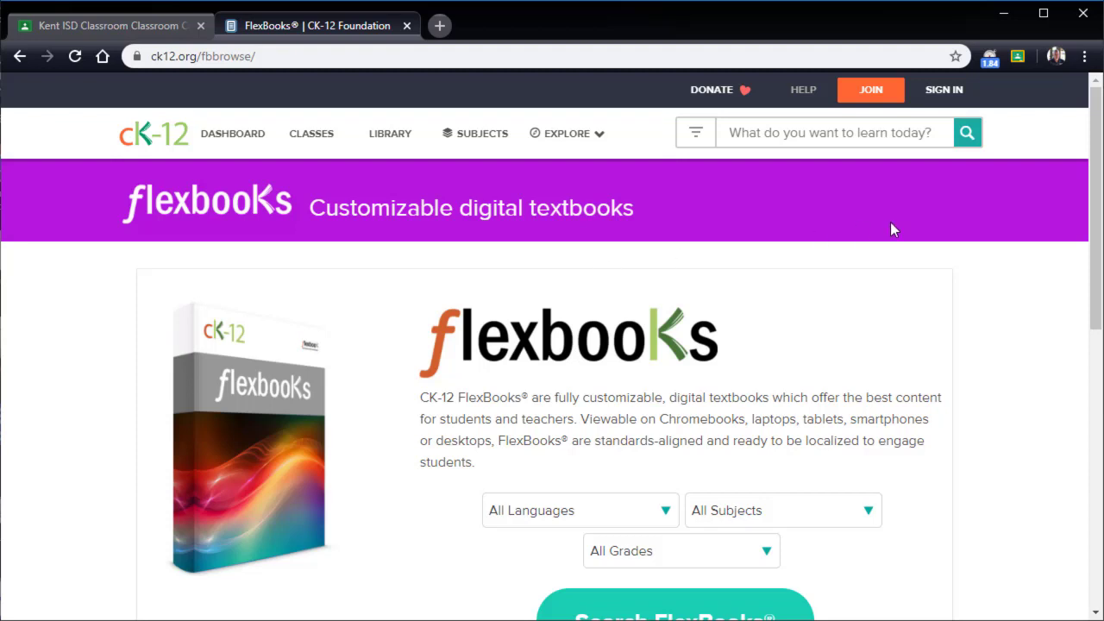
mouse_move(870, 90)
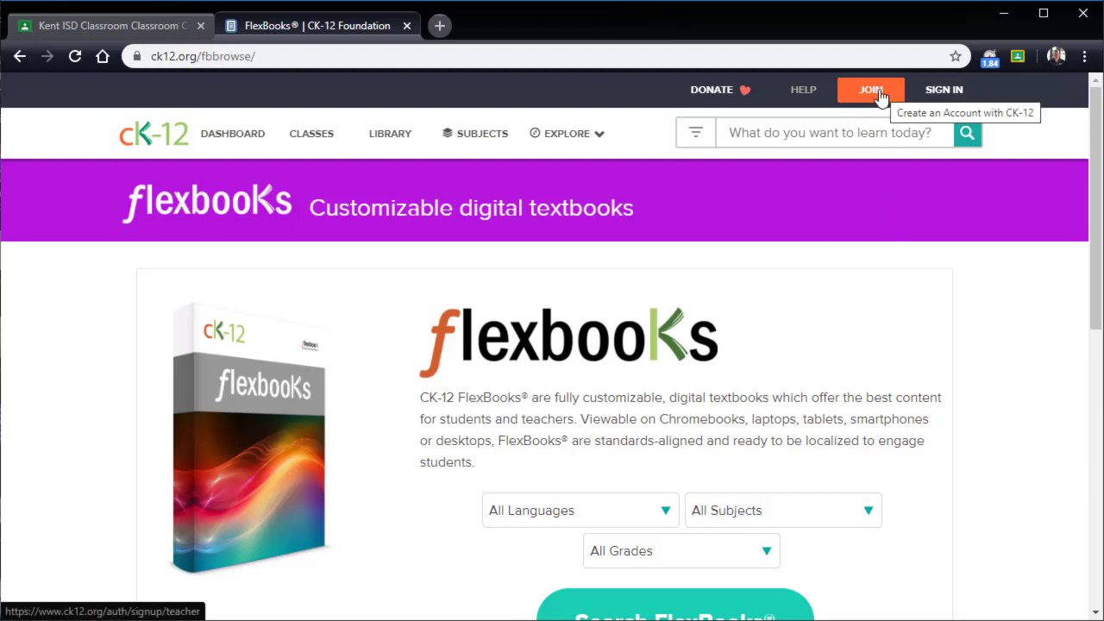
Pass through the JOIN teacher sign-up page, then sign in to the teacher account.
click(870, 89)
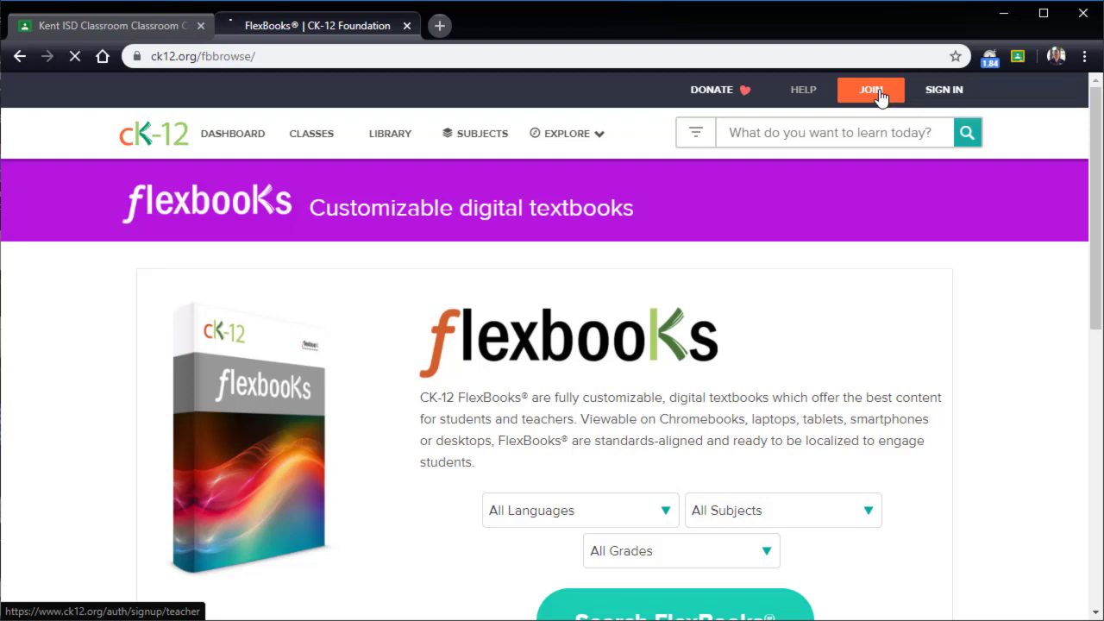
click(871, 89)
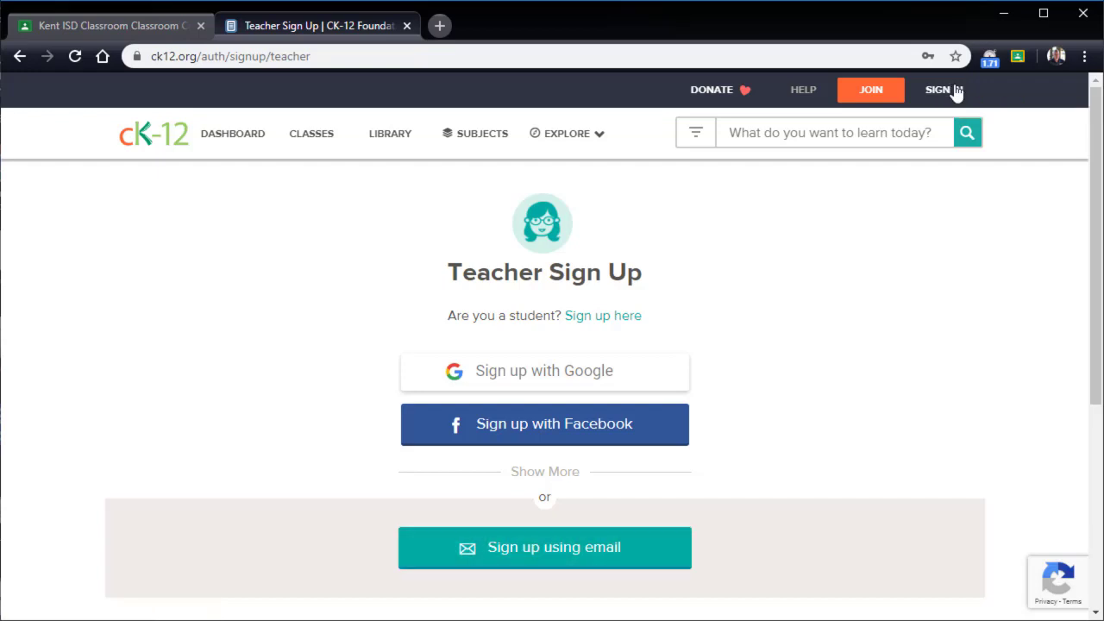
click(939, 90)
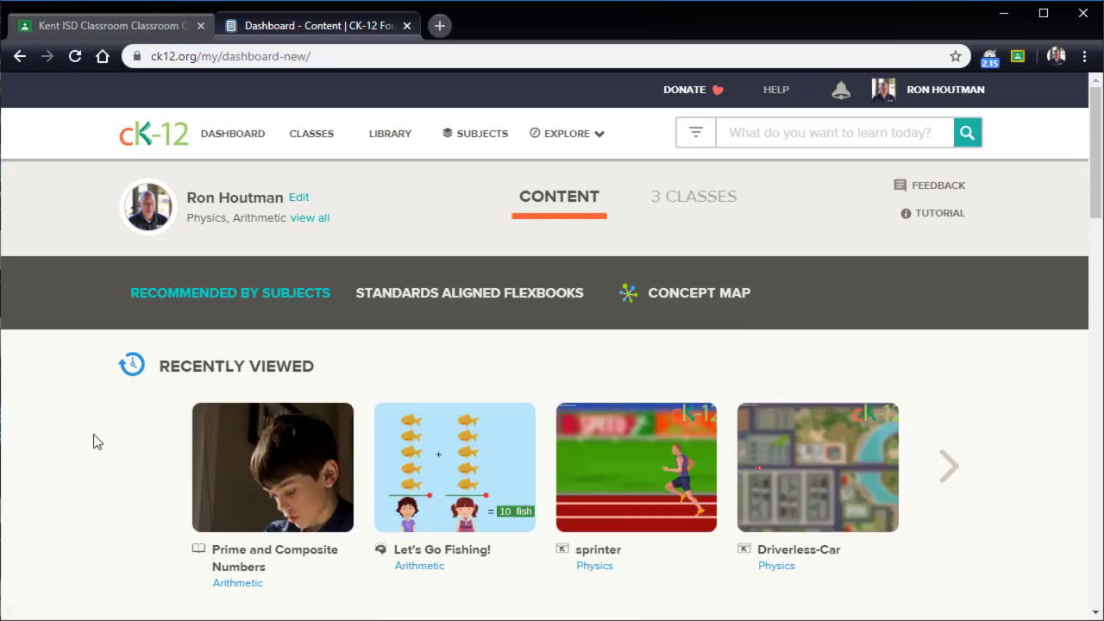
mouse_move(398, 138)
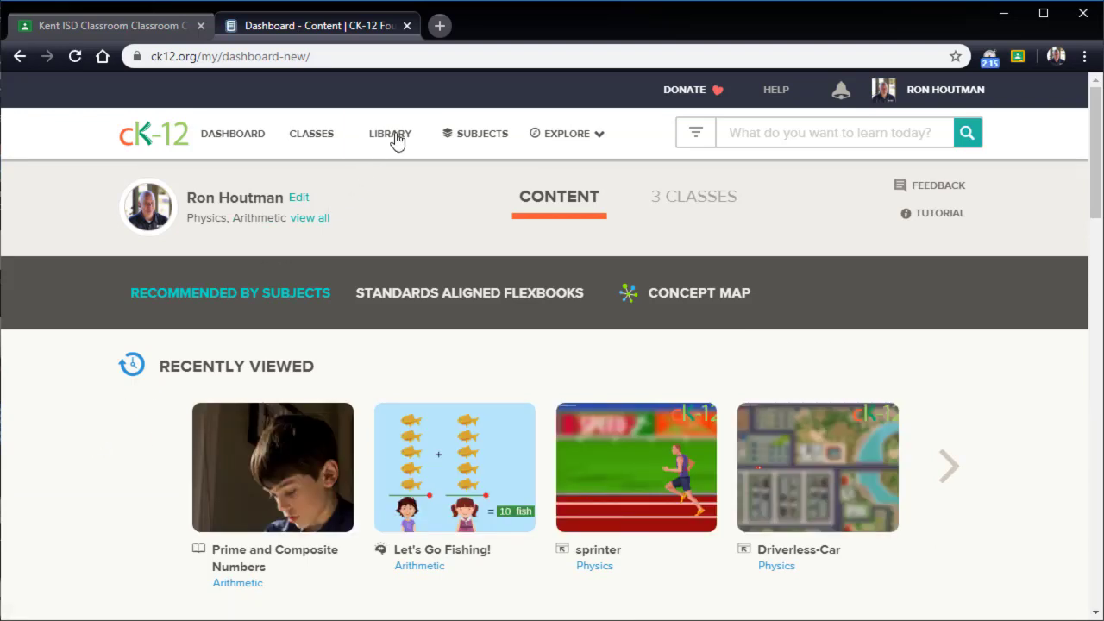
Open LIBRARY and expand the Create New dropdown.
click(390, 133)
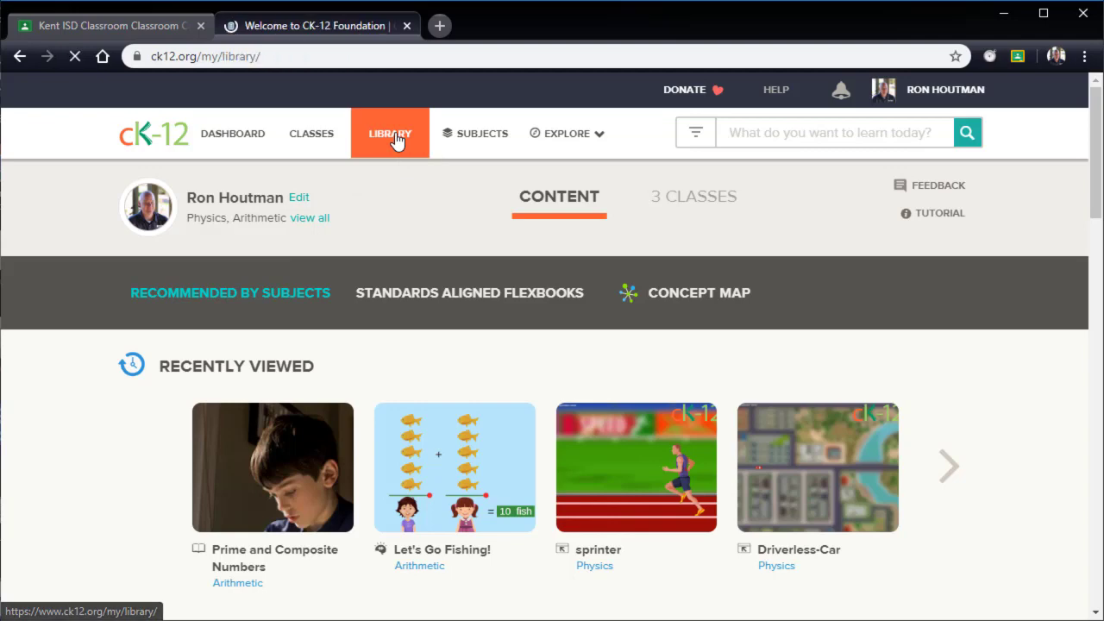
click(390, 133)
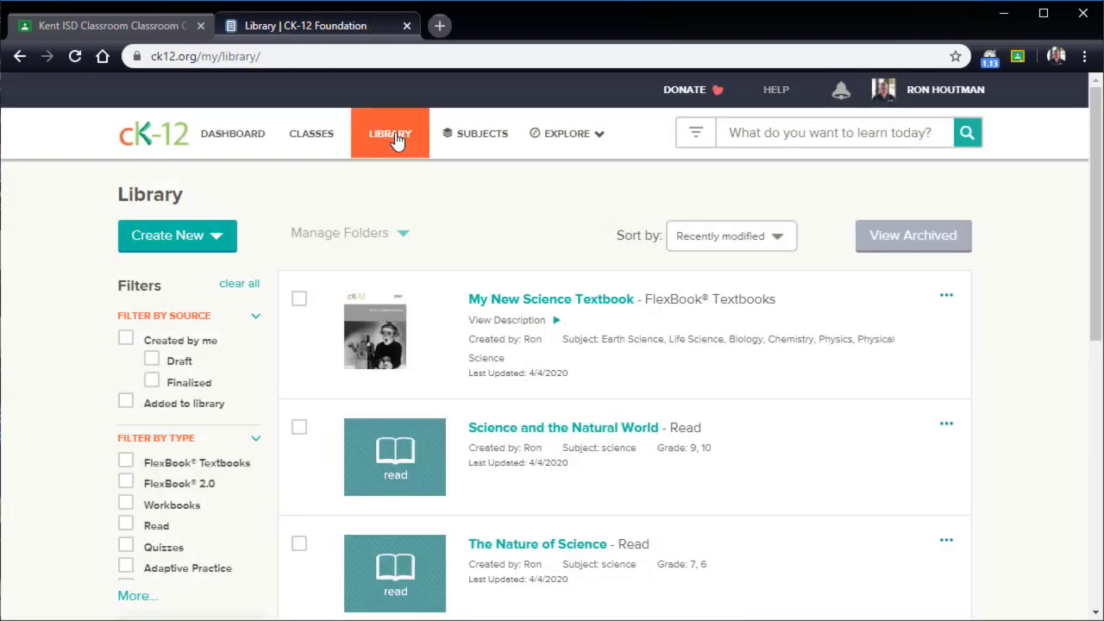
mouse_move(62, 378)
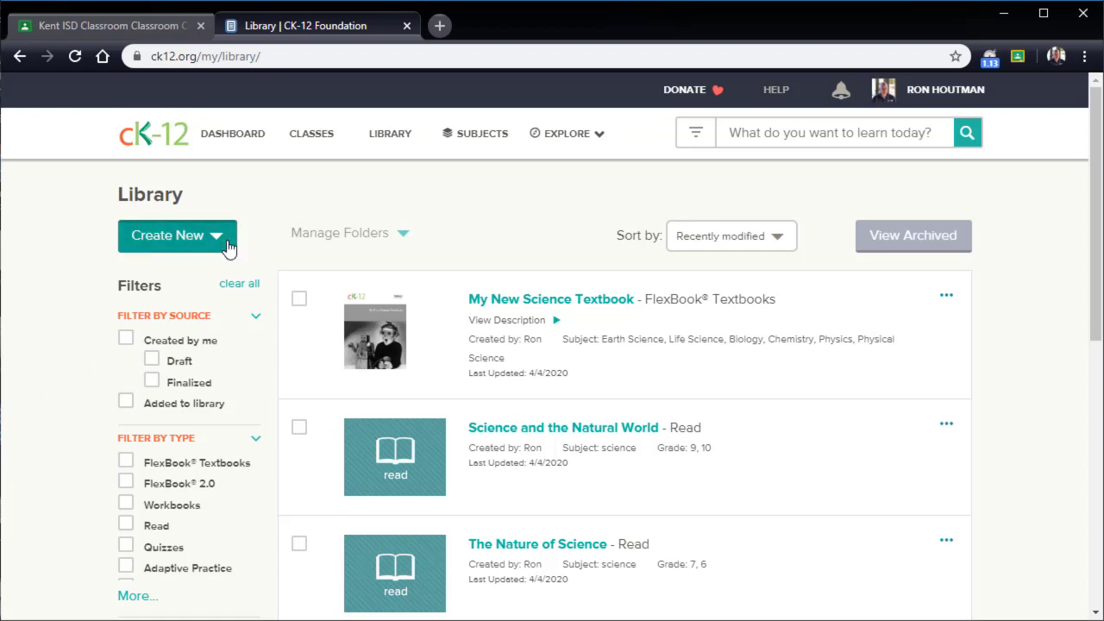
click(177, 235)
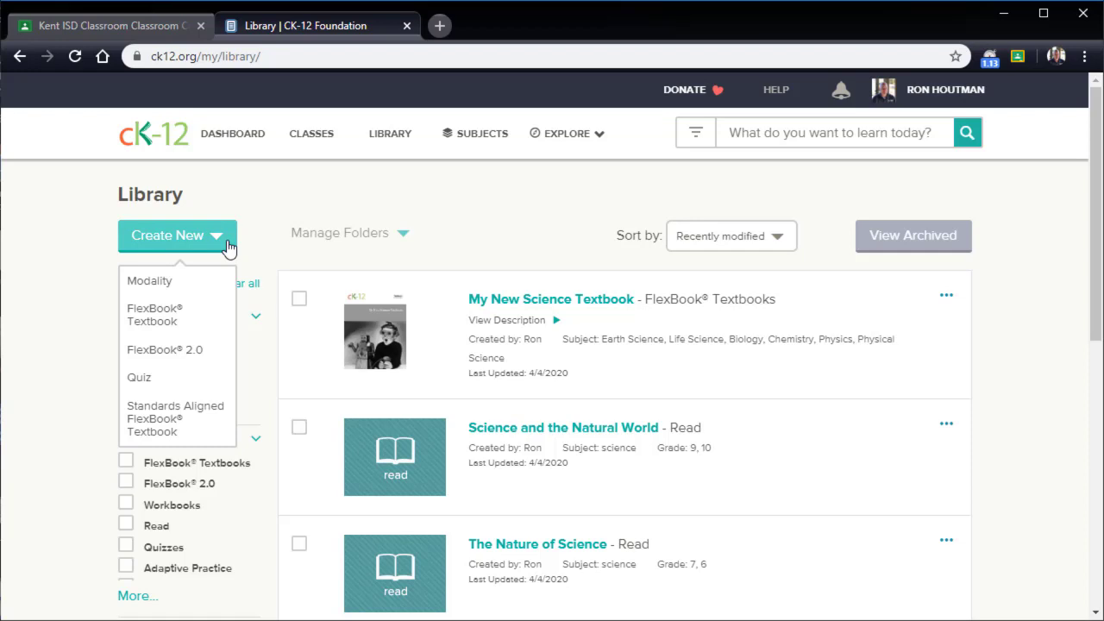
mouse_move(231, 327)
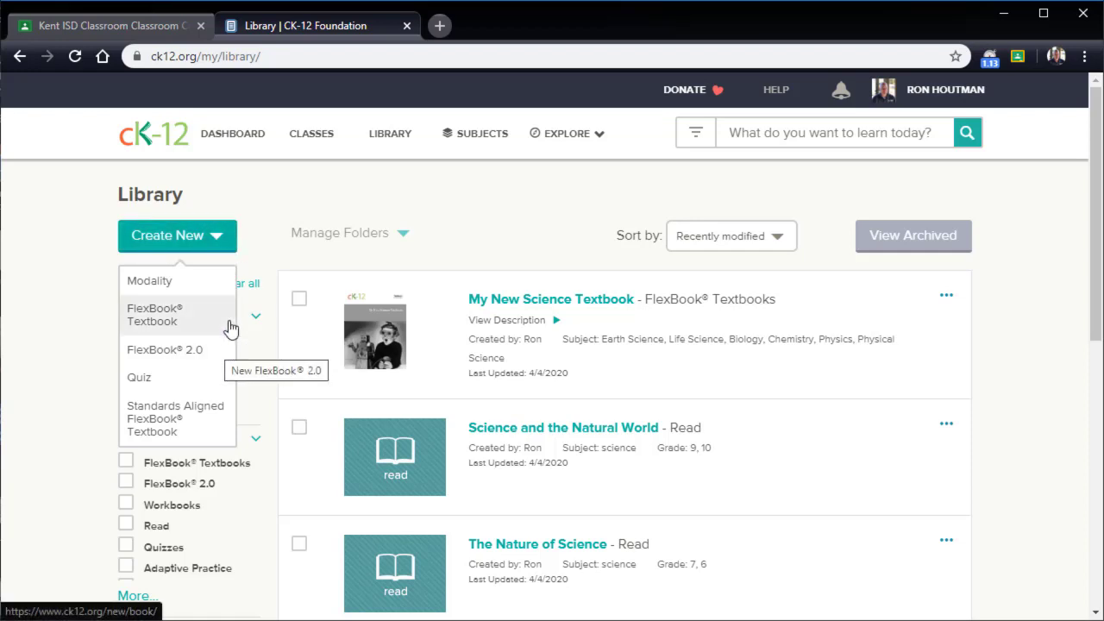
mouse_move(231, 315)
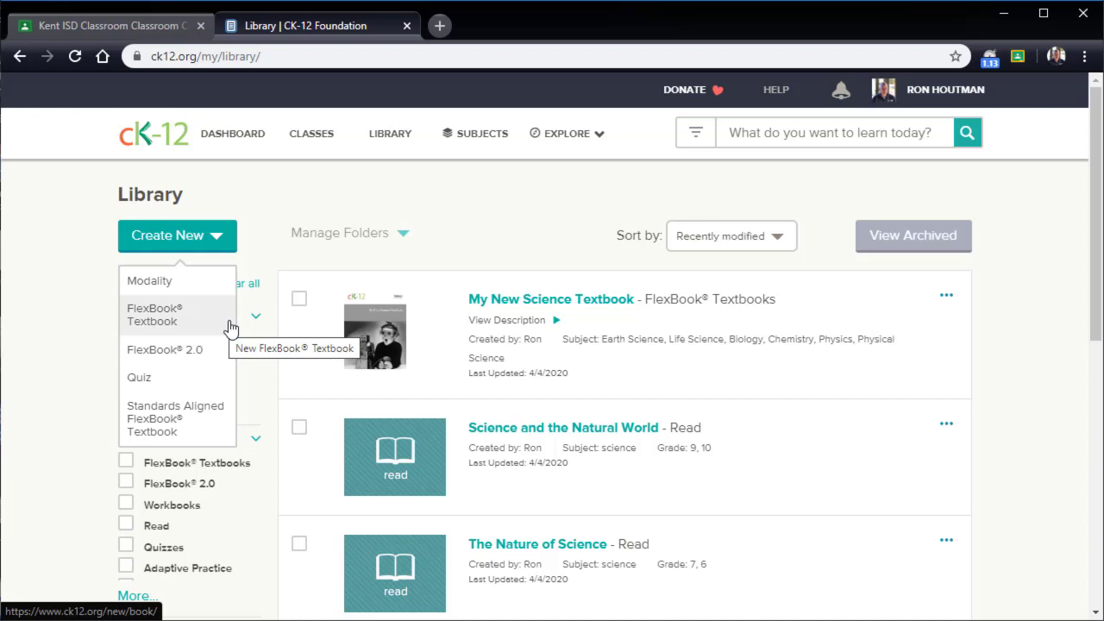
mouse_move(165, 349)
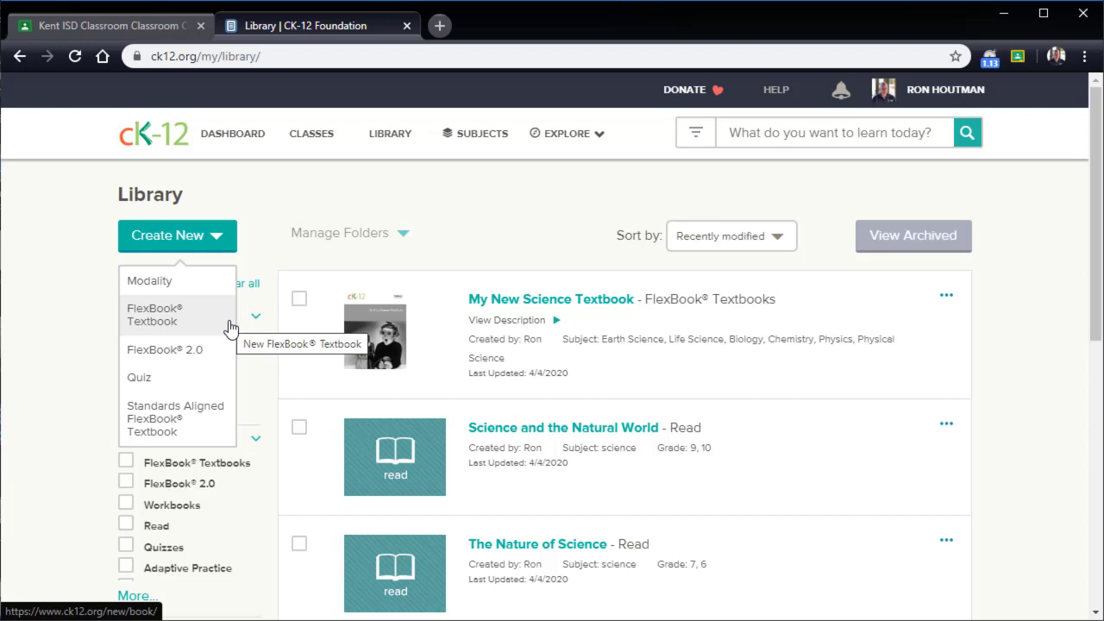
mouse_move(165, 349)
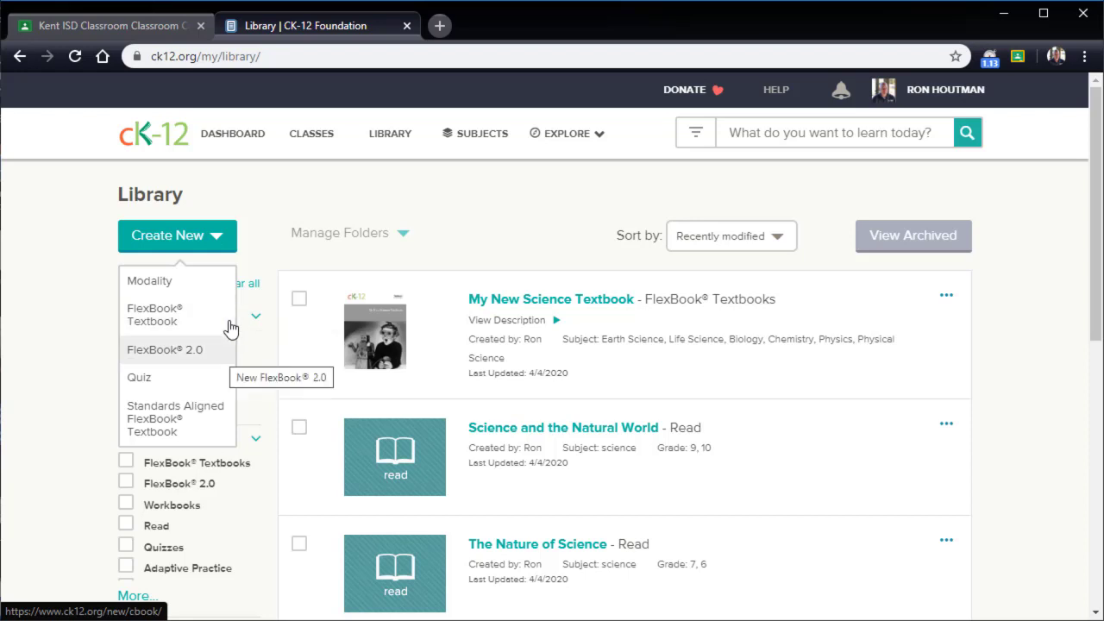
mouse_move(560, 302)
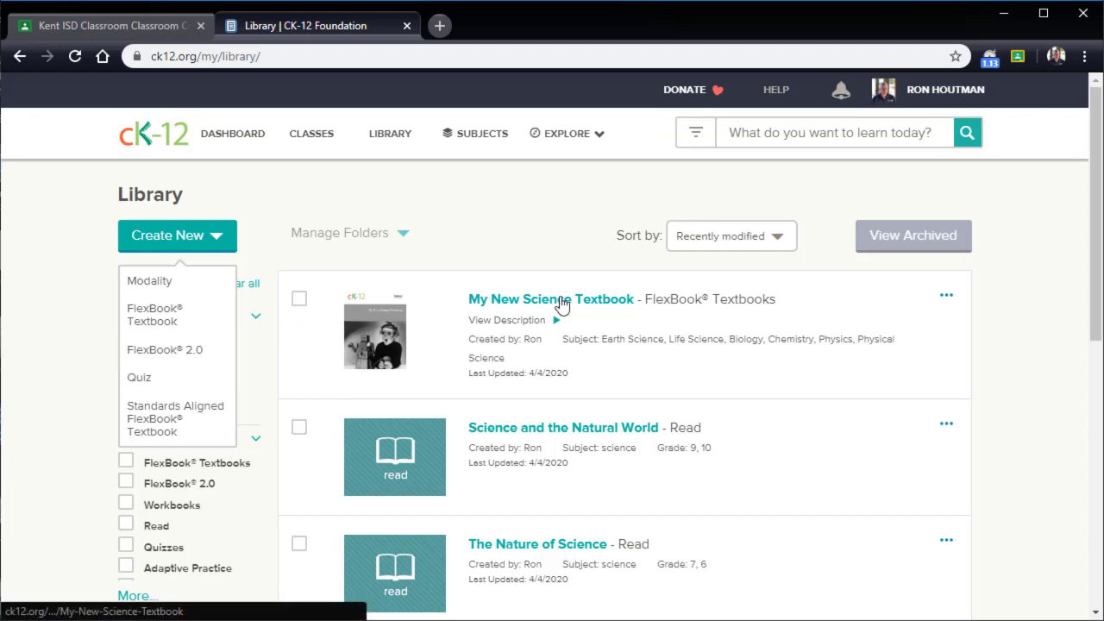
Open My New Science Textbook, choose Download PDF, and dismiss the PDF notification.
click(551, 299)
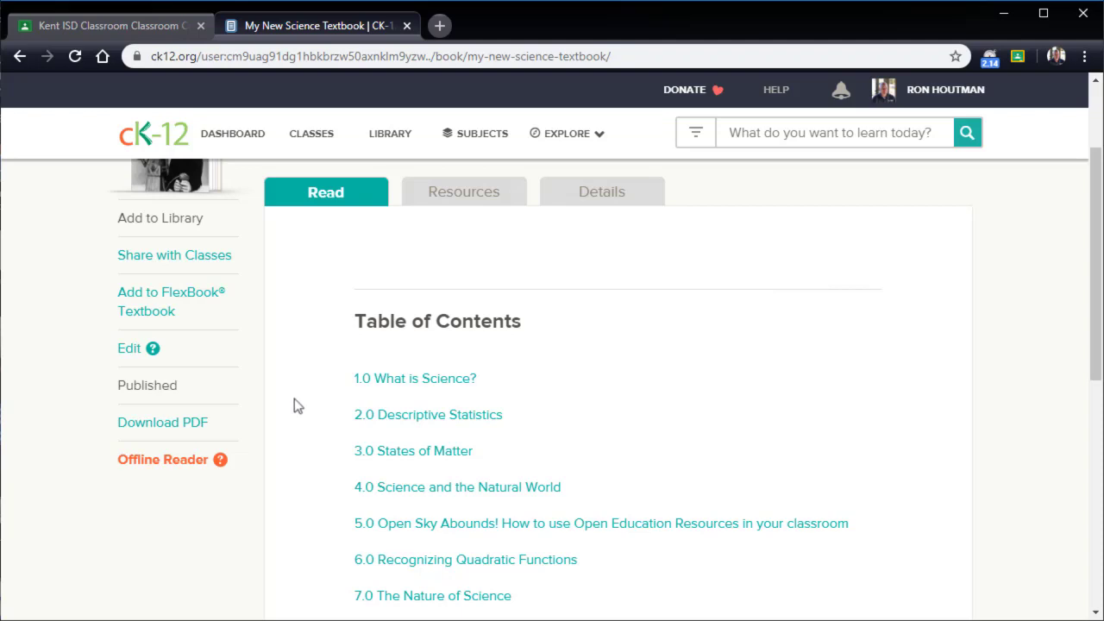
mouse_move(177, 431)
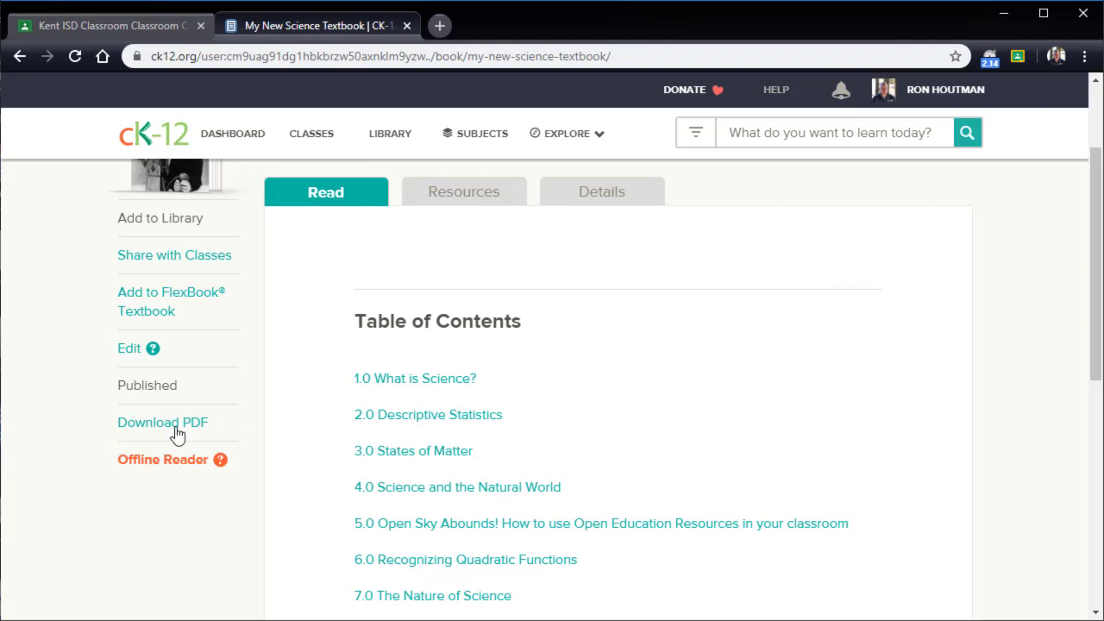
mouse_move(175, 429)
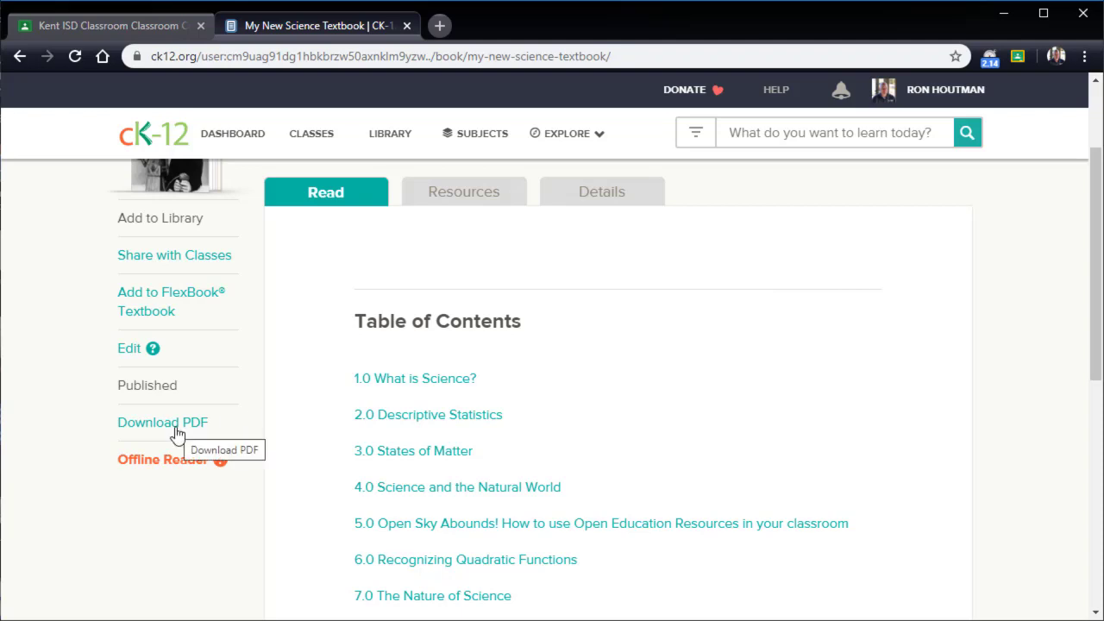
click(163, 422)
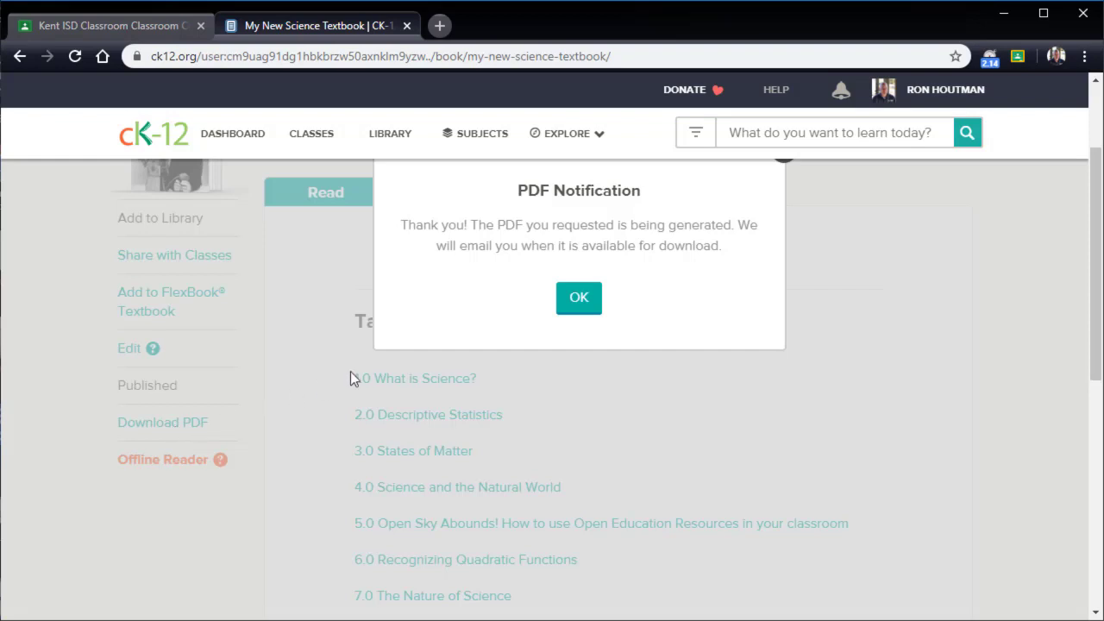
click(578, 297)
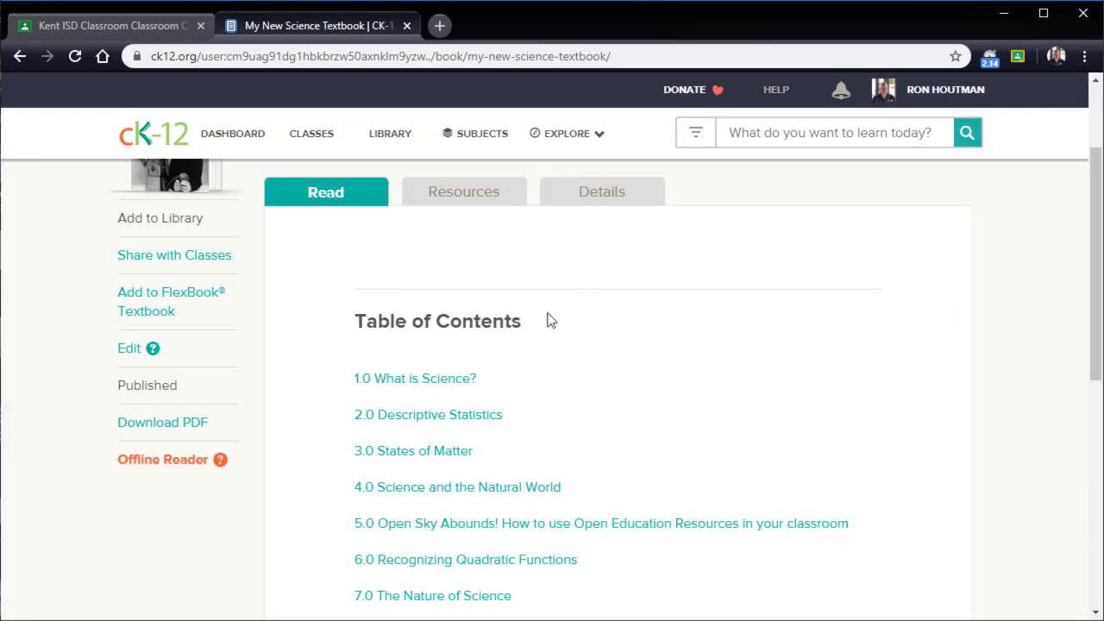
mouse_move(182, 460)
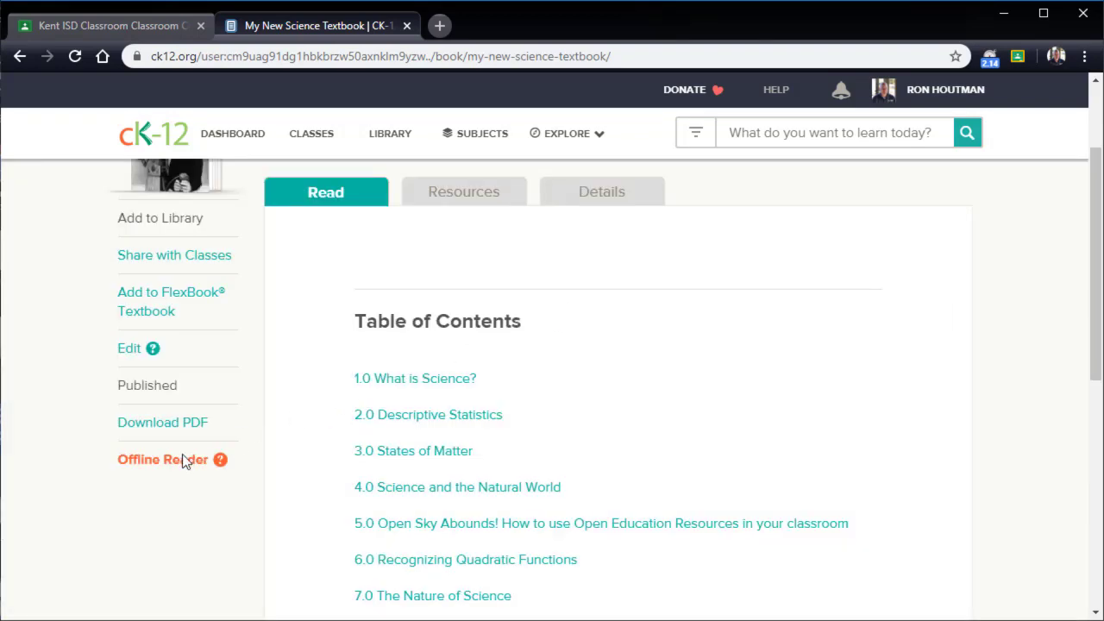
mouse_move(173, 459)
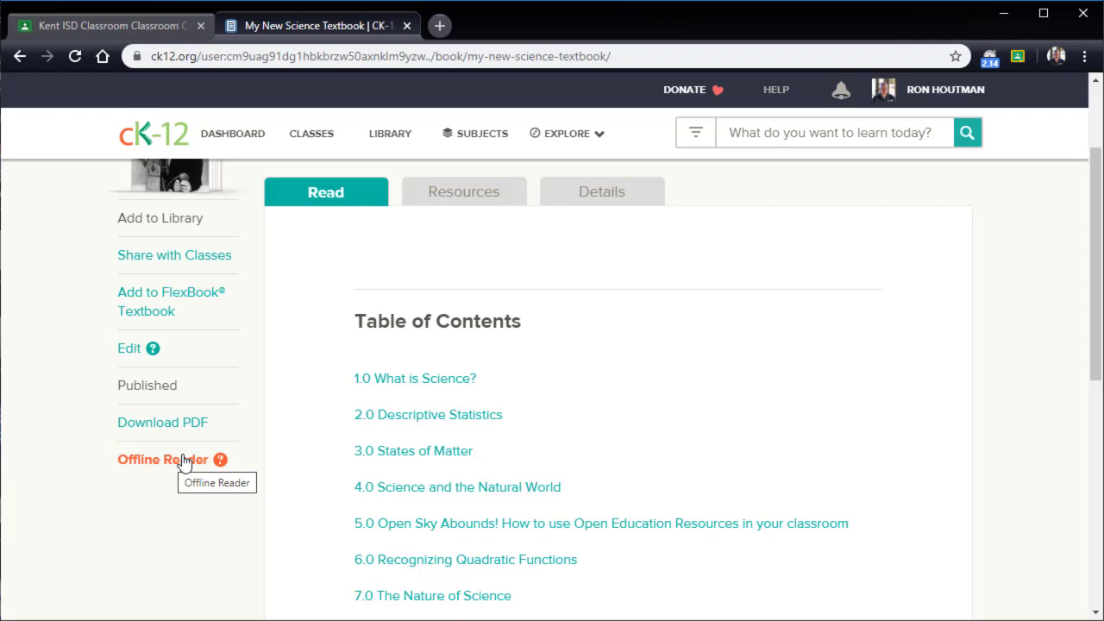
mouse_move(286, 446)
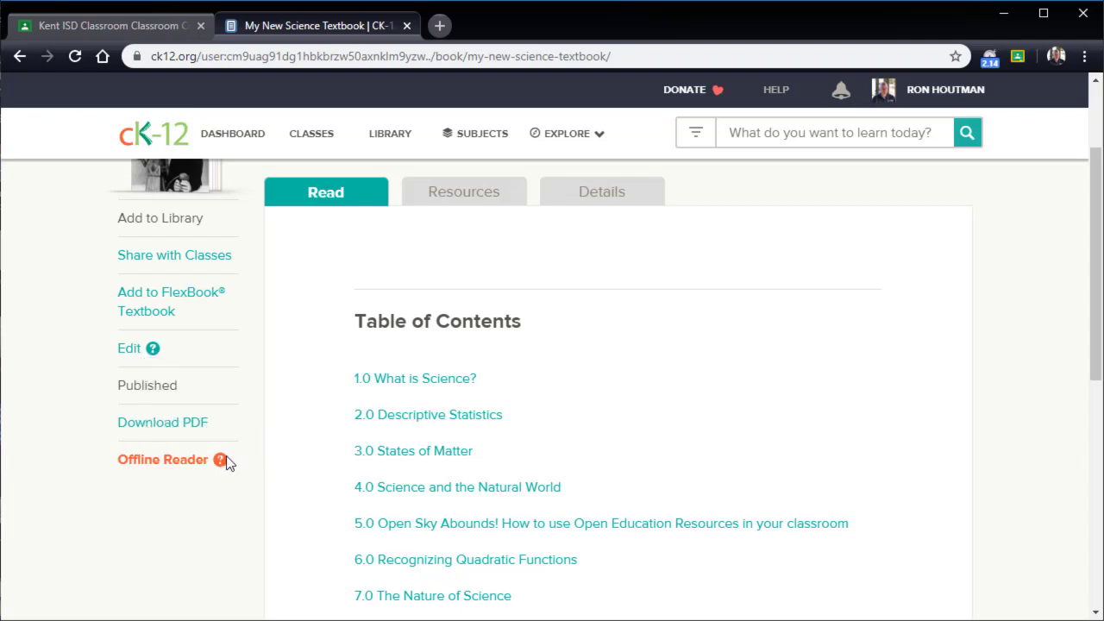
mouse_move(279, 474)
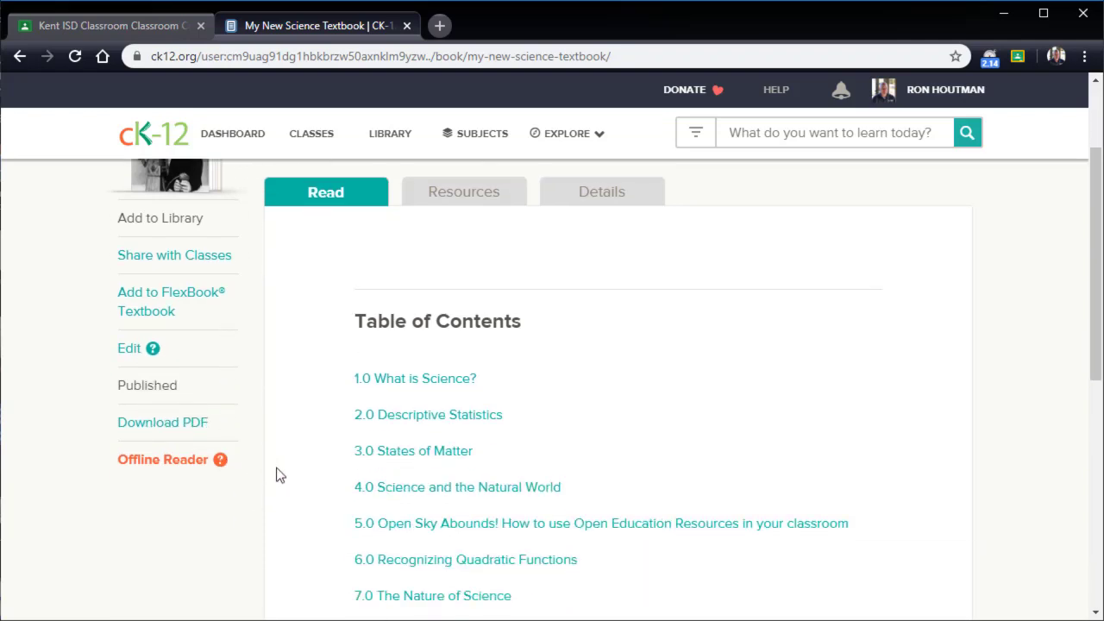
mouse_move(455, 514)
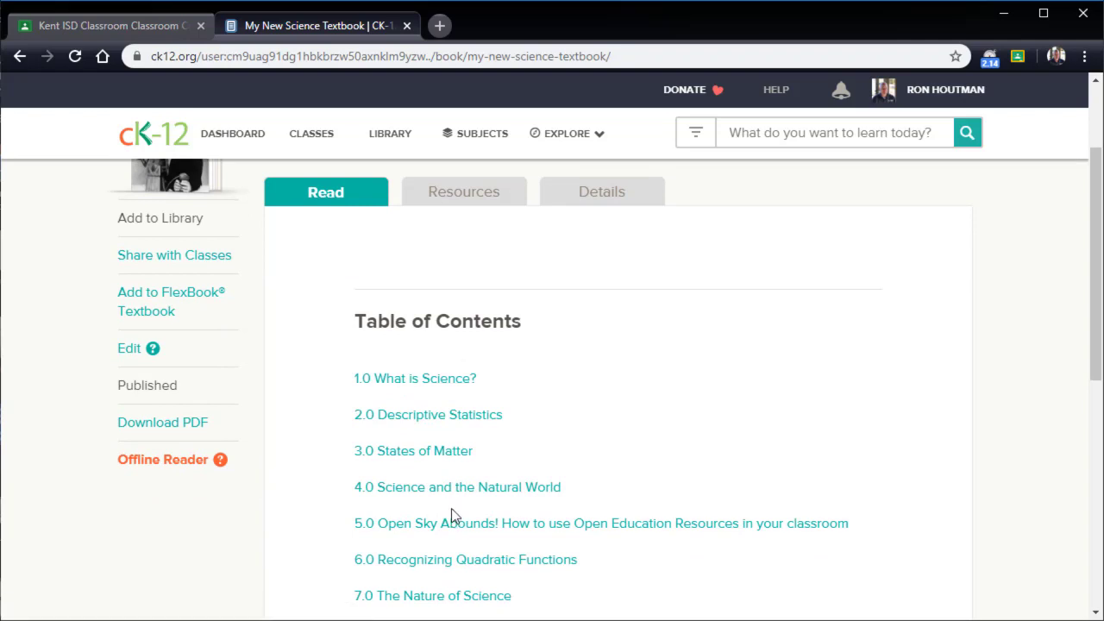
scroll(up, 3)
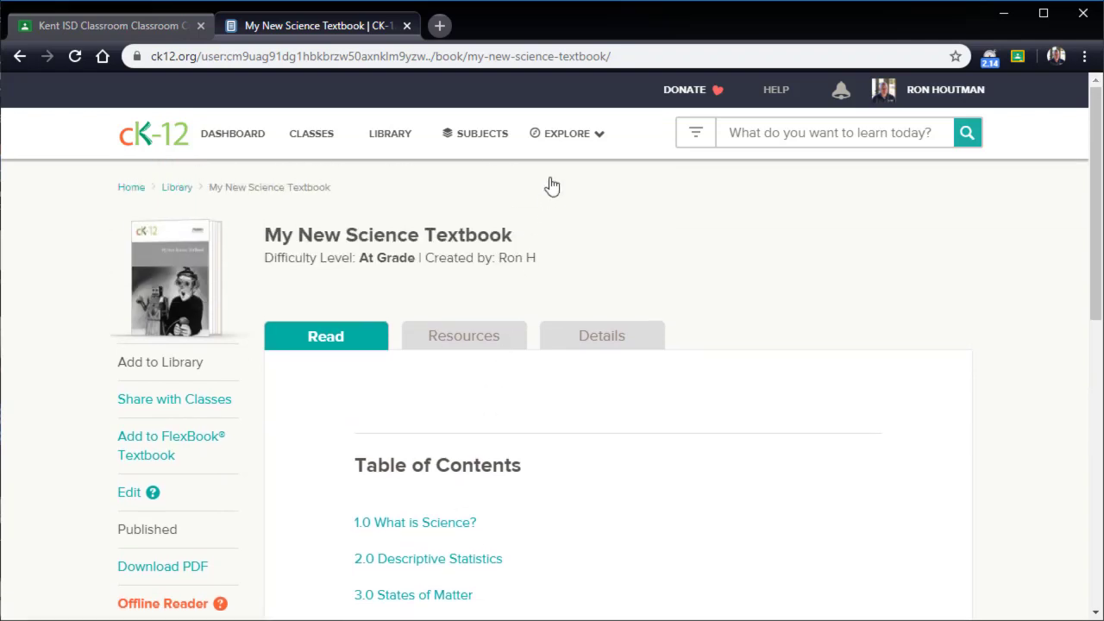
click(567, 133)
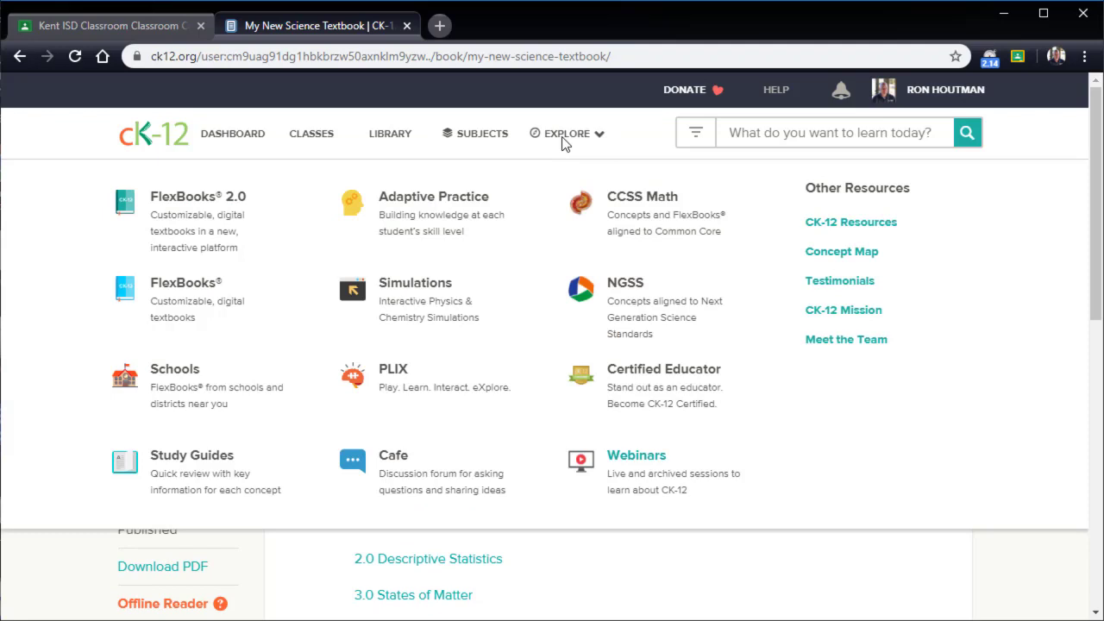
mouse_move(190, 308)
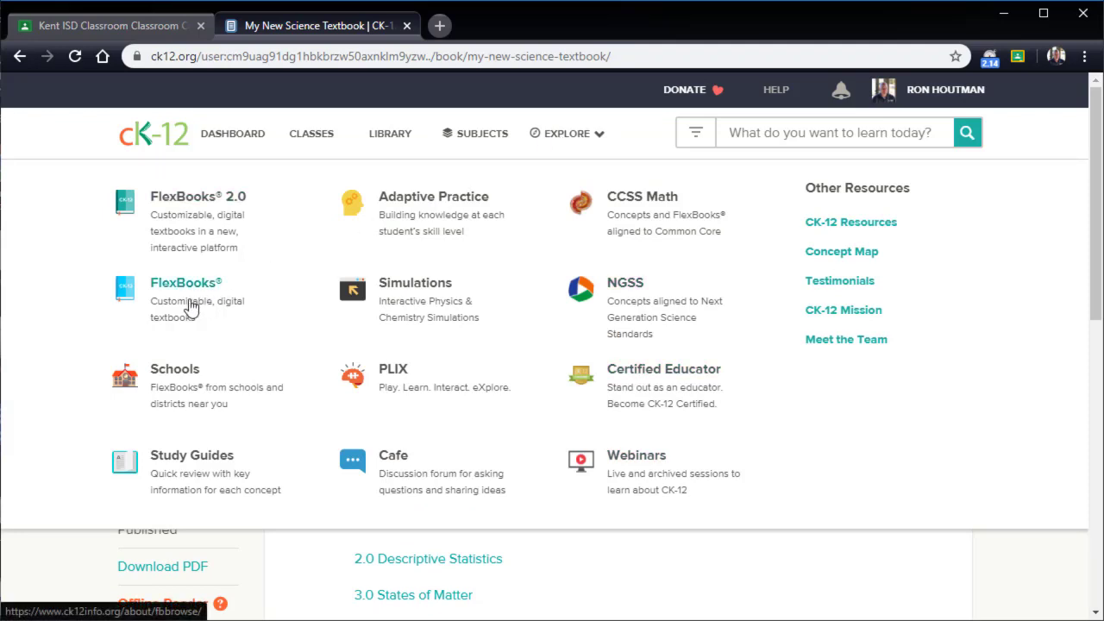
mouse_move(192, 227)
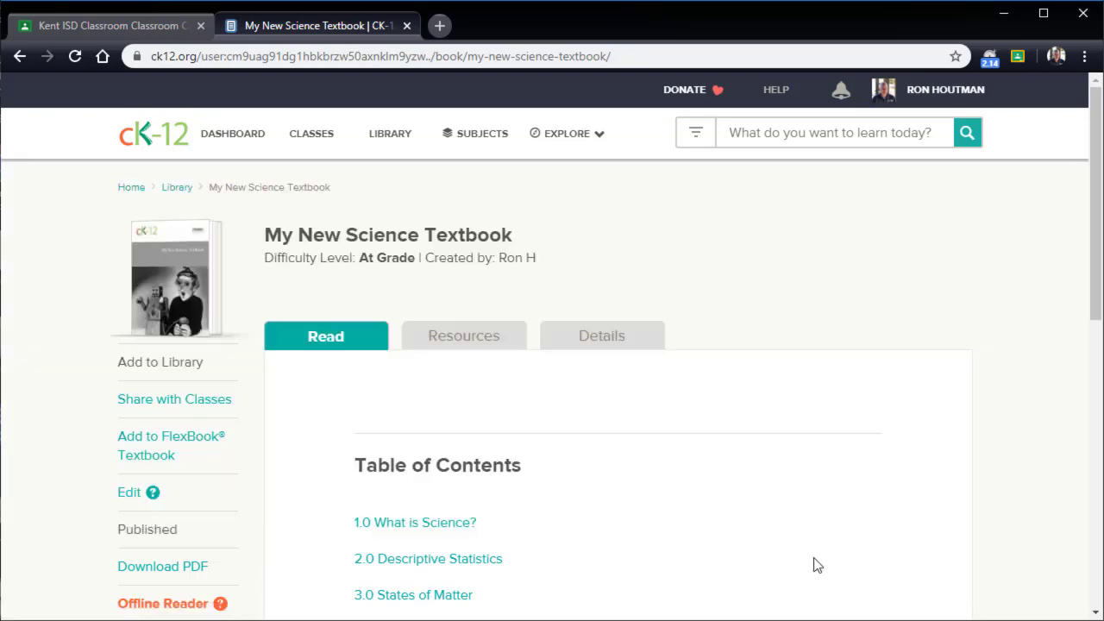
scroll(down, 3)
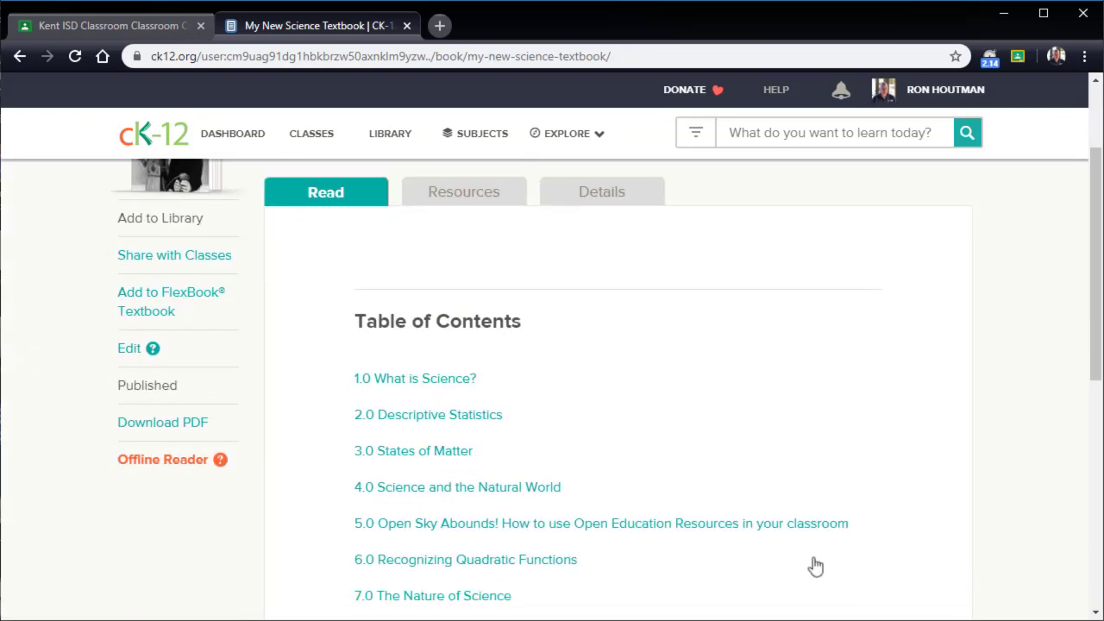
scroll(down, 3)
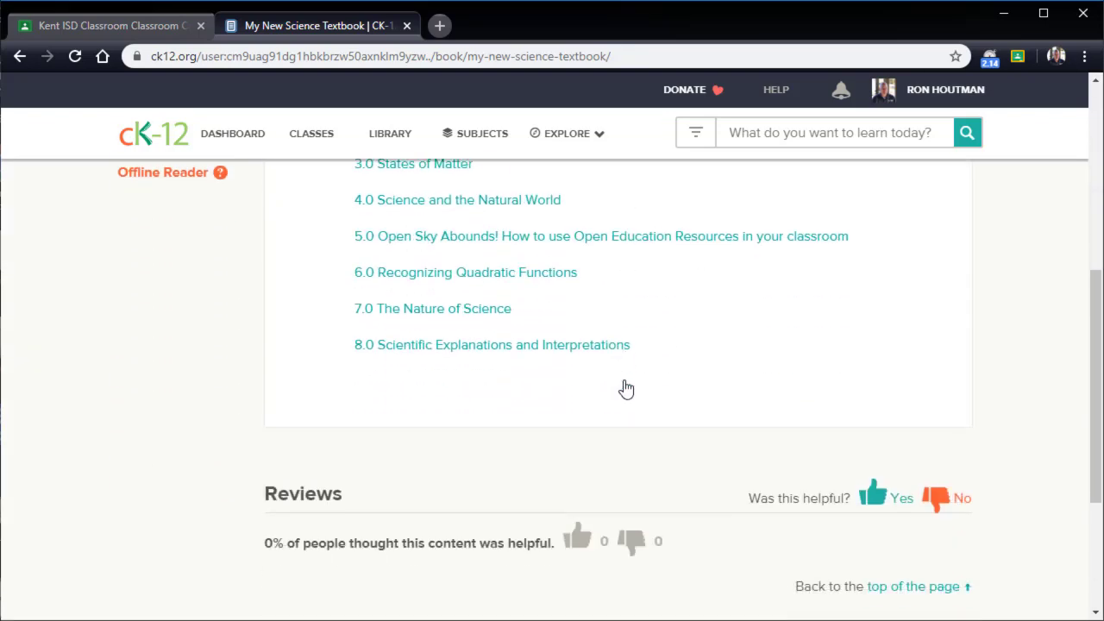
scroll(up, 3)
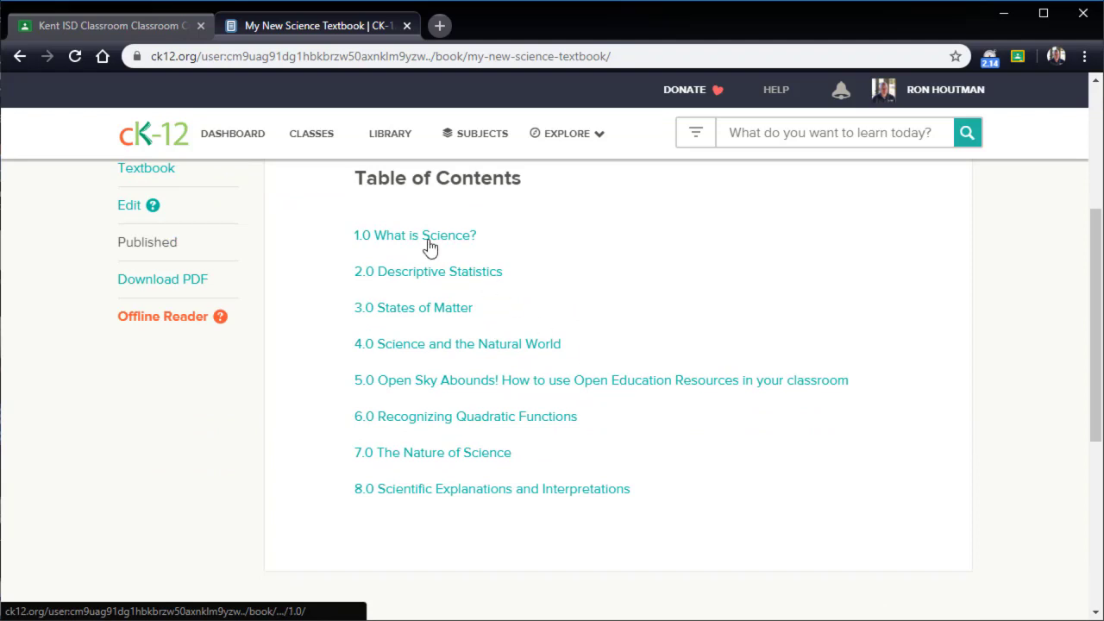
Open chapter 1.0 What is Science? and scroll through its outline and summary.
click(415, 235)
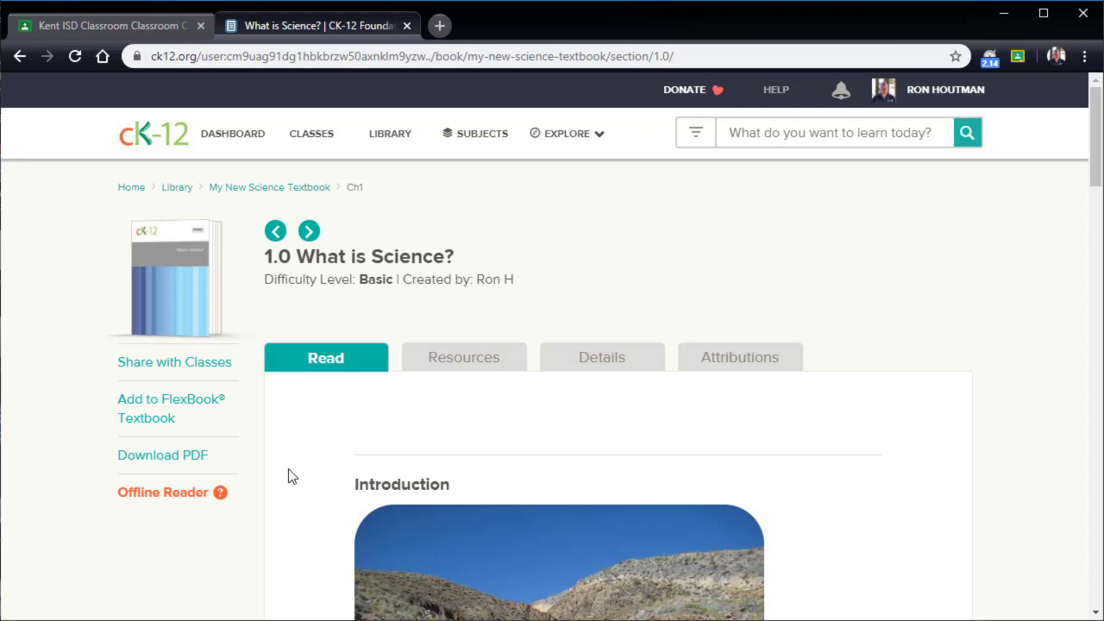
scroll(down, 3)
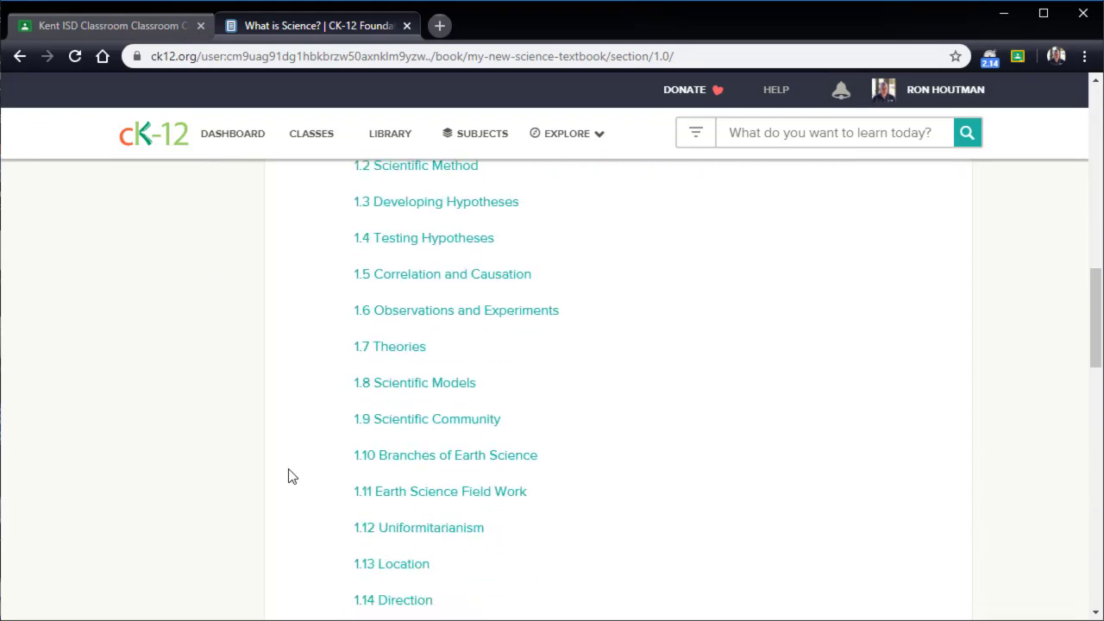
scroll(down, 3)
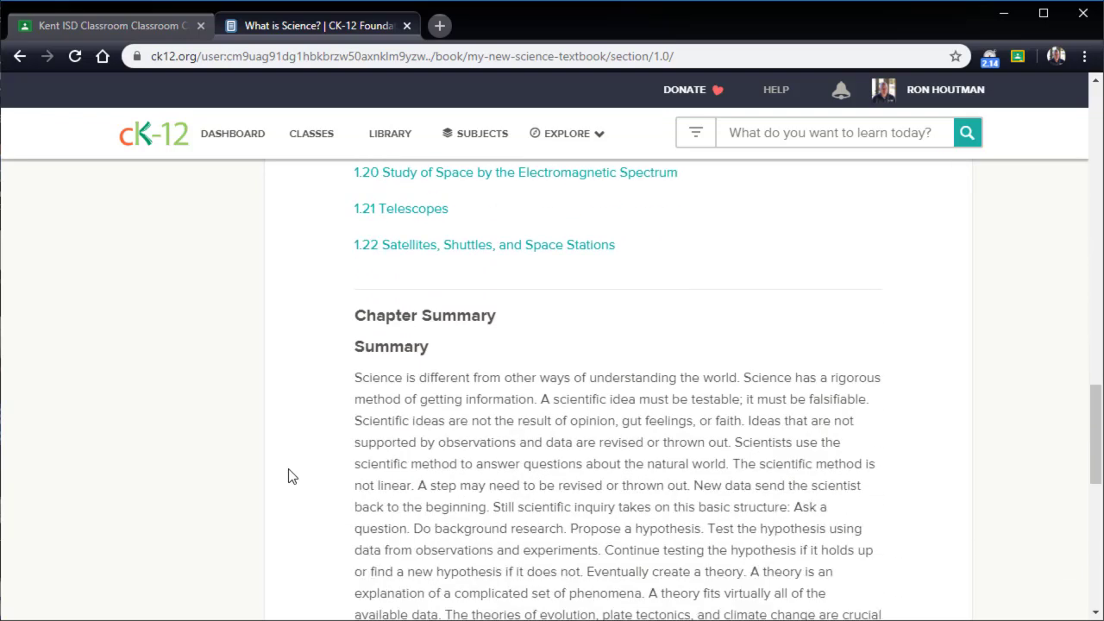
scroll(down, 3)
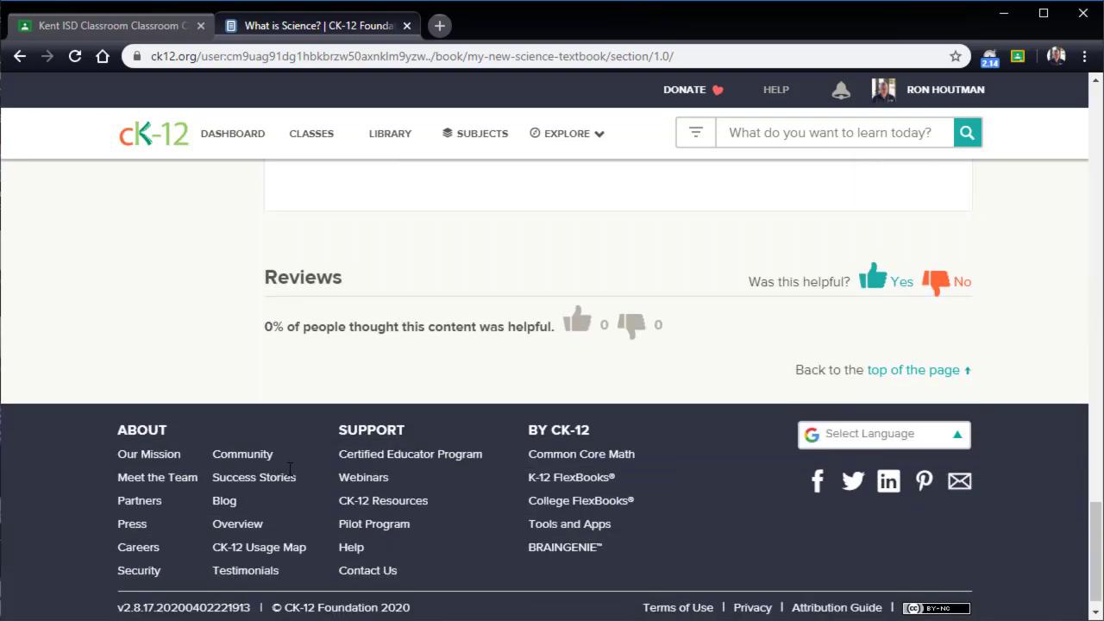
scroll(up, 3)
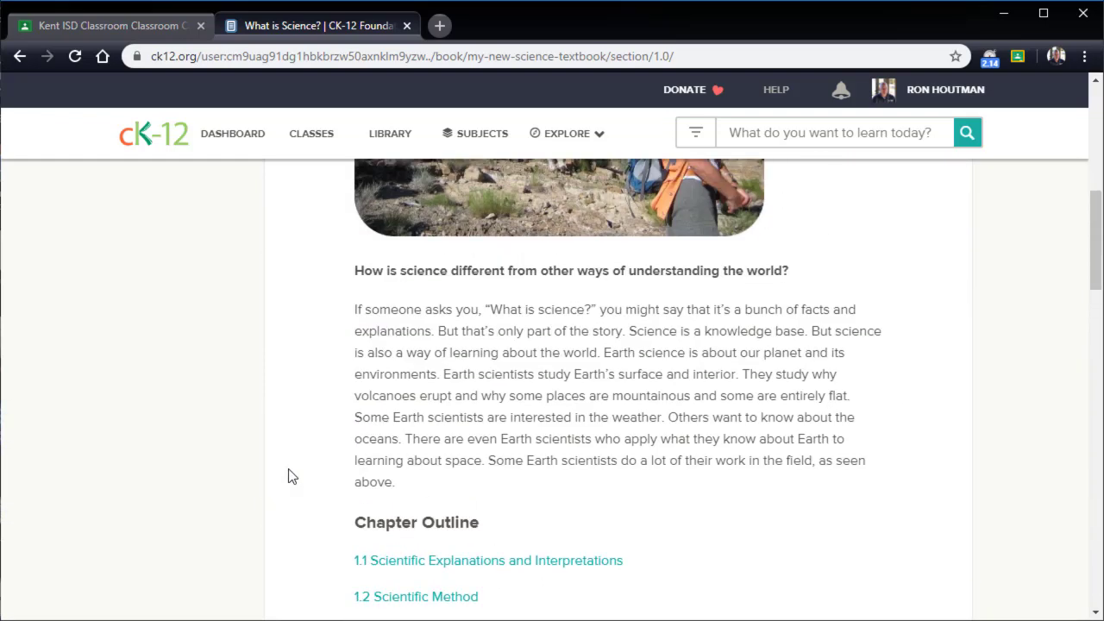
click(489, 560)
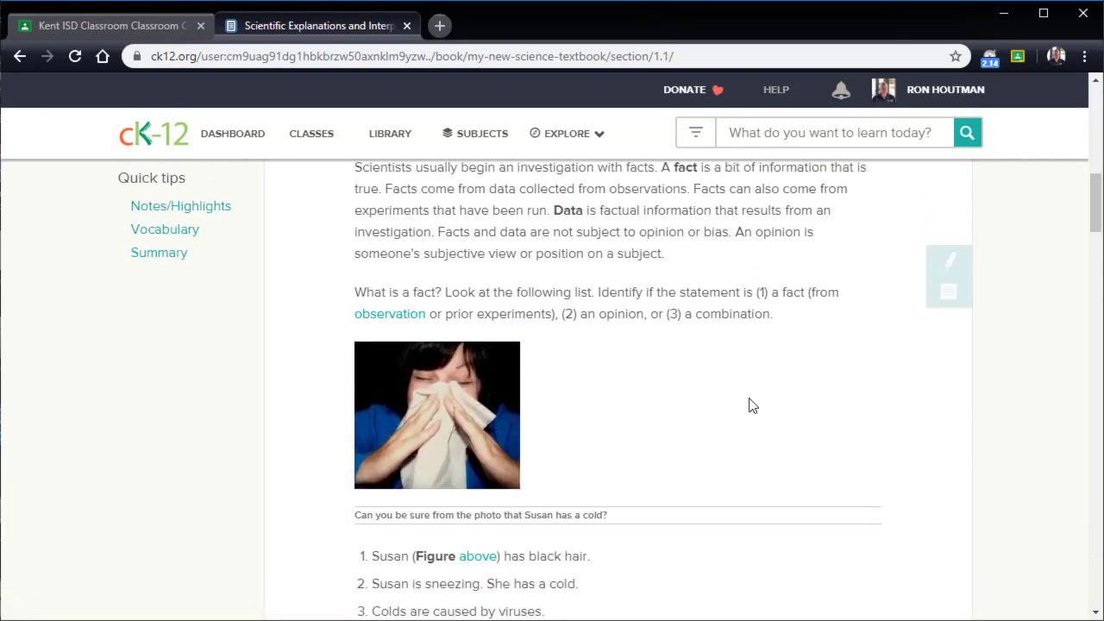
scroll(down, 3)
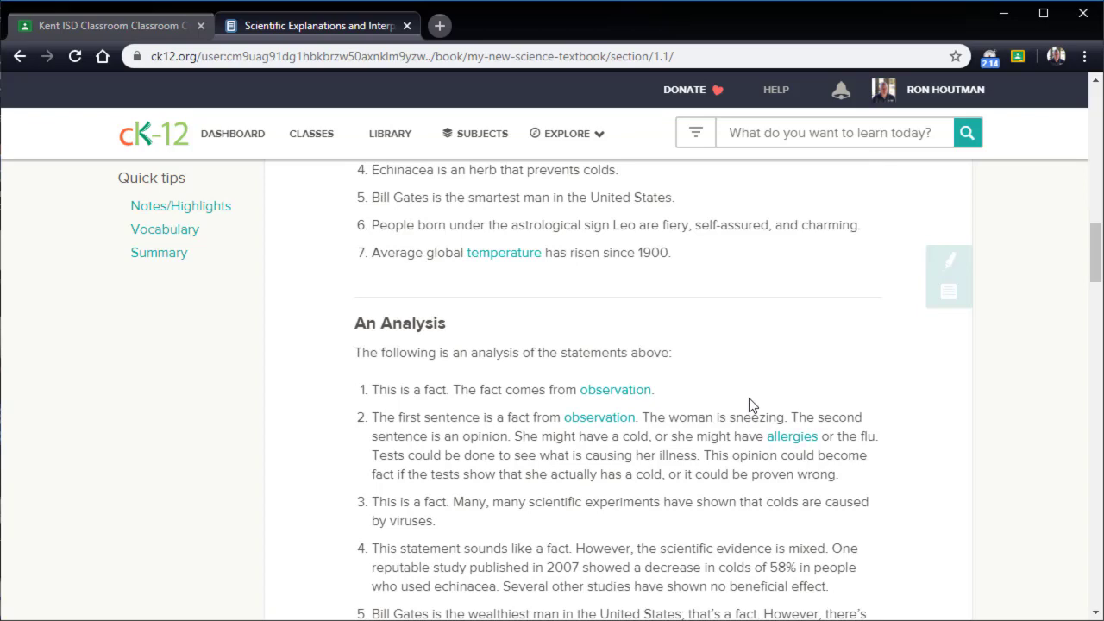
scroll(down, 3)
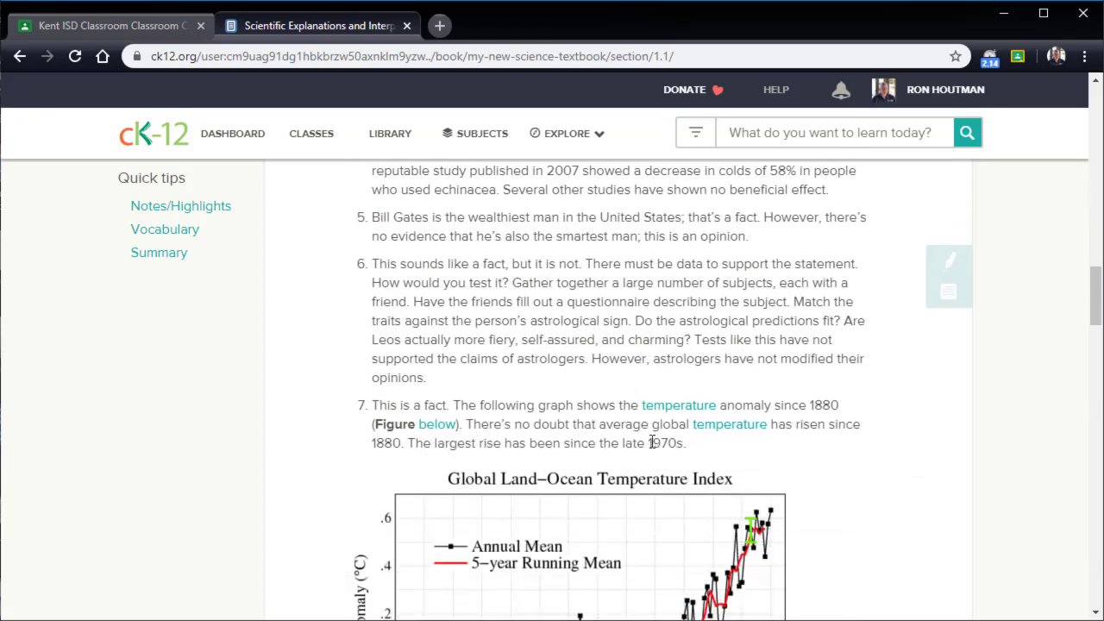
scroll(down, 3)
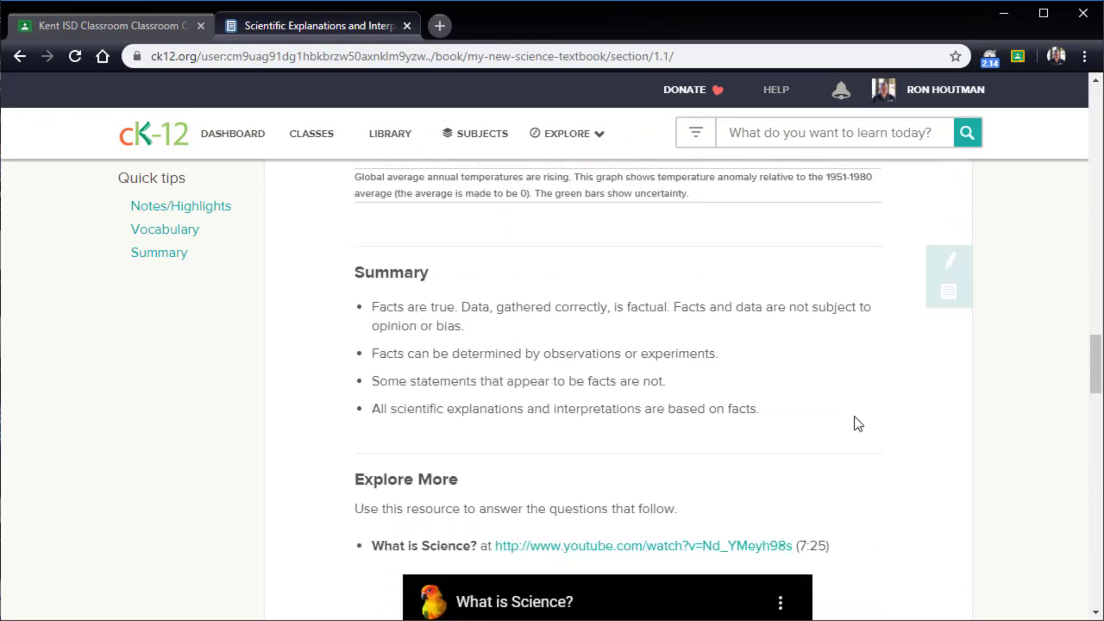
scroll(down, 3)
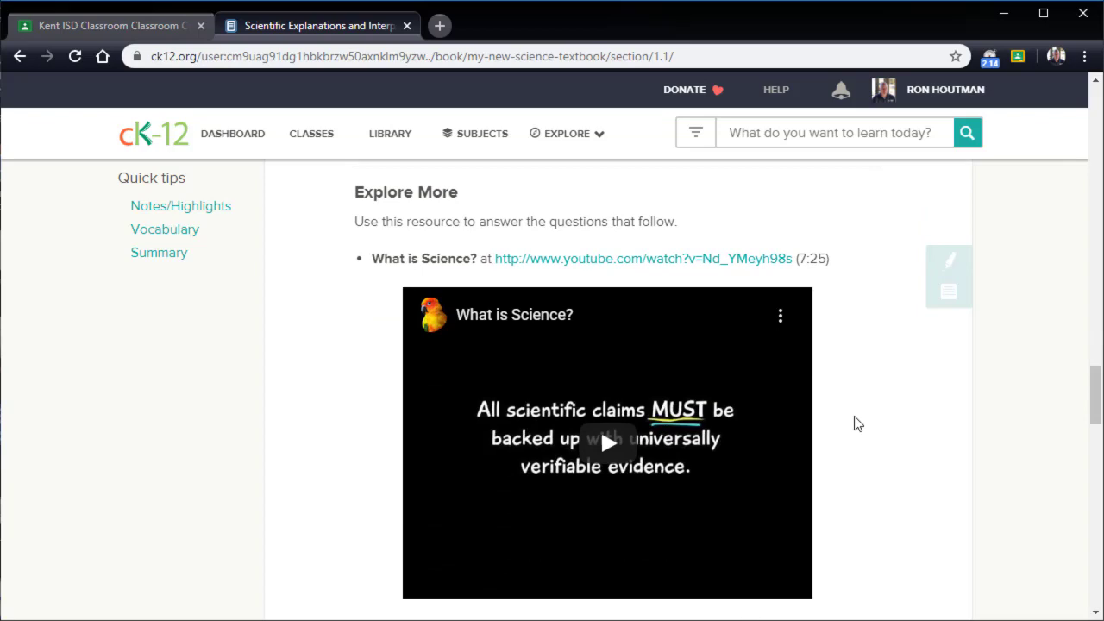
scroll(down, 3)
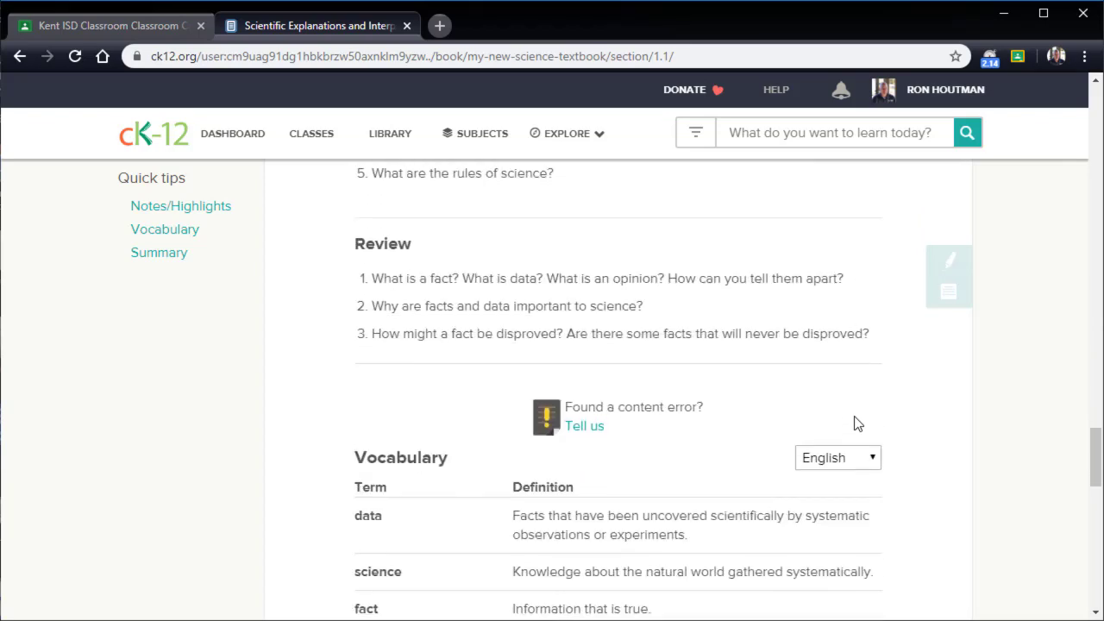
scroll(down, 3)
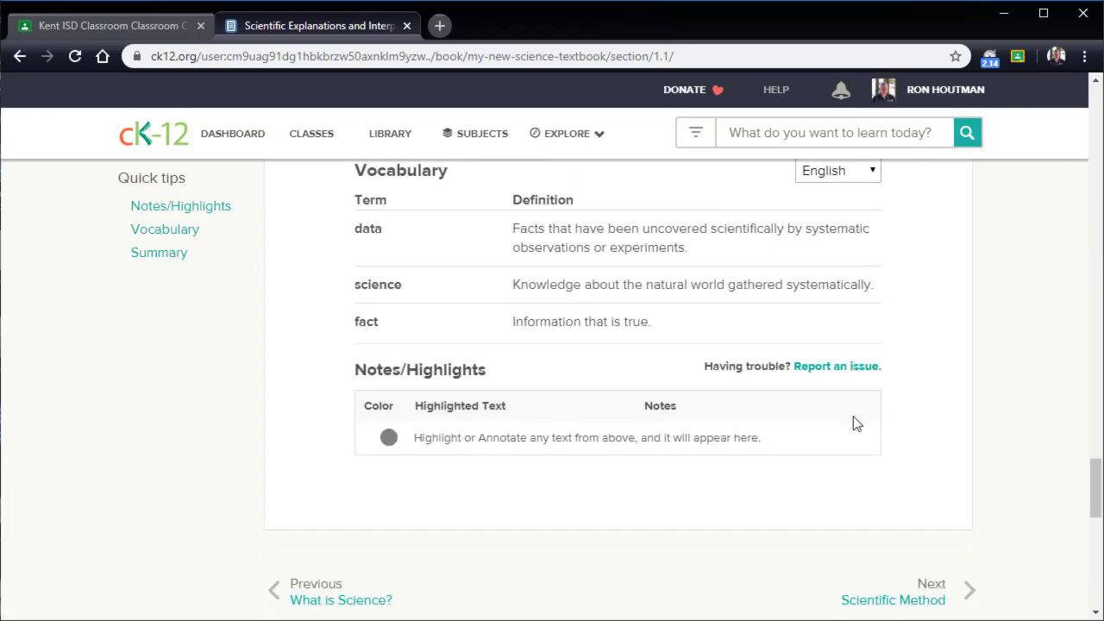
scroll(up, 3)
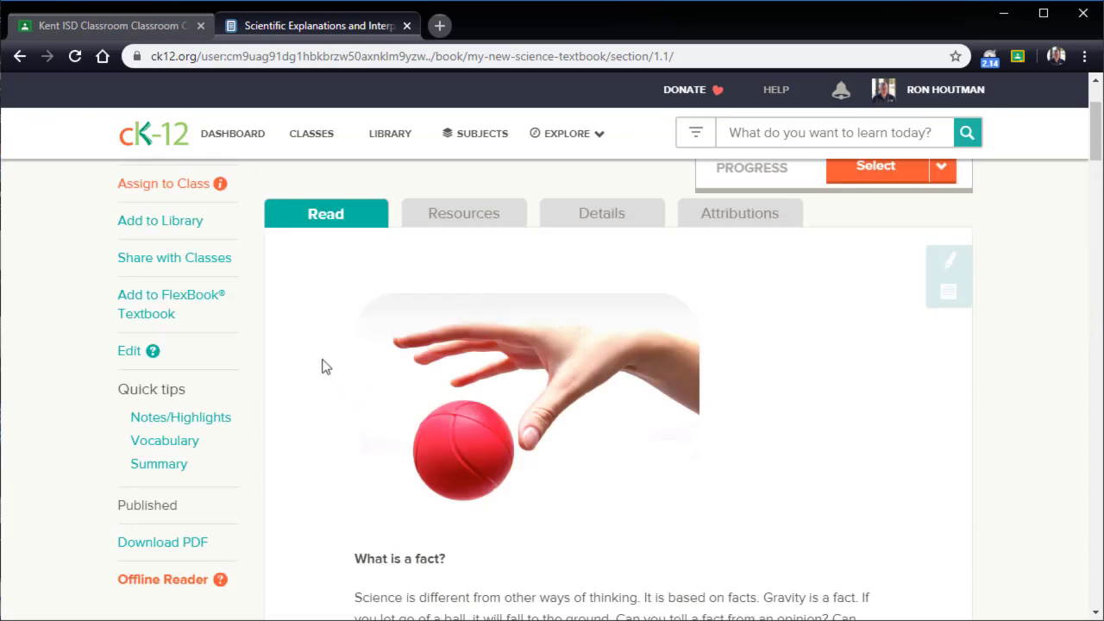
mouse_move(264, 310)
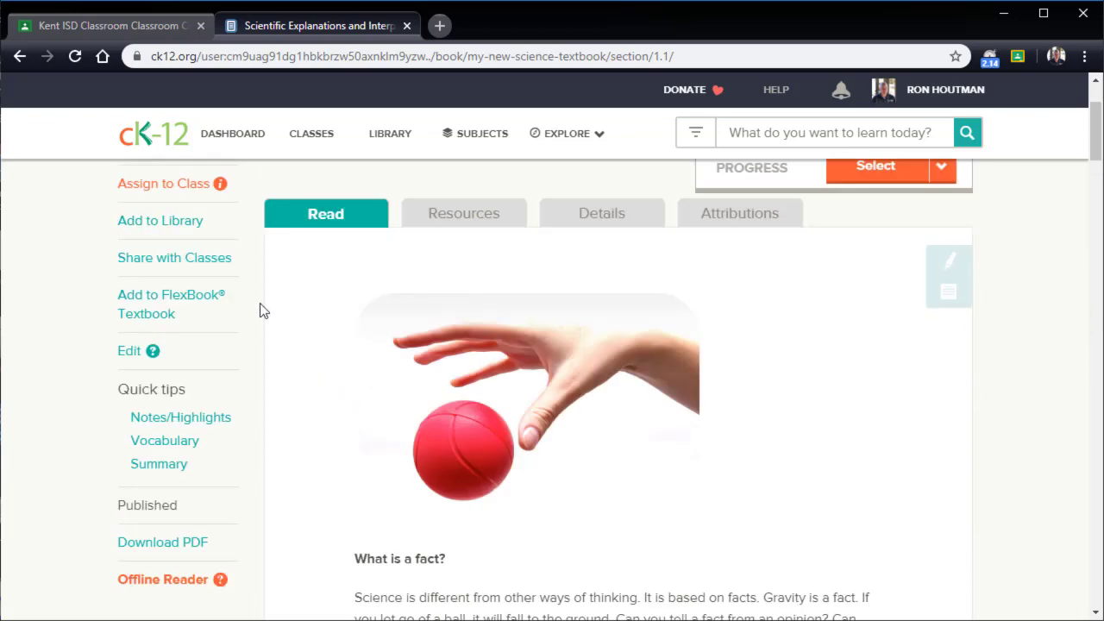
mouse_move(302, 268)
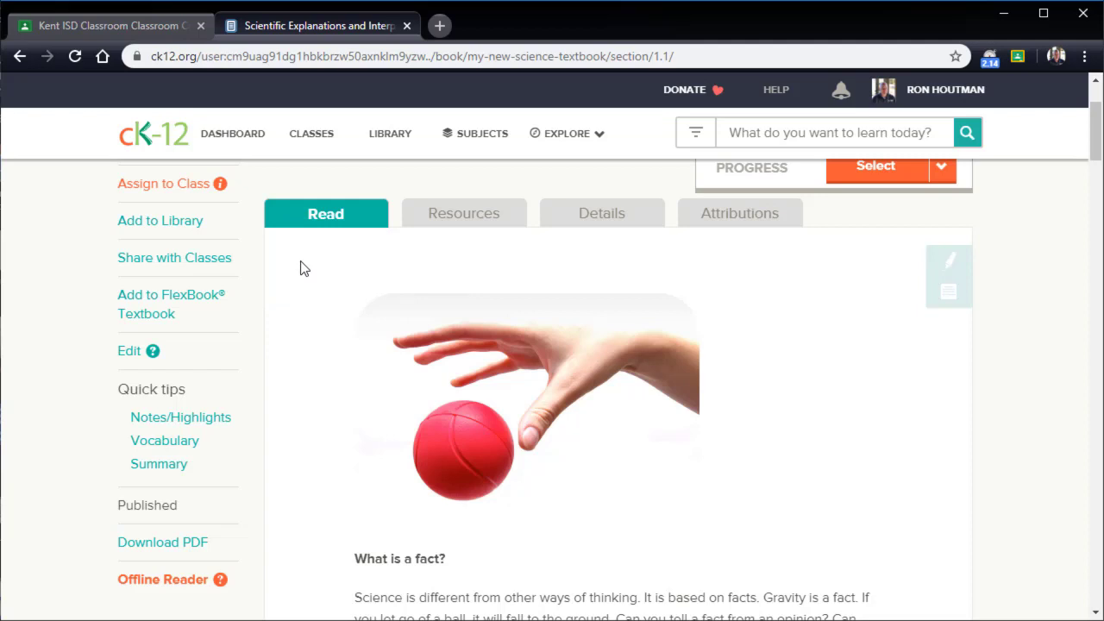
scroll(up, 3)
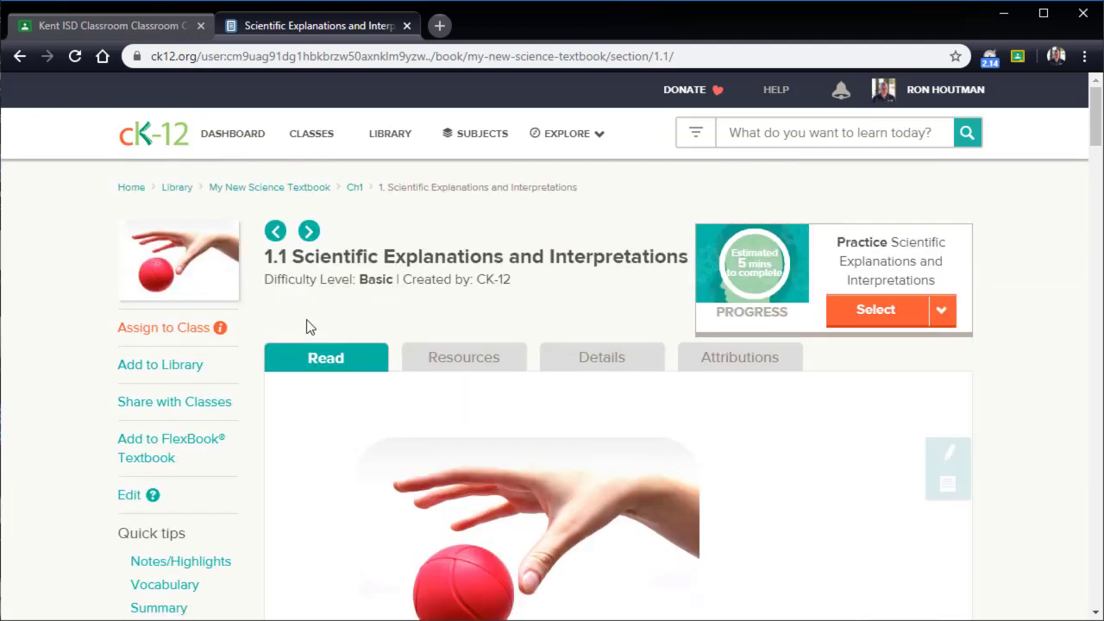
mouse_move(759, 276)
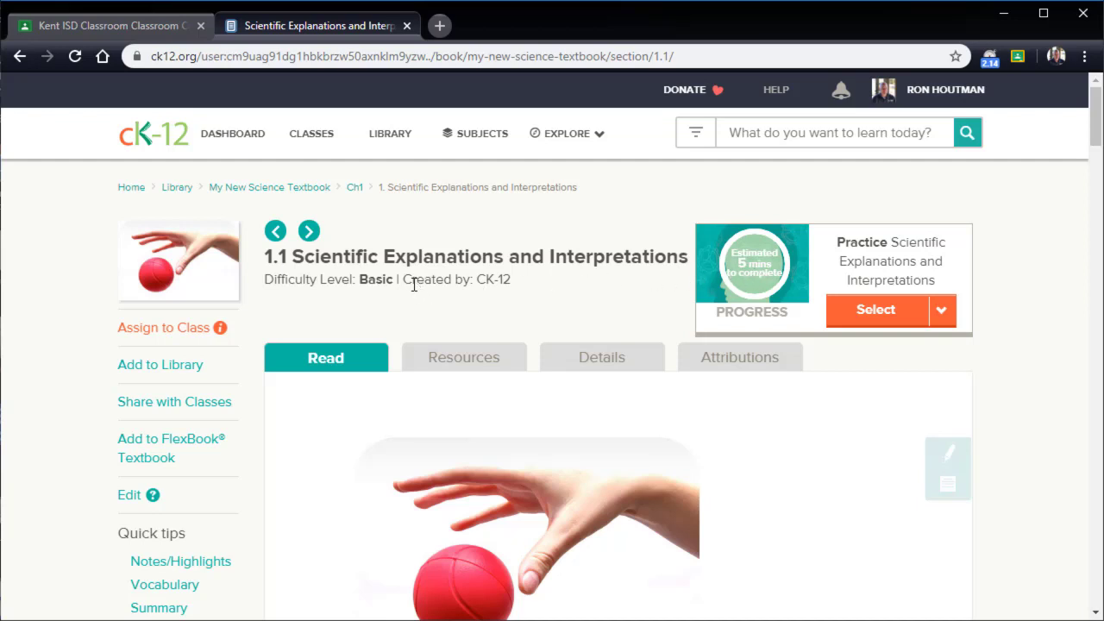
mouse_move(315, 380)
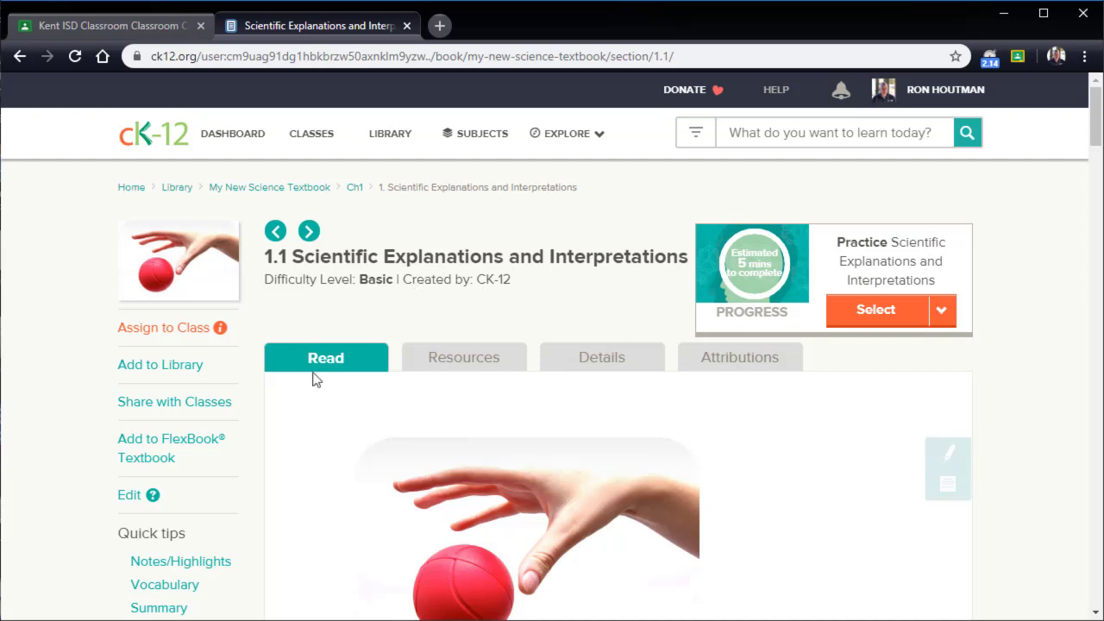
mouse_move(356, 470)
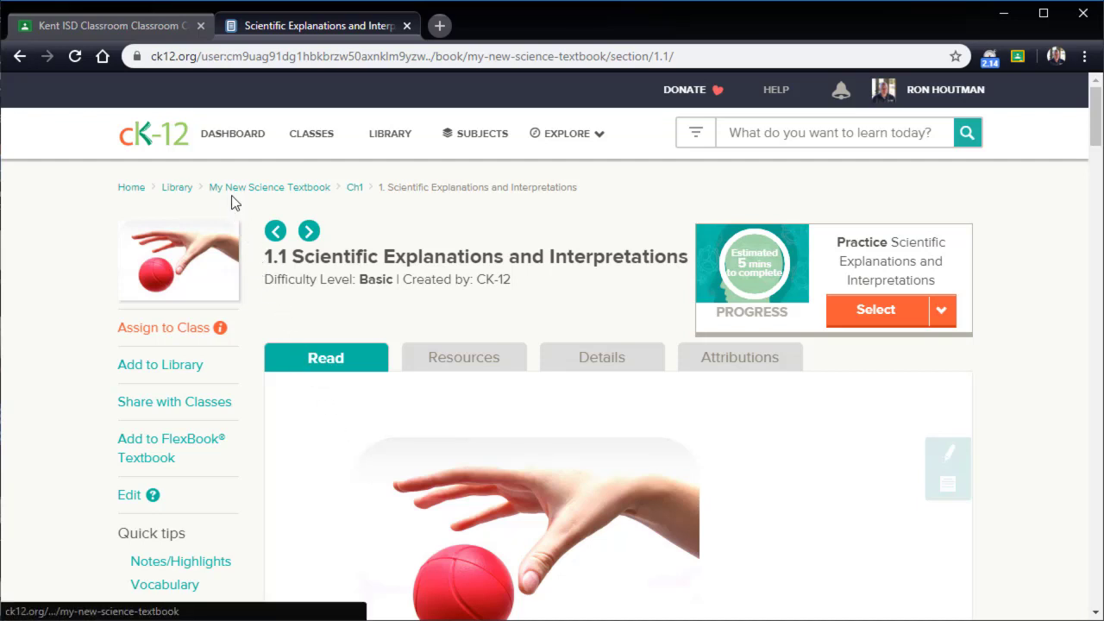
Return to the My New Science Textbook overview and open its downloaded PDF in Chrome.
click(269, 186)
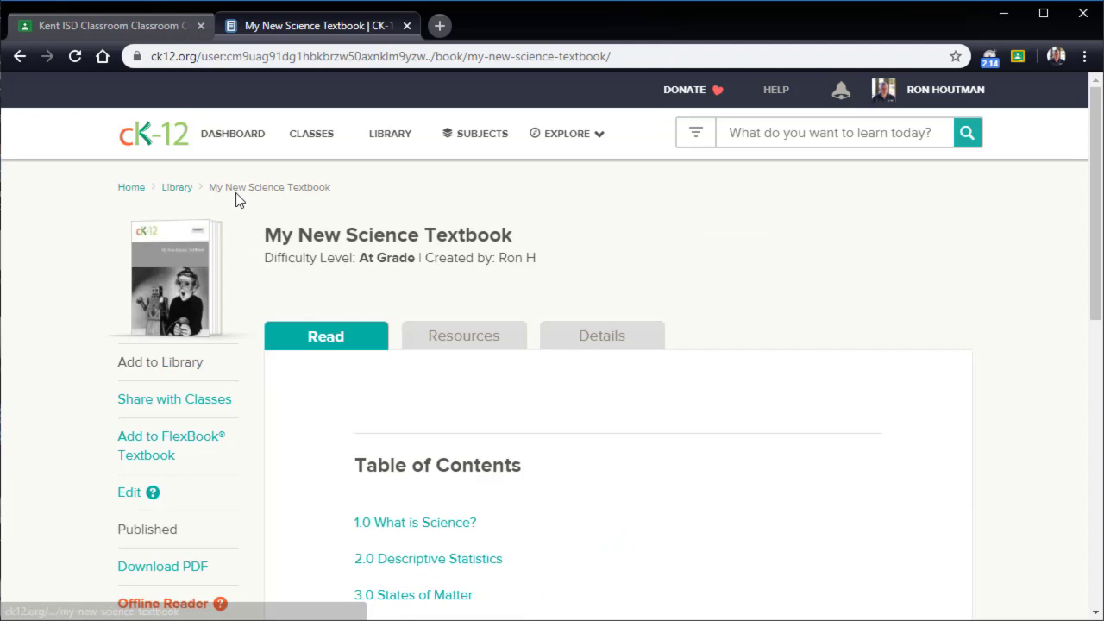
mouse_move(840, 91)
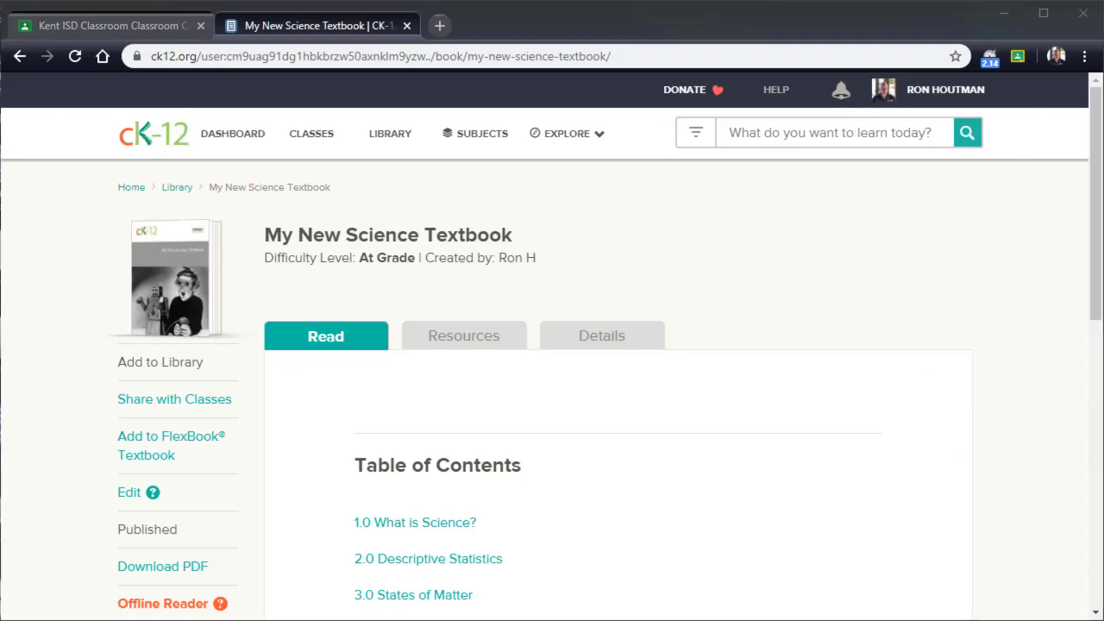
click(162, 566)
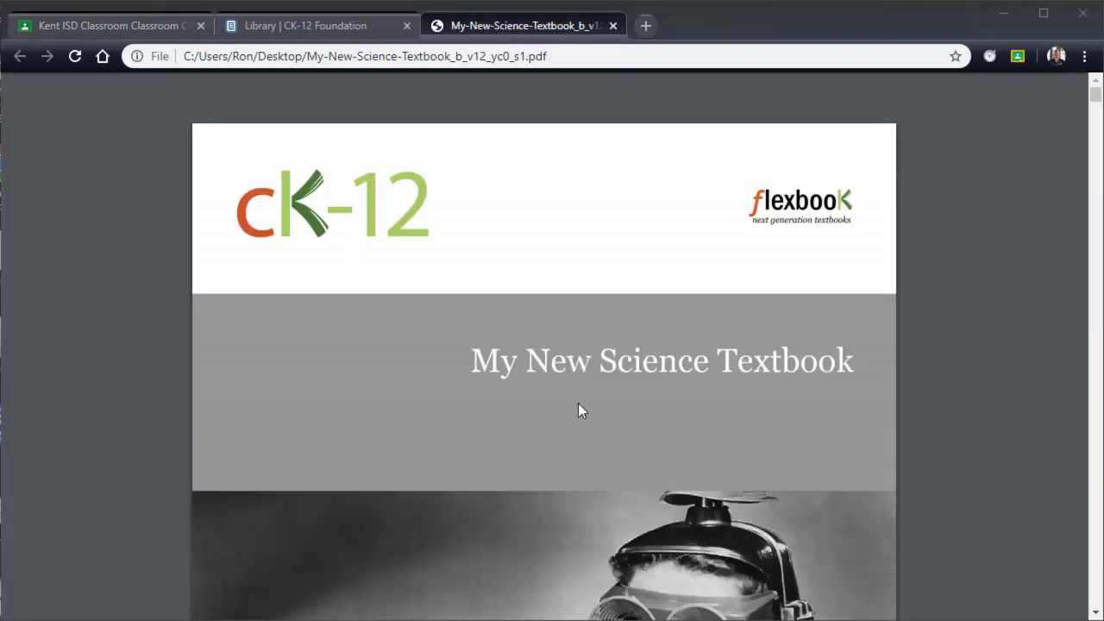
scroll(down, 3)
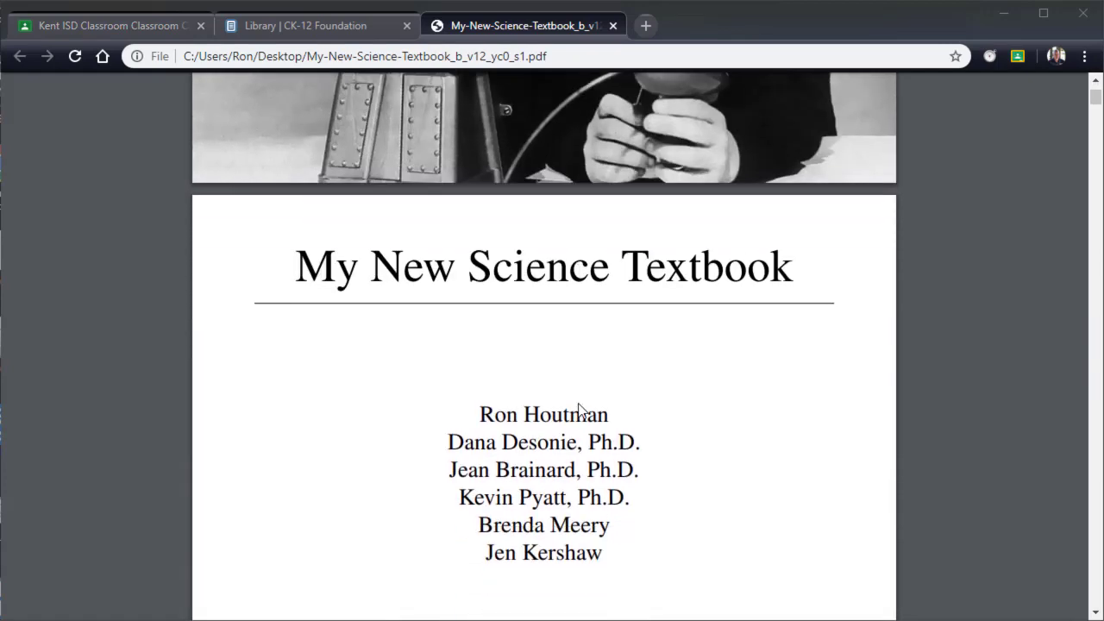
scroll(down, 3)
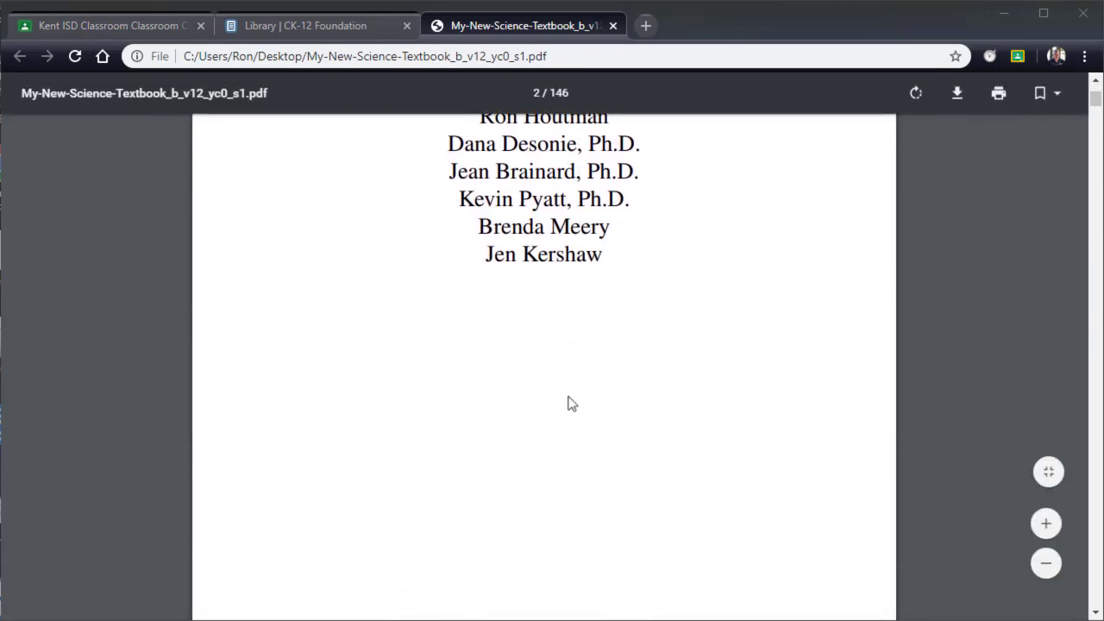
scroll(down, 3)
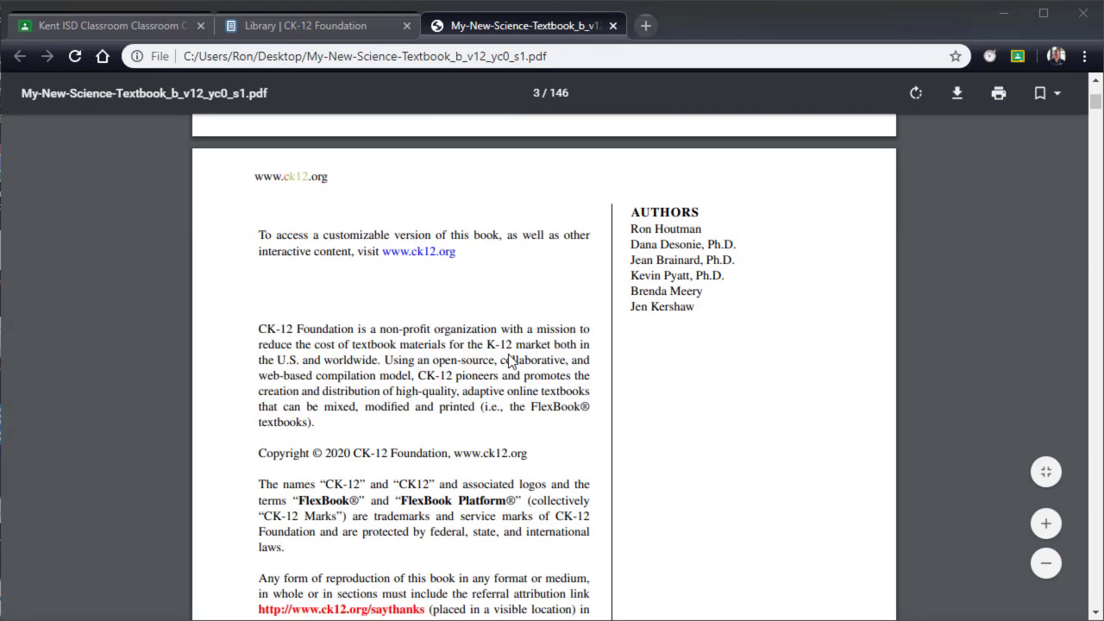
scroll(down, 3)
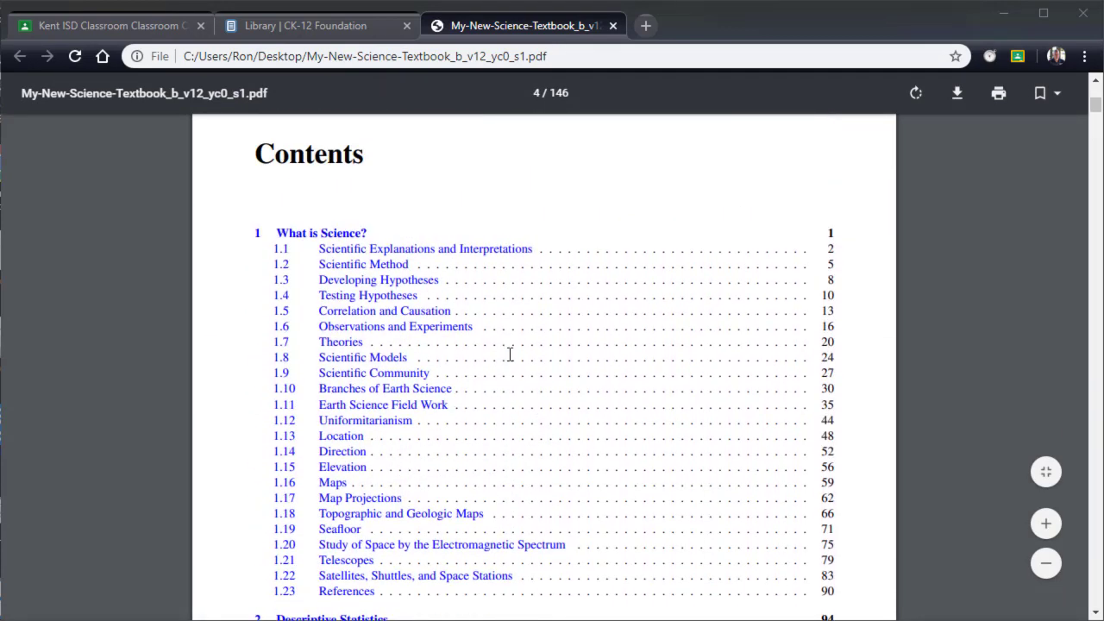
mouse_move(351, 287)
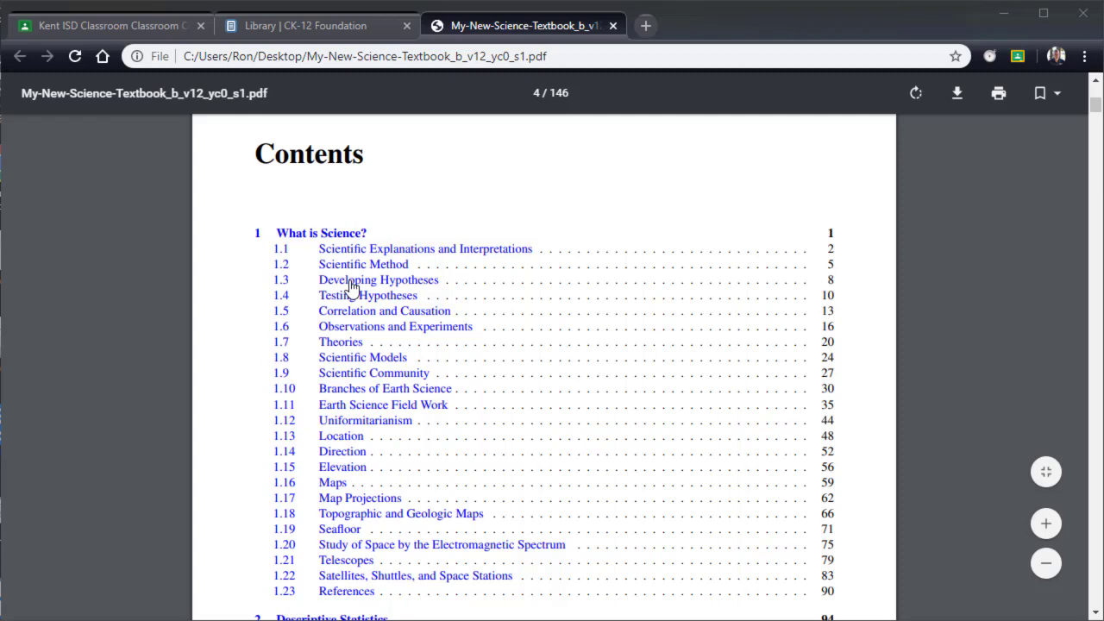
click(368, 295)
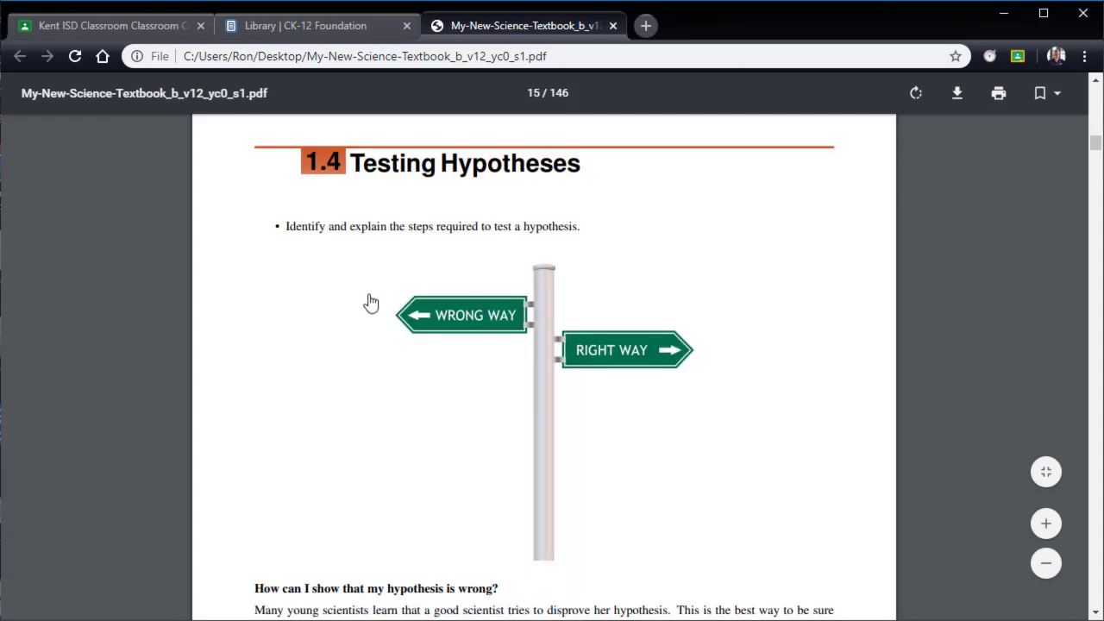
scroll(down, 3)
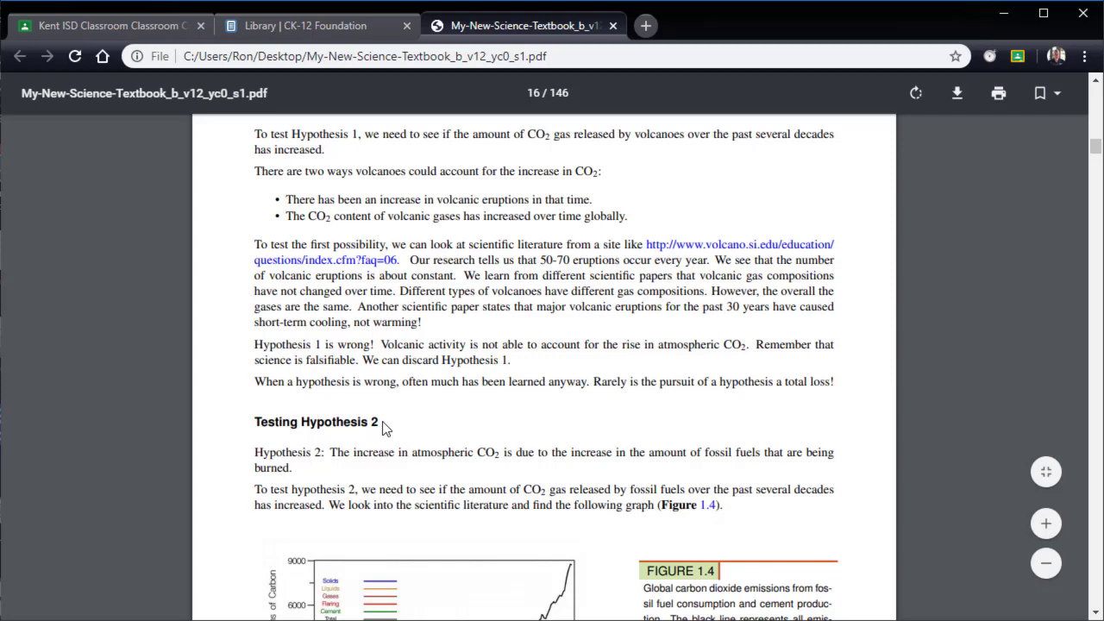
scroll(down, 3)
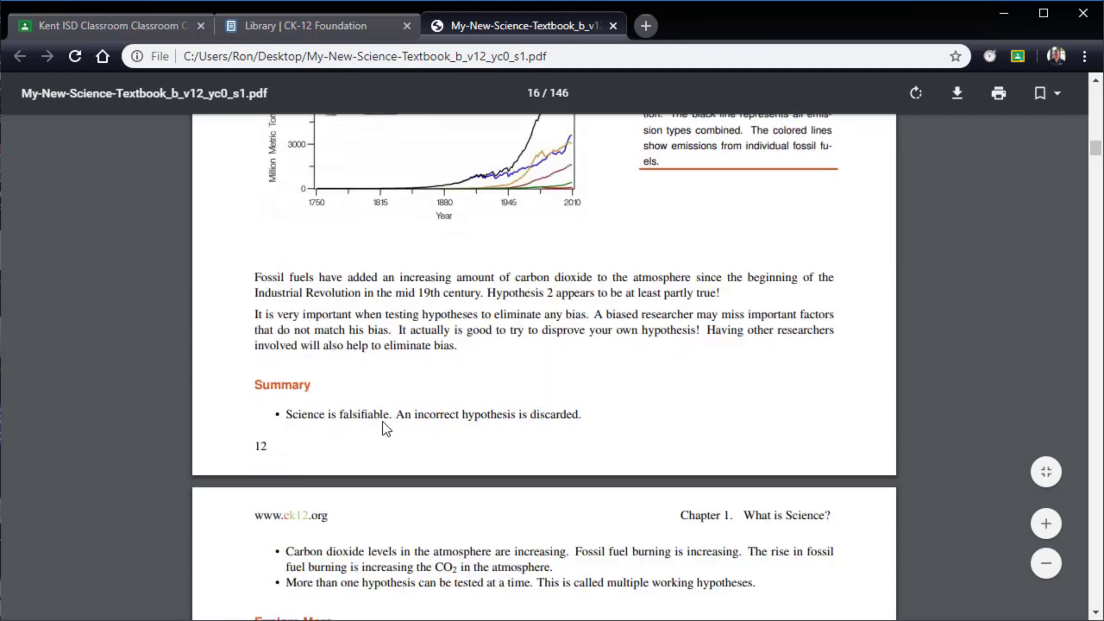
scroll(up, 3)
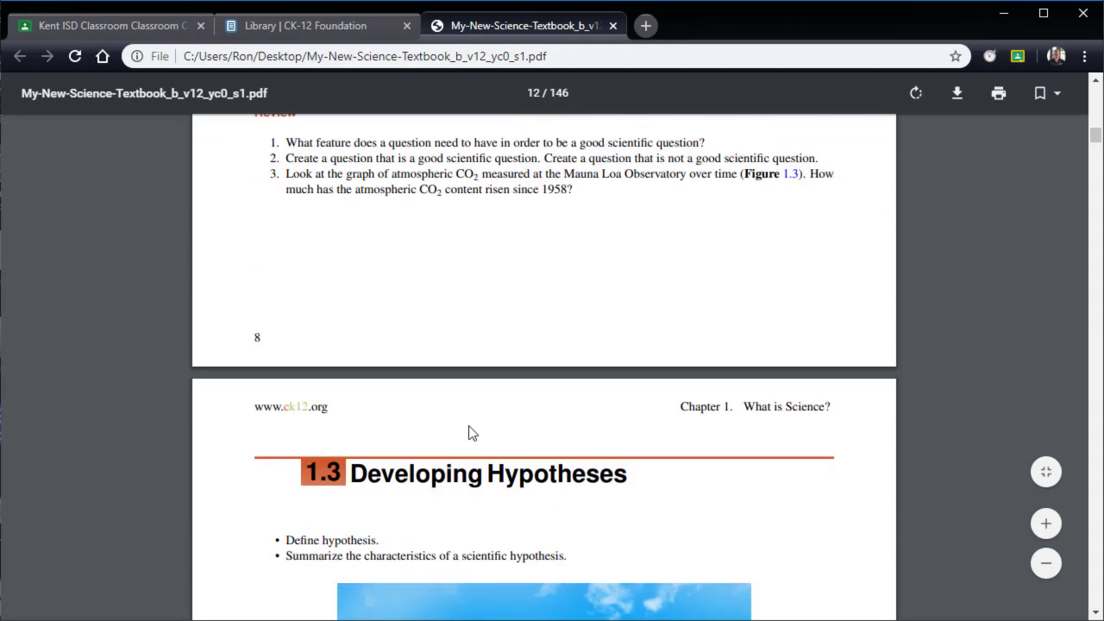
scroll(down, 3)
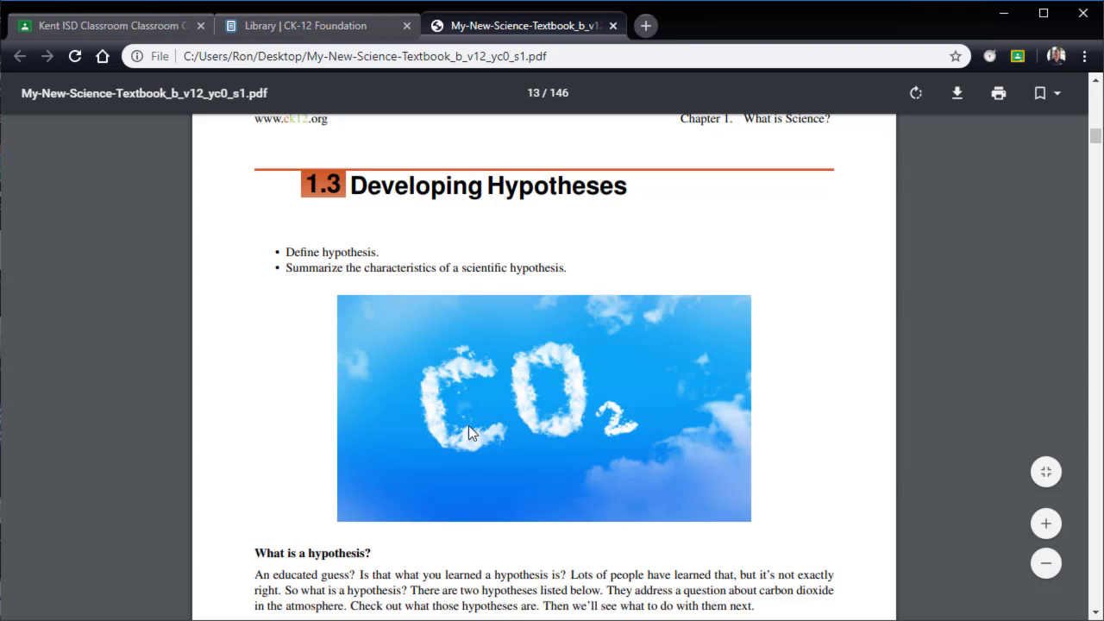
mouse_move(585, 380)
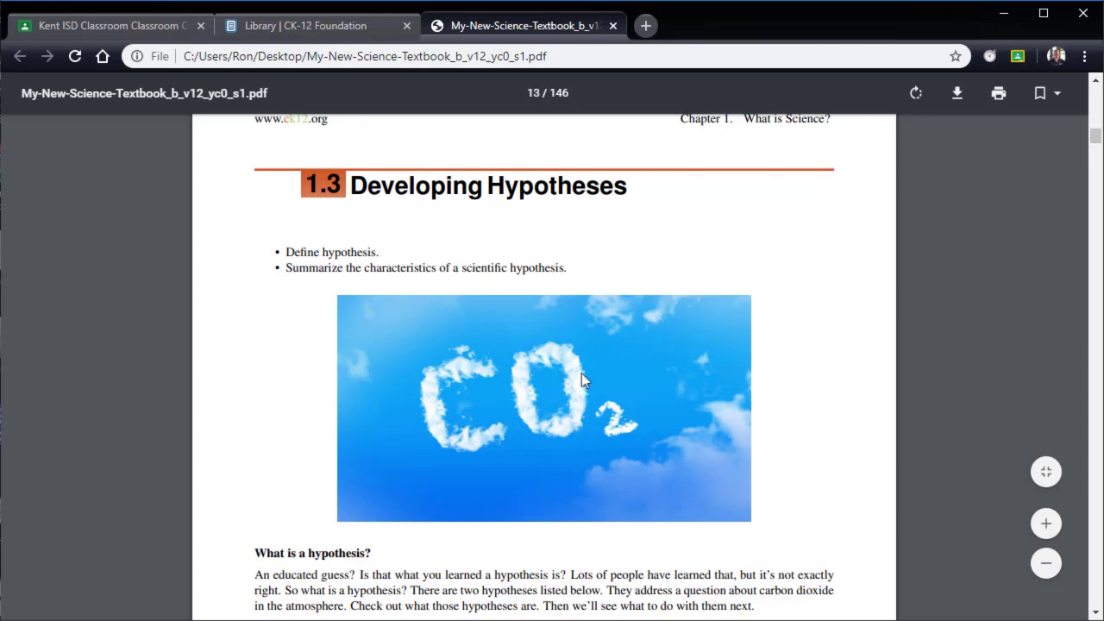
scroll(up, 3)
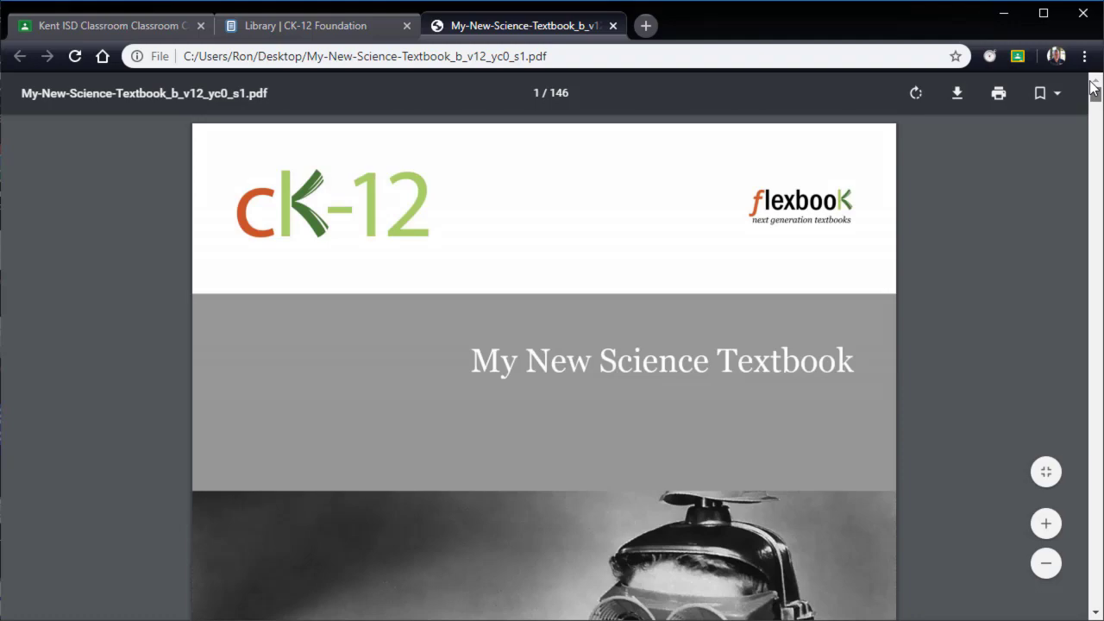
scroll(down, 3)
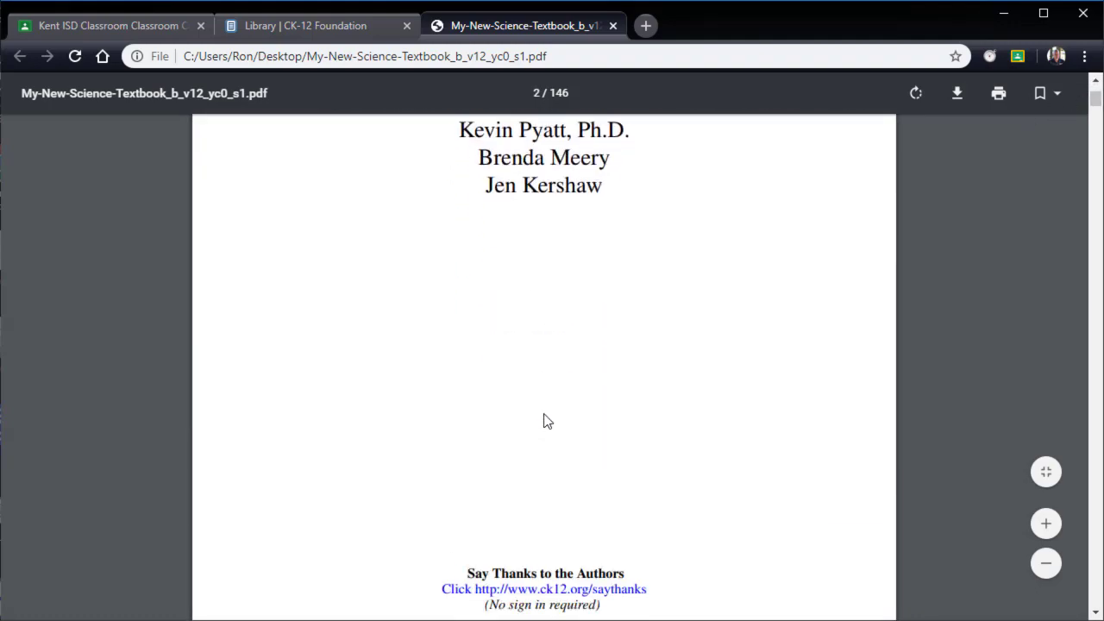
scroll(down, 3)
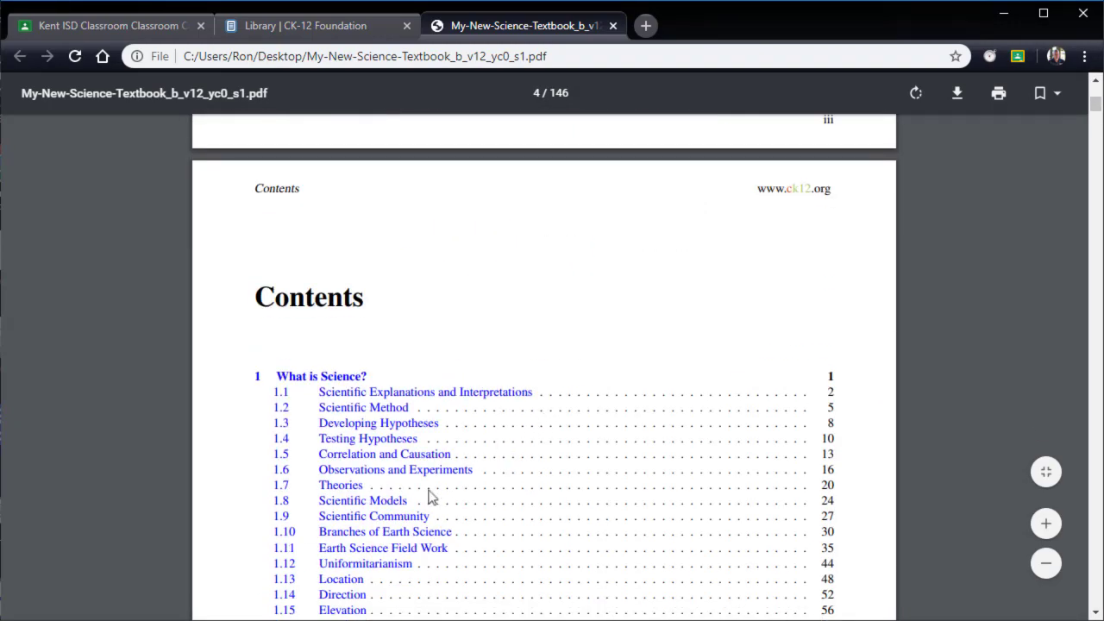
scroll(down, 3)
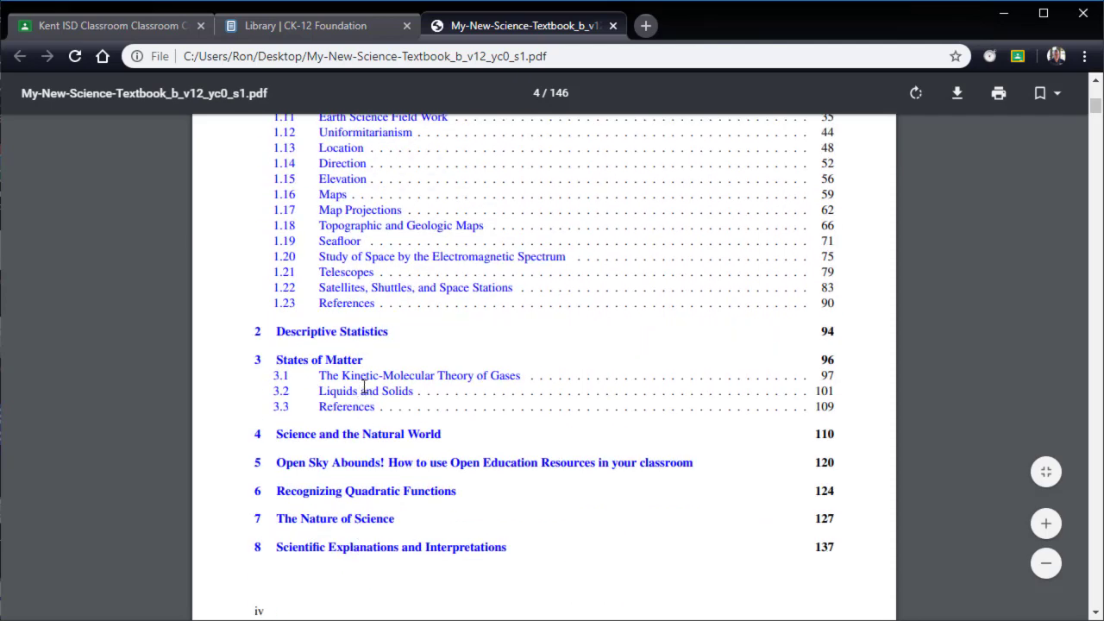
mouse_move(401, 289)
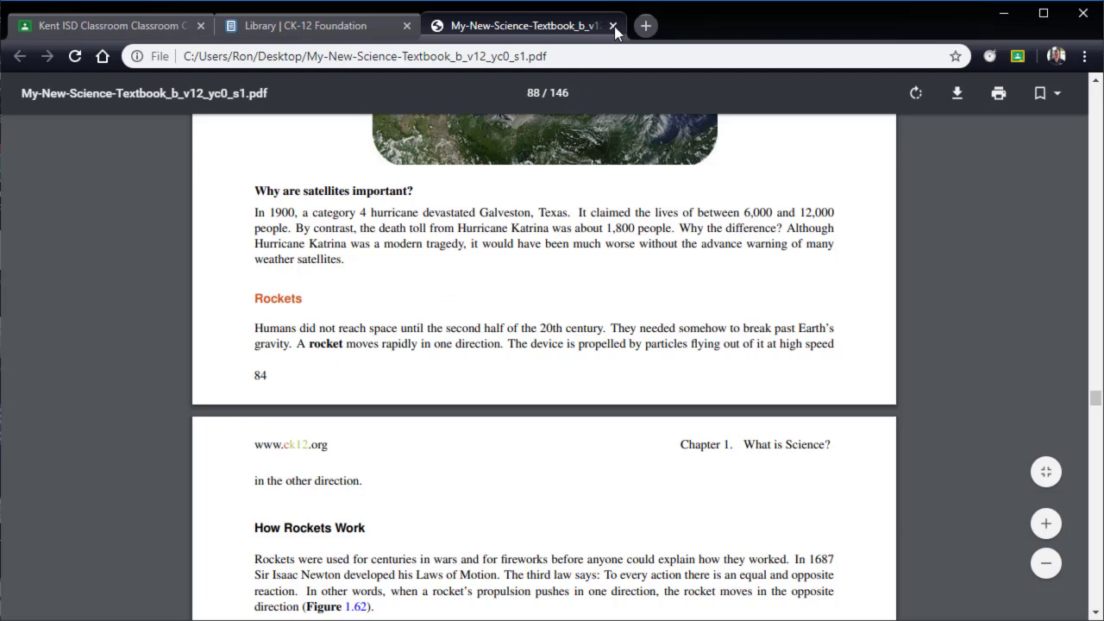
mouse_move(614, 25)
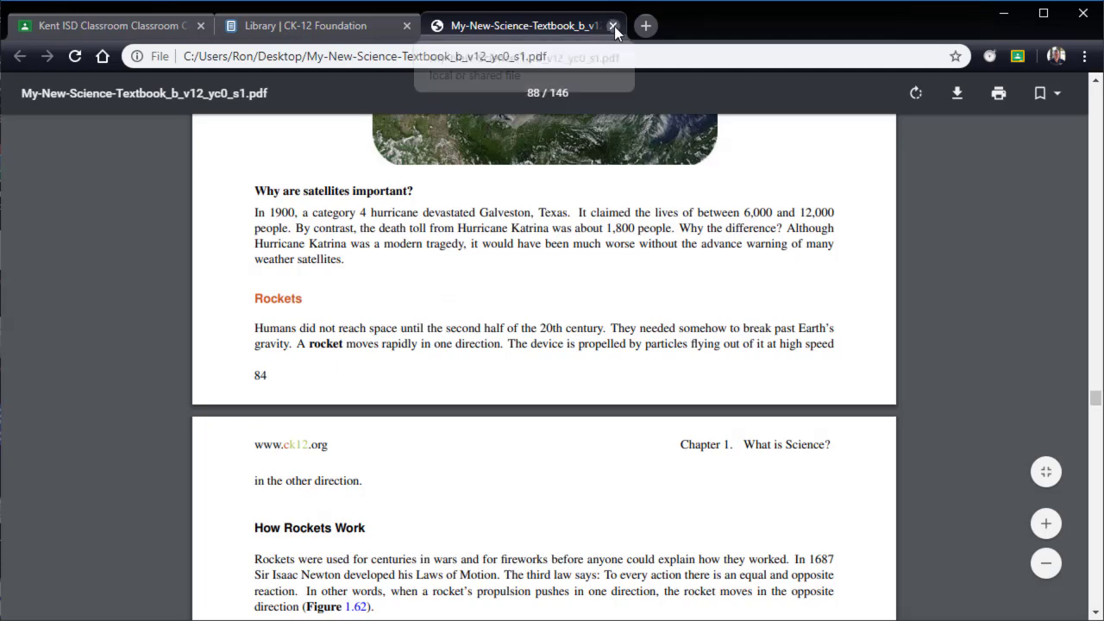
Close the PDF and open the Digital Textbook post from Classwork in edit mode.
click(614, 25)
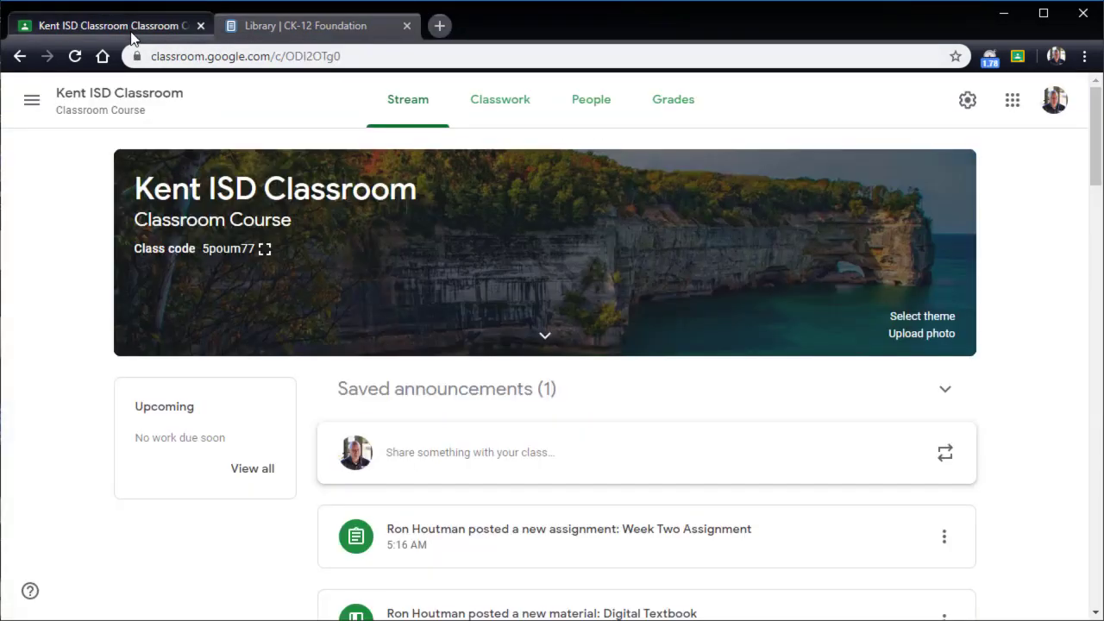
mouse_move(500, 99)
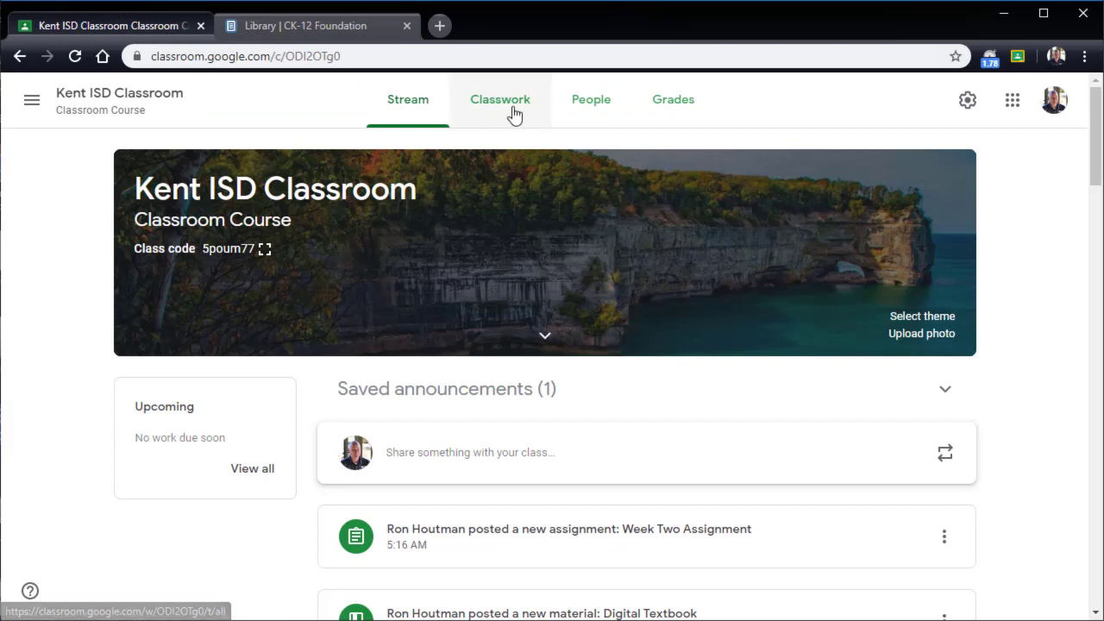
click(499, 99)
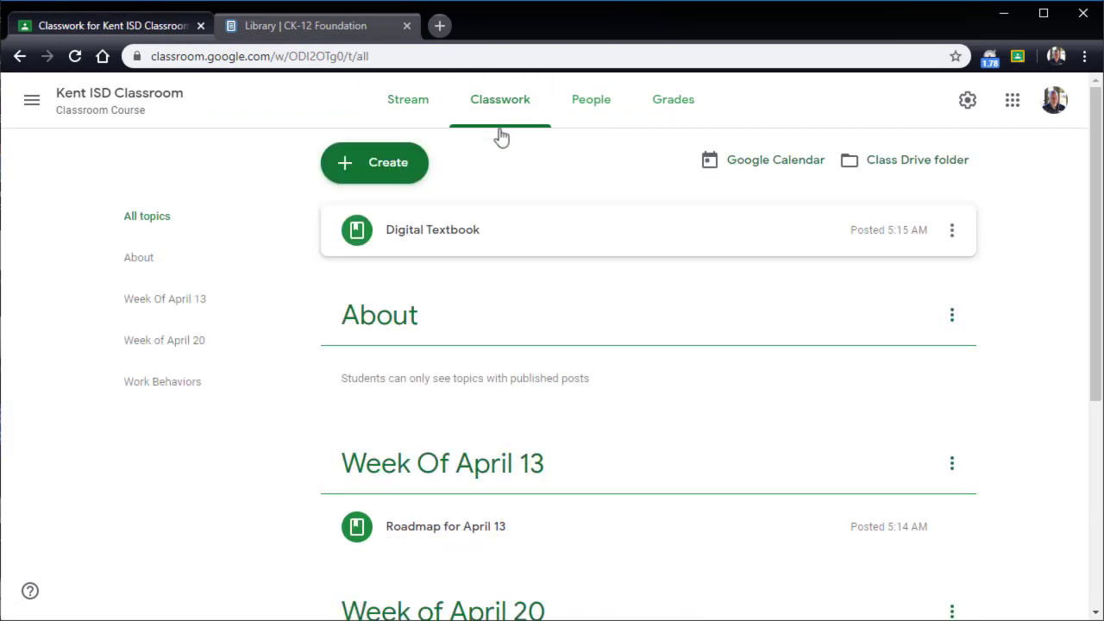
click(433, 230)
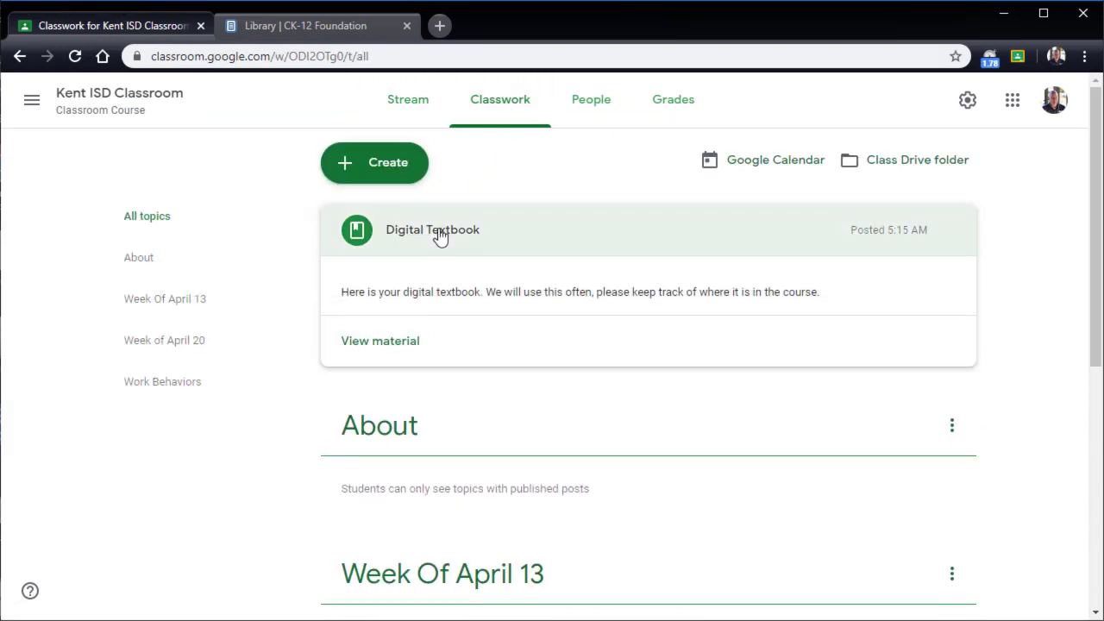
click(432, 229)
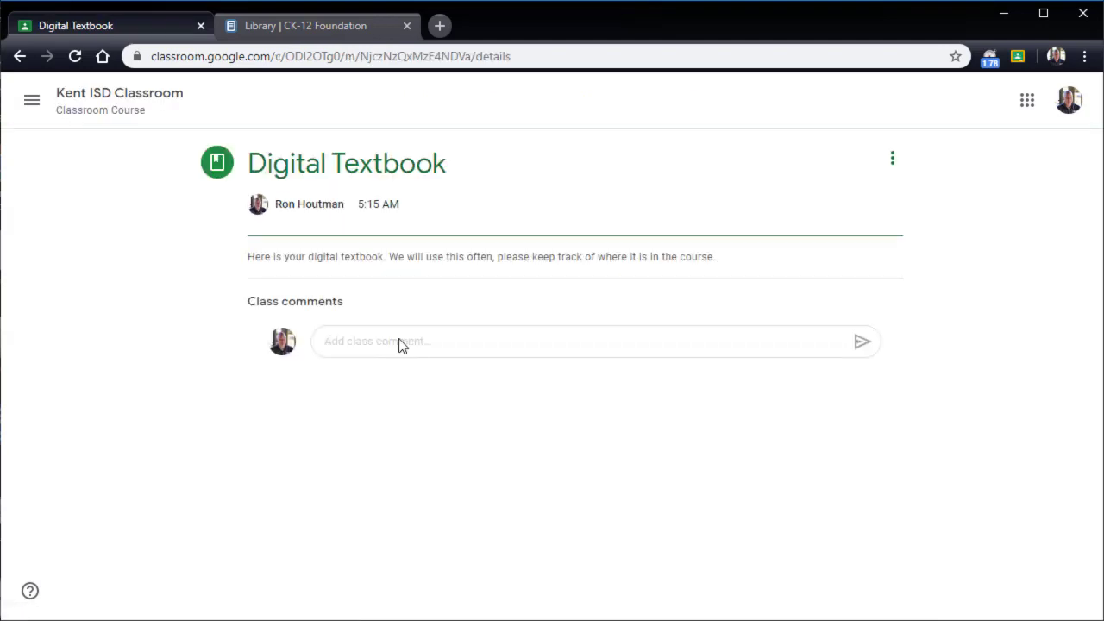
click(892, 158)
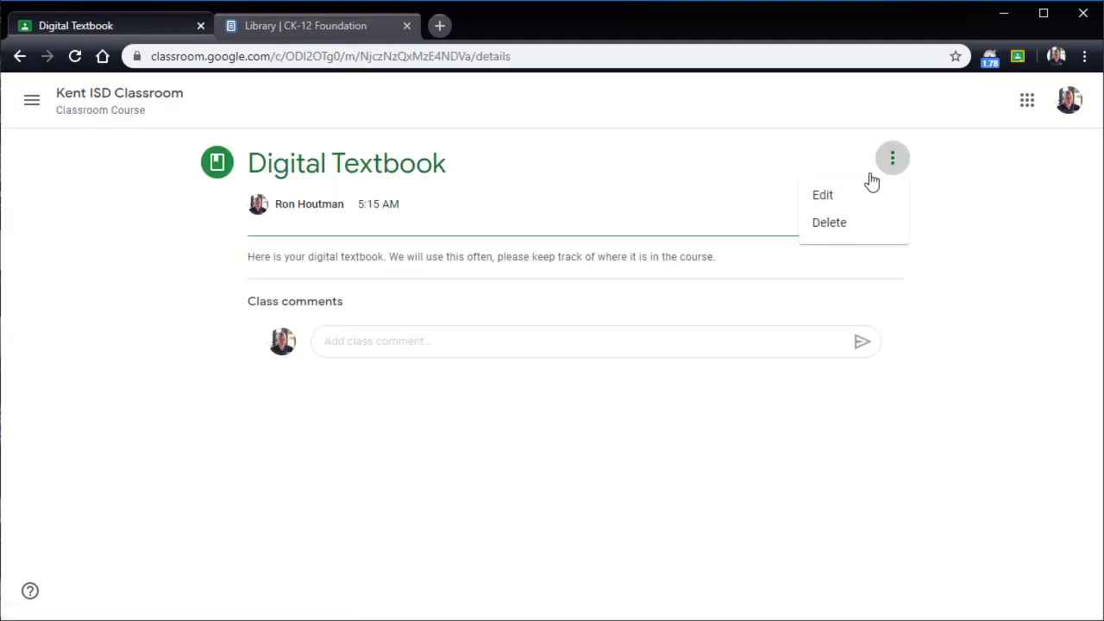
click(822, 195)
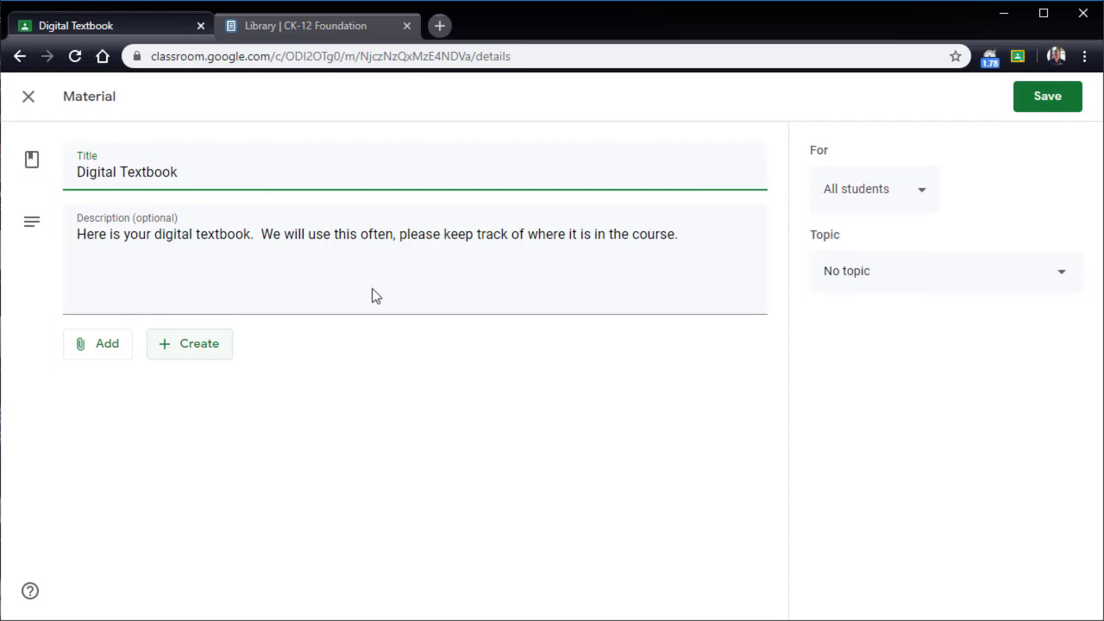
Upload My-New-Science-Textbook_b_v12_yc0_s1.pdf from the computer through Google Drive's Upload tab.
click(98, 343)
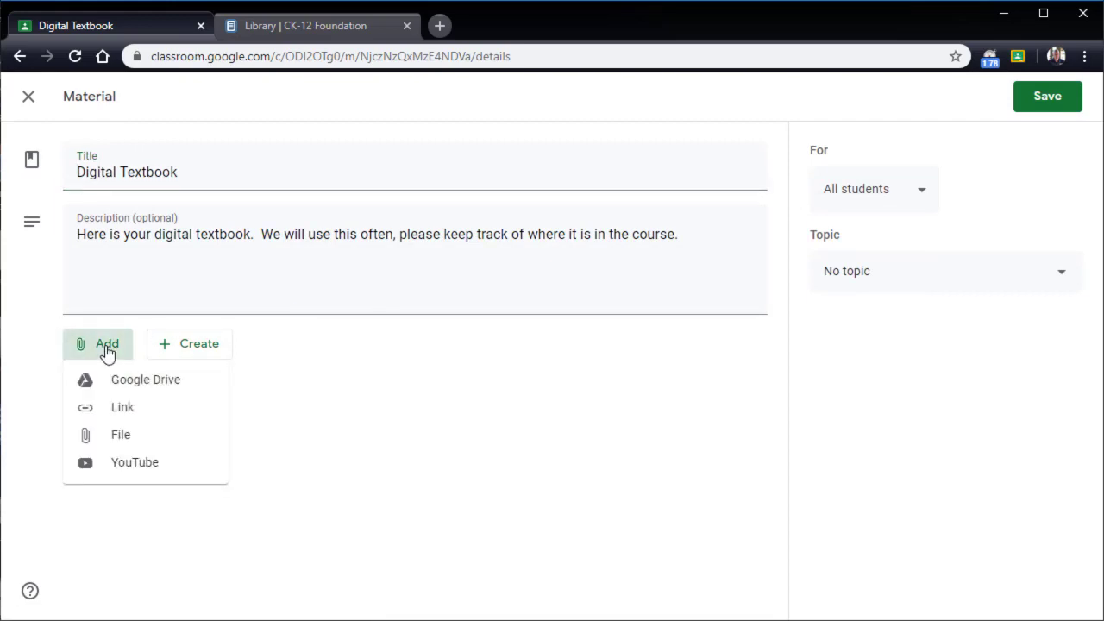
click(145, 380)
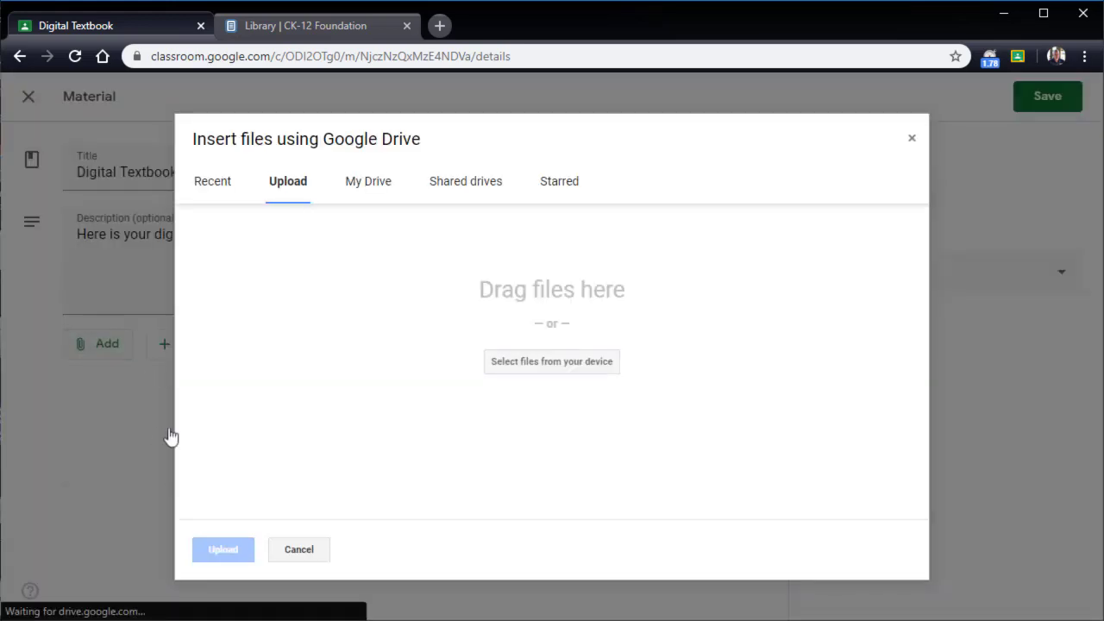
click(551, 361)
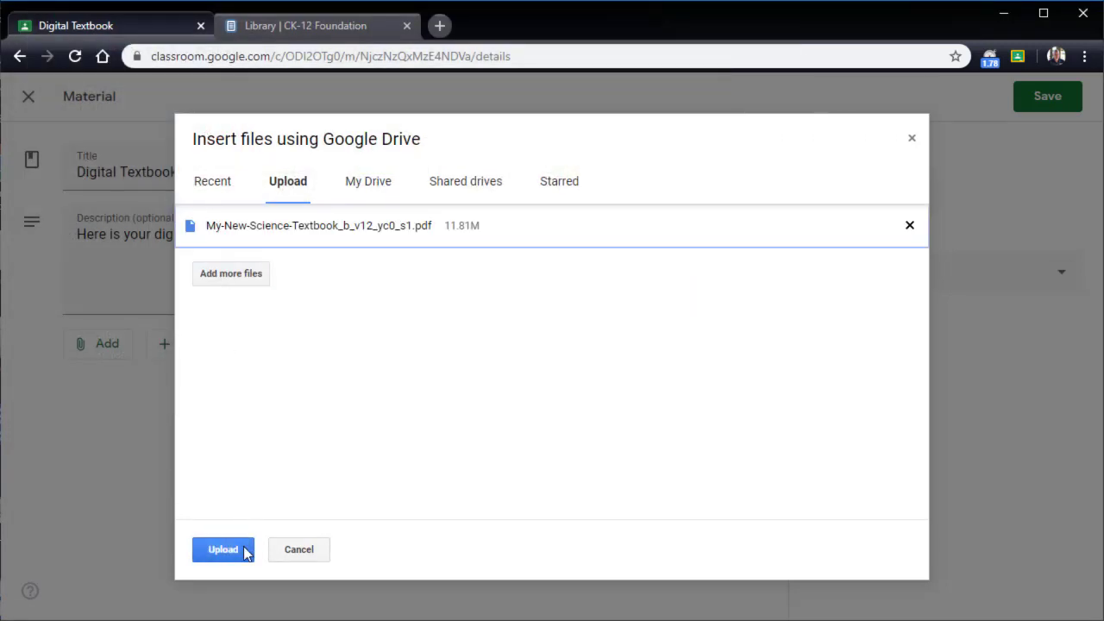
click(222, 550)
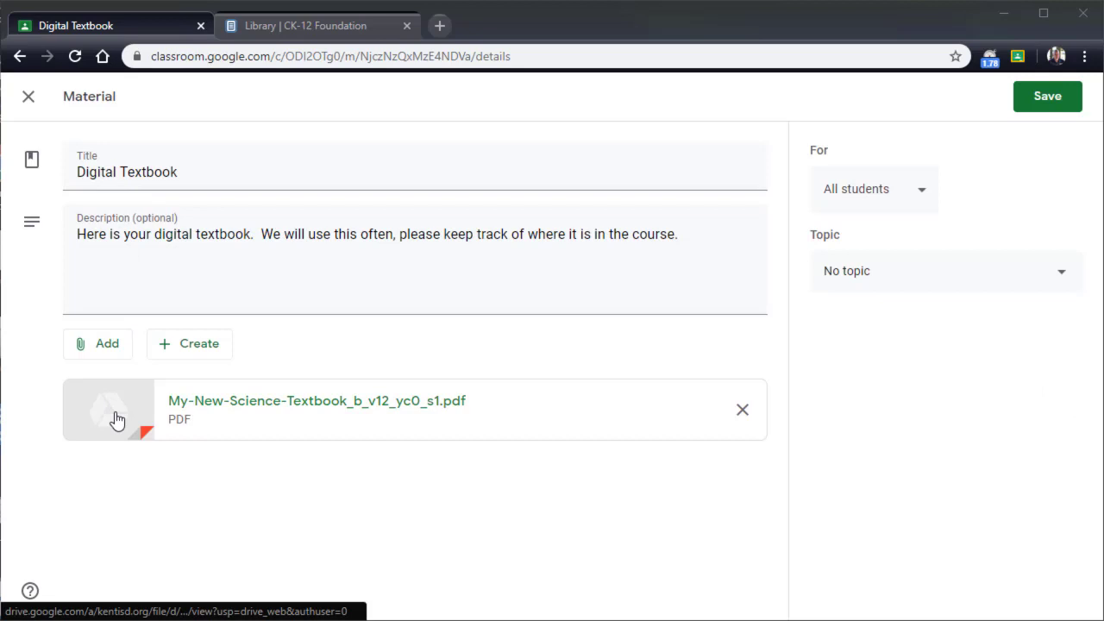
Preview the attached 146-page textbook PDF in Drive, then return to the Classroom material.
click(317, 401)
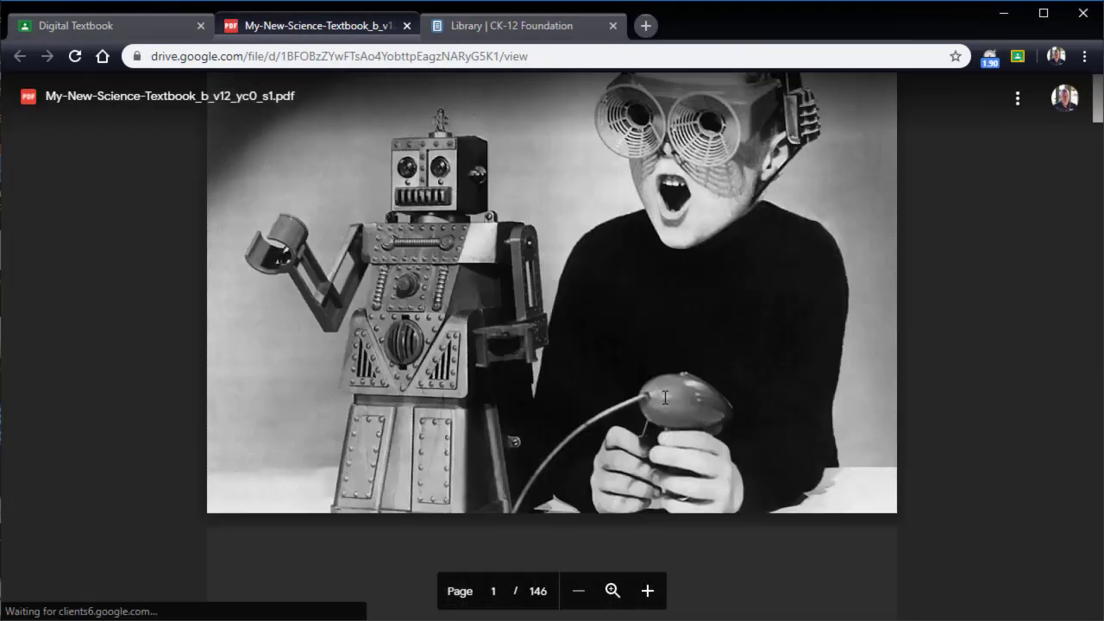
scroll(down, 3)
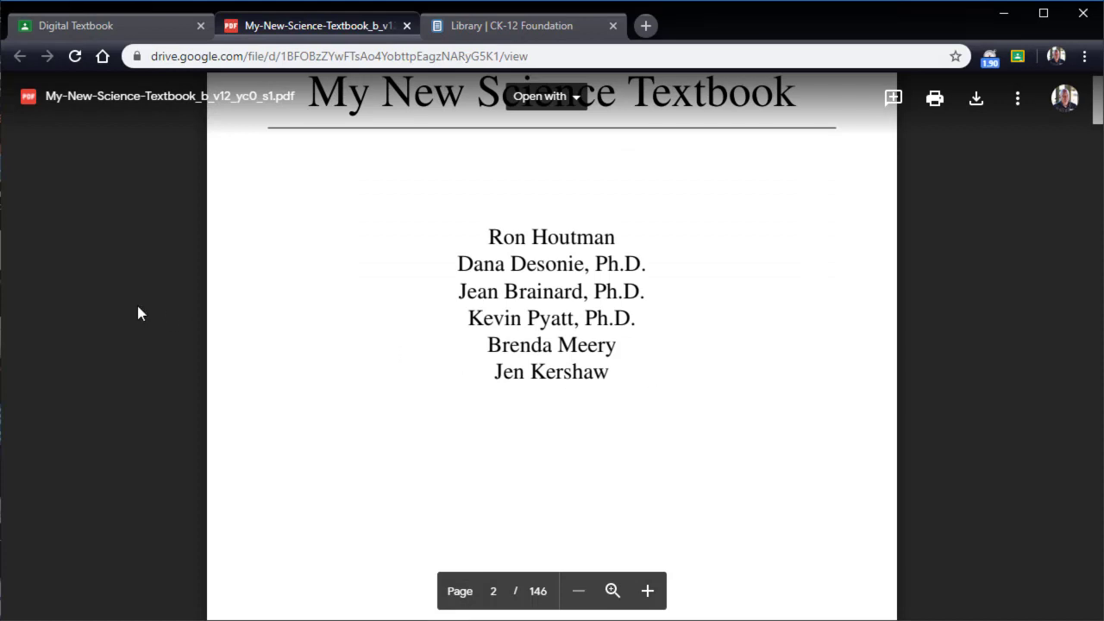
mouse_move(131, 250)
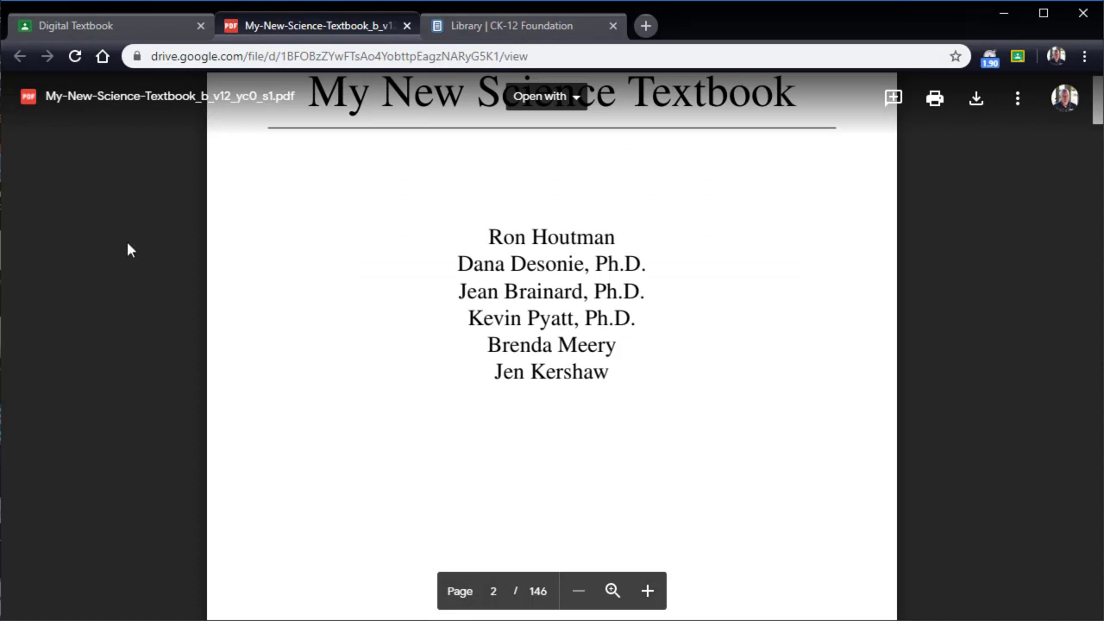
click(86, 25)
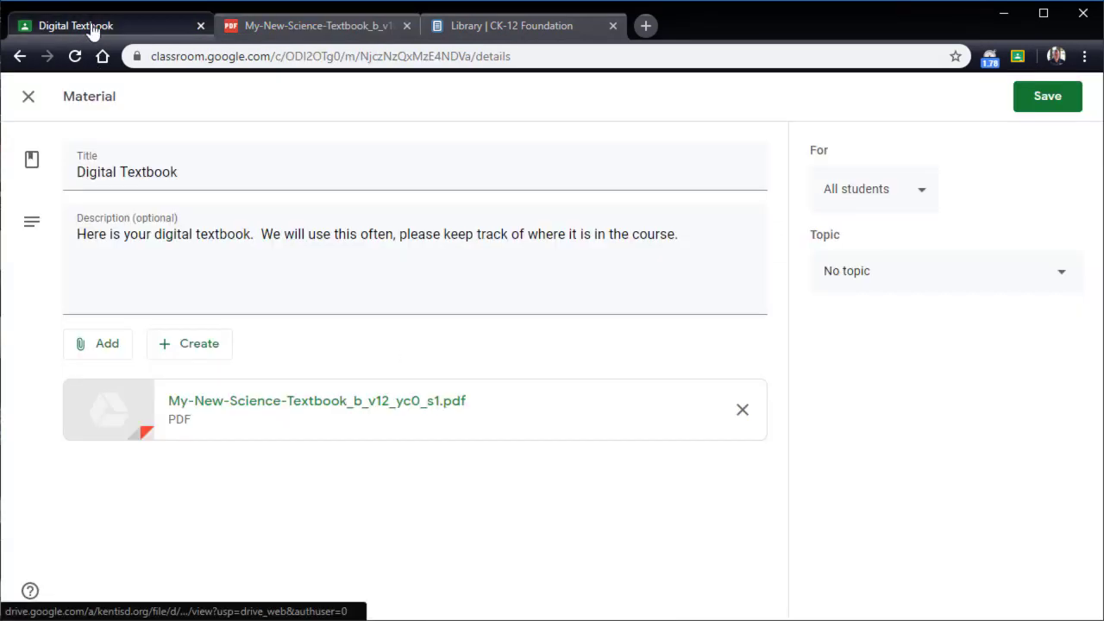
Save the Digital Textbook material with its PDF attached, then switch to the CK-12 library tab.
click(1047, 95)
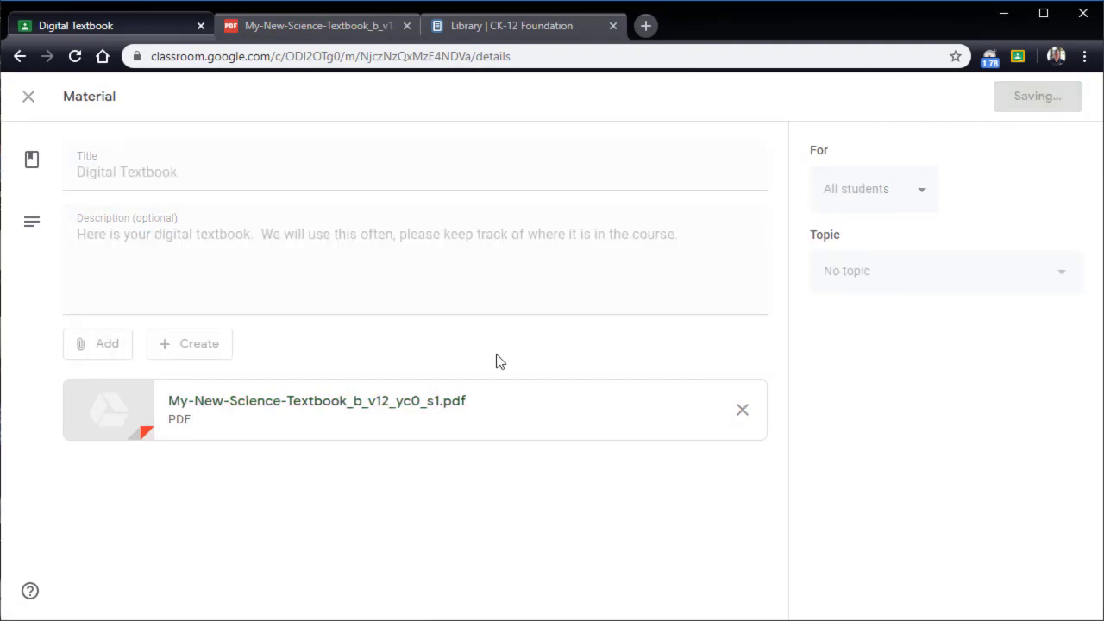
click(1037, 96)
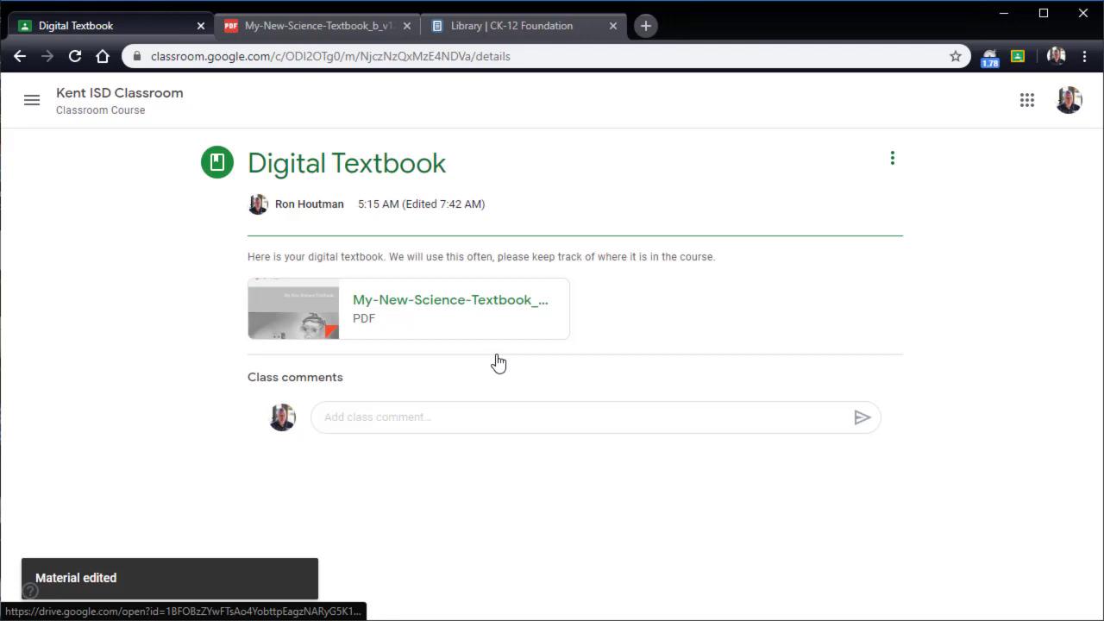
mouse_move(1014, 257)
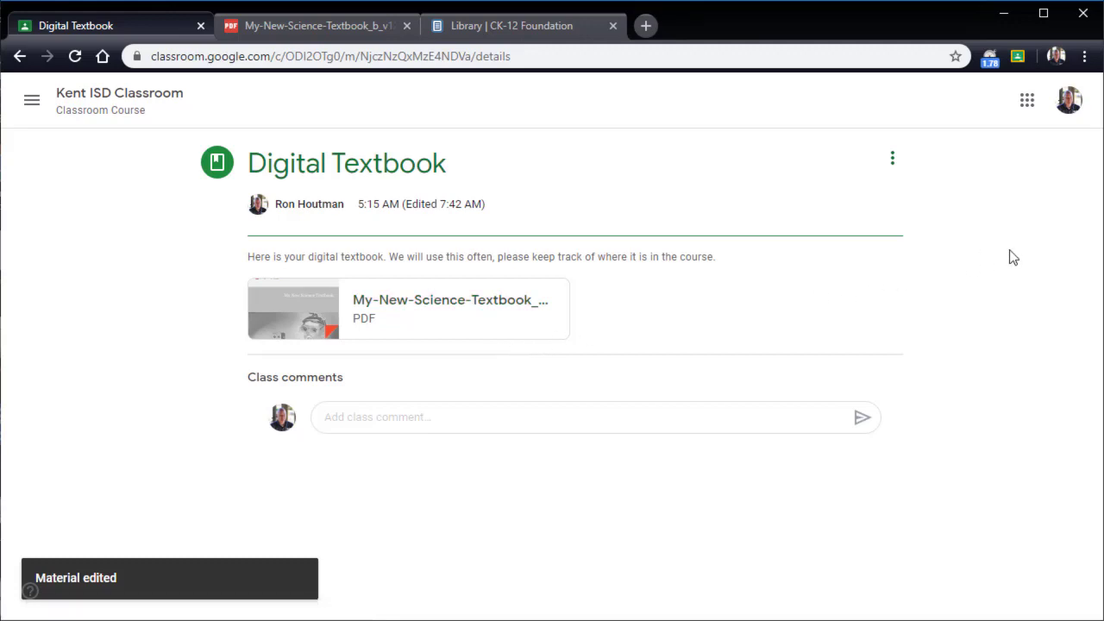
mouse_move(820, 173)
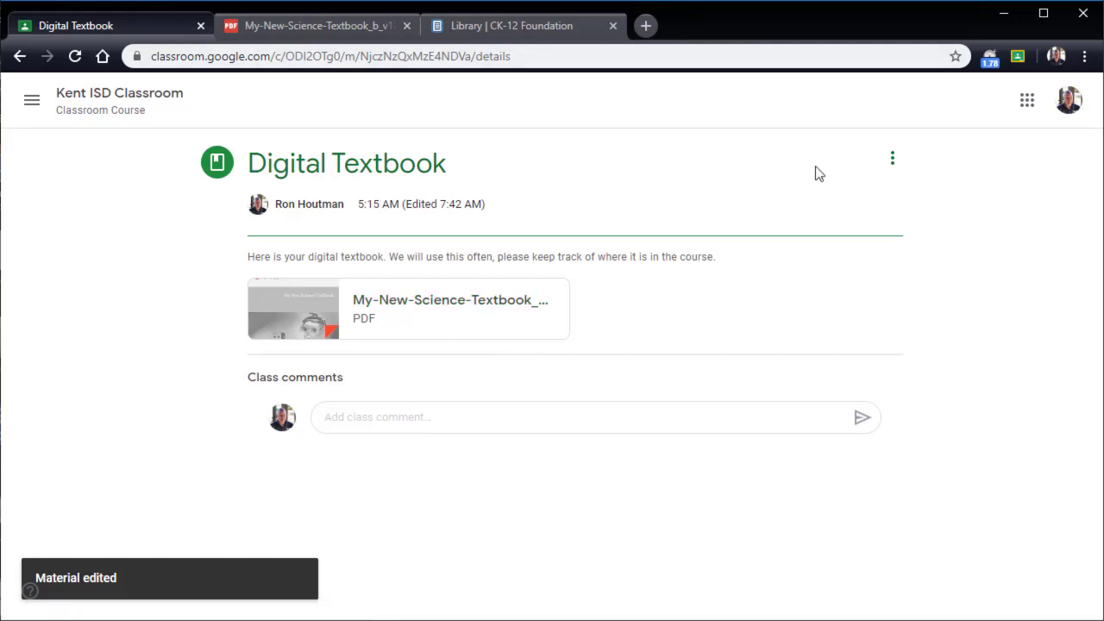
click(511, 25)
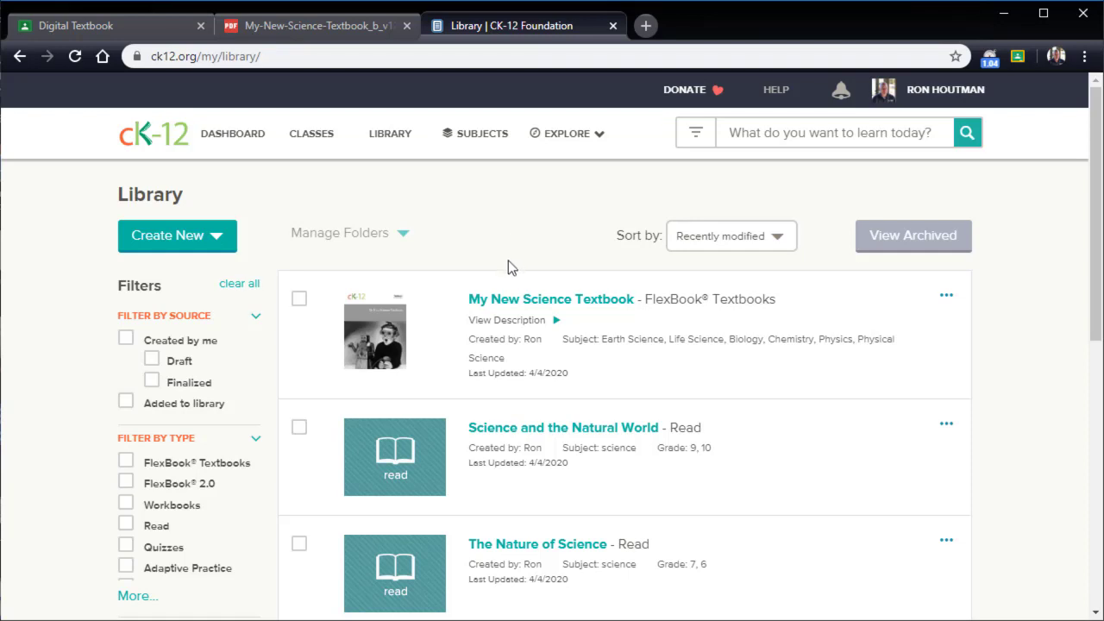
mouse_move(544, 237)
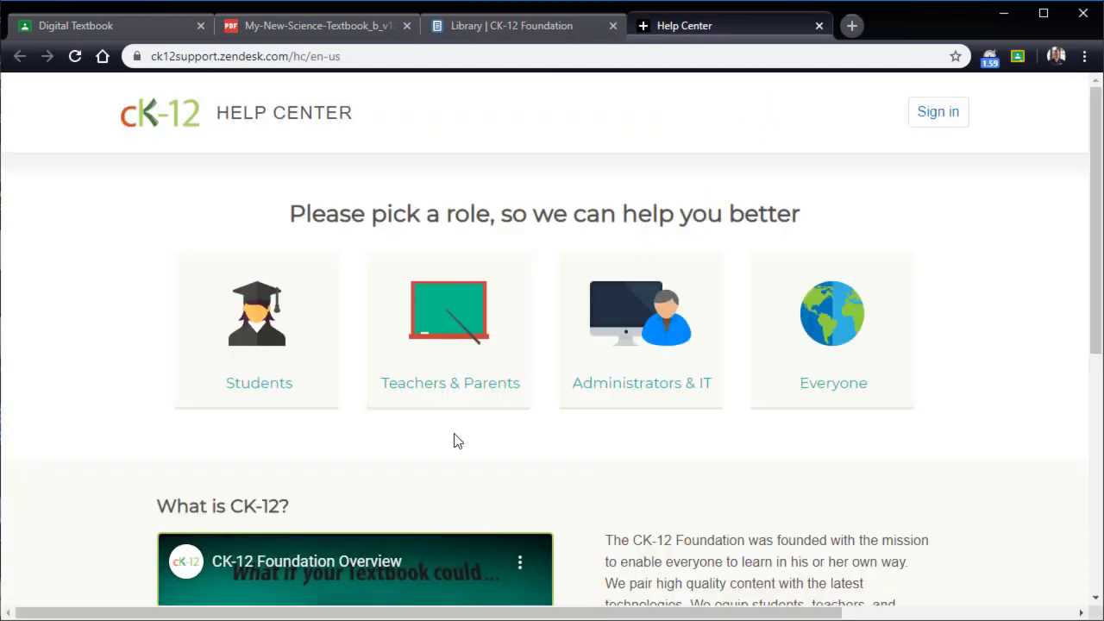
mouse_move(440, 392)
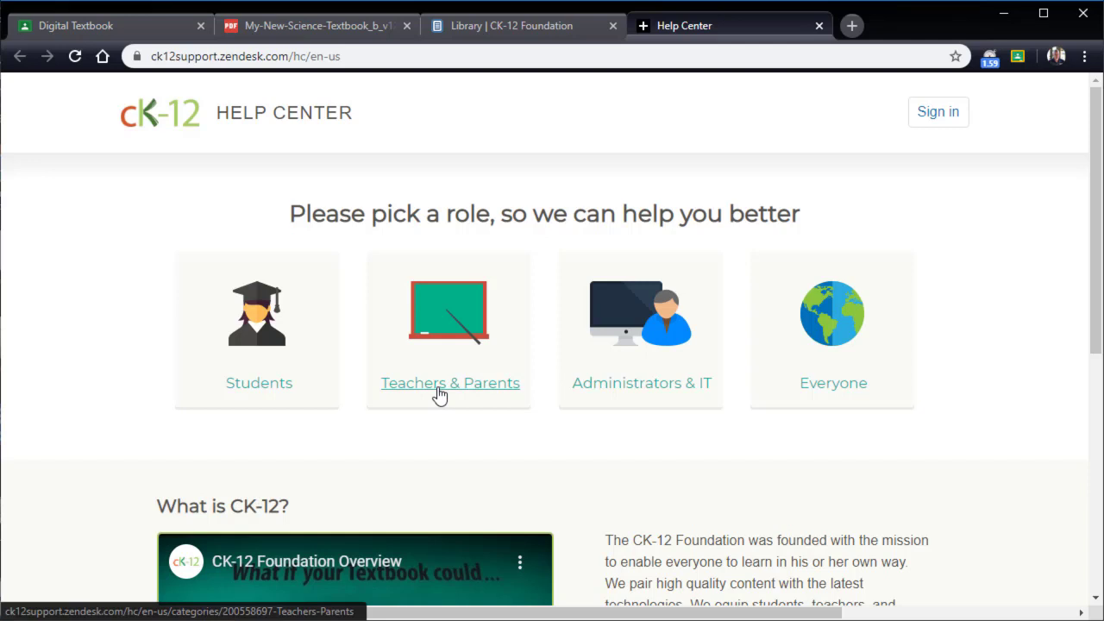
Browse the Teachers & Parents help articles, including the Google Classroom topics.
click(450, 383)
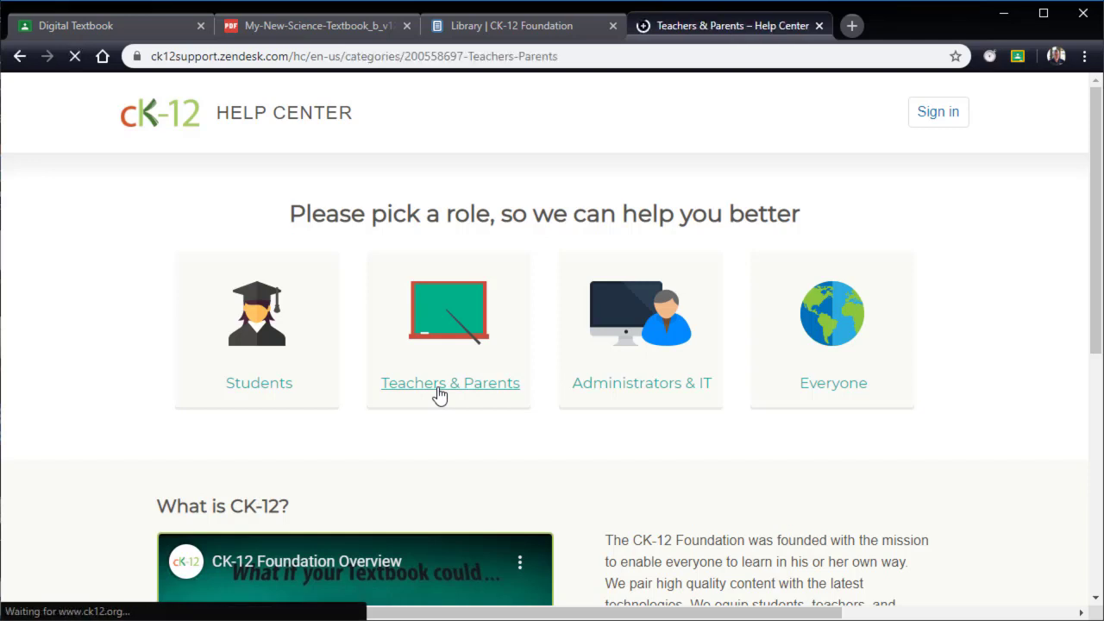
click(450, 382)
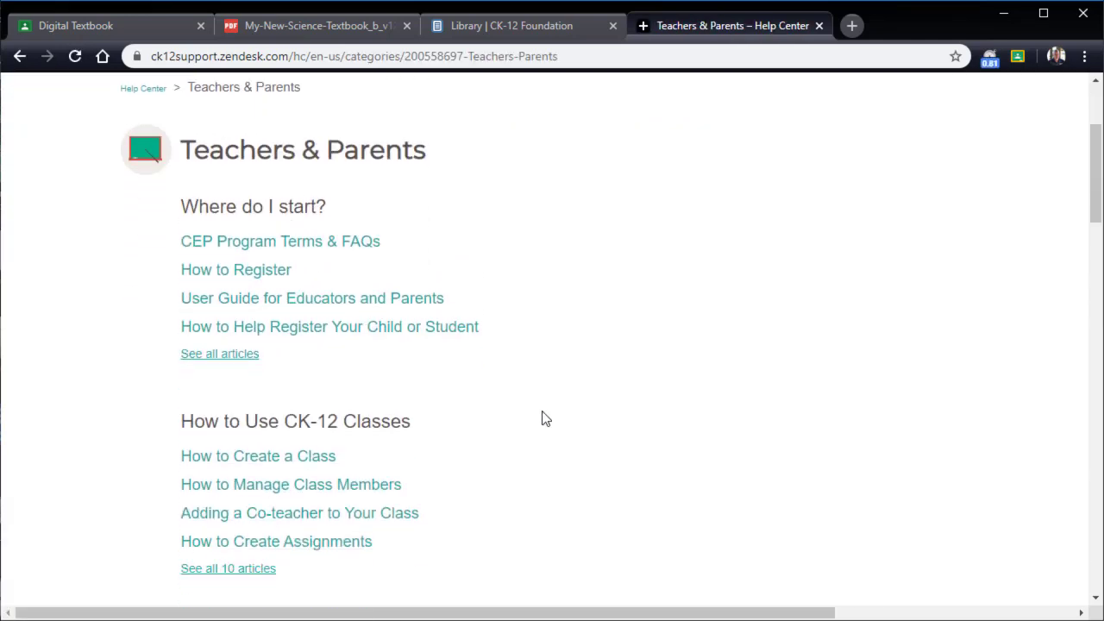
scroll(down, 3)
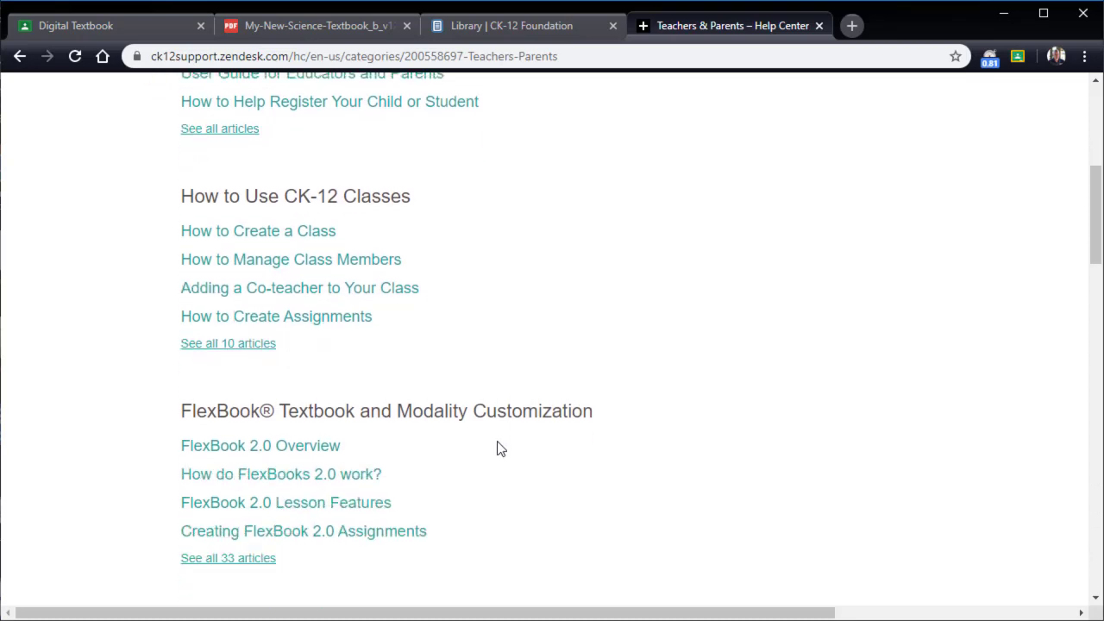
scroll(down, 3)
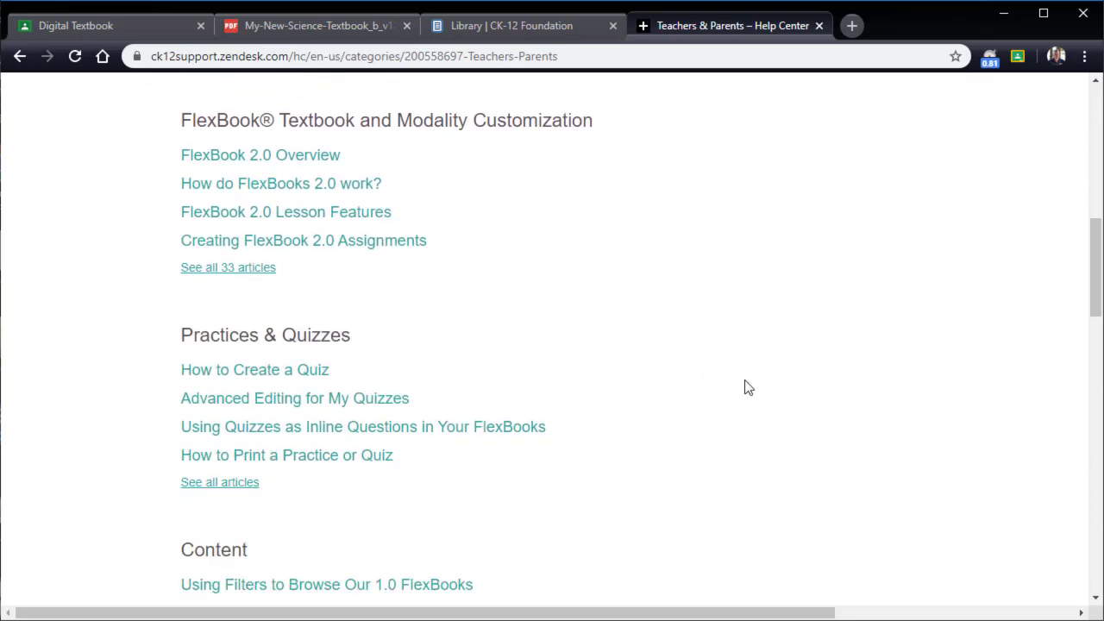
scroll(down, 3)
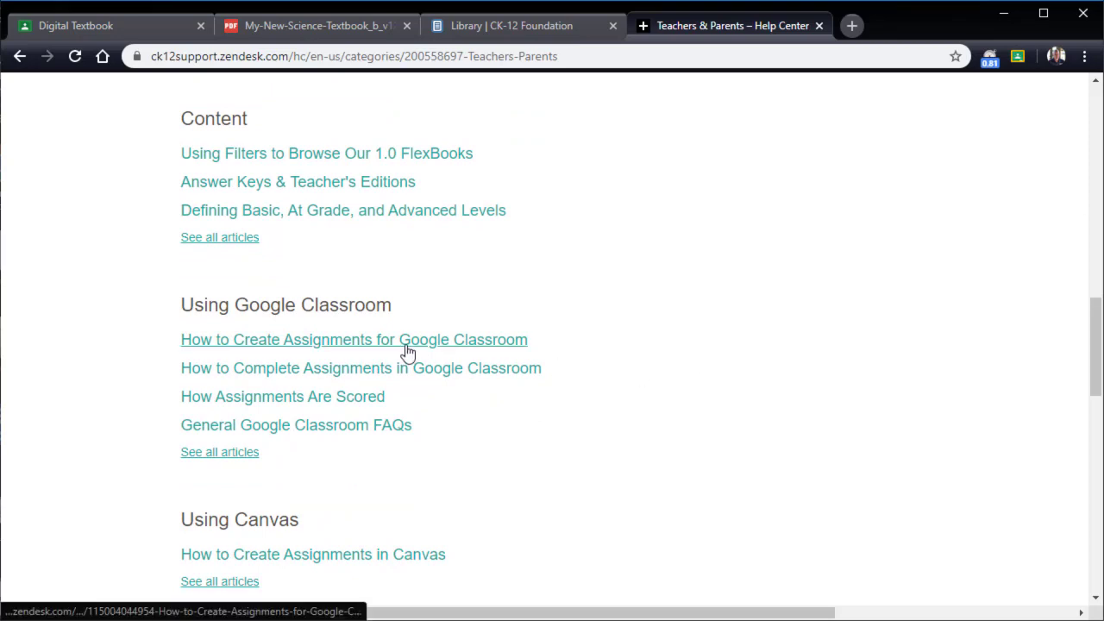
mouse_move(777, 387)
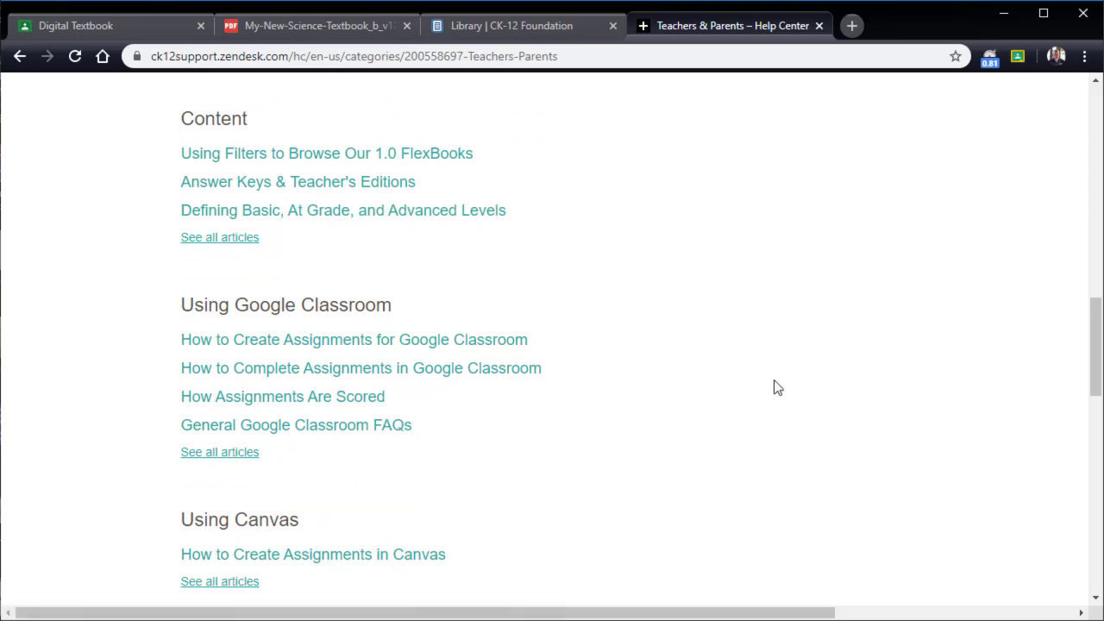
scroll(down, 3)
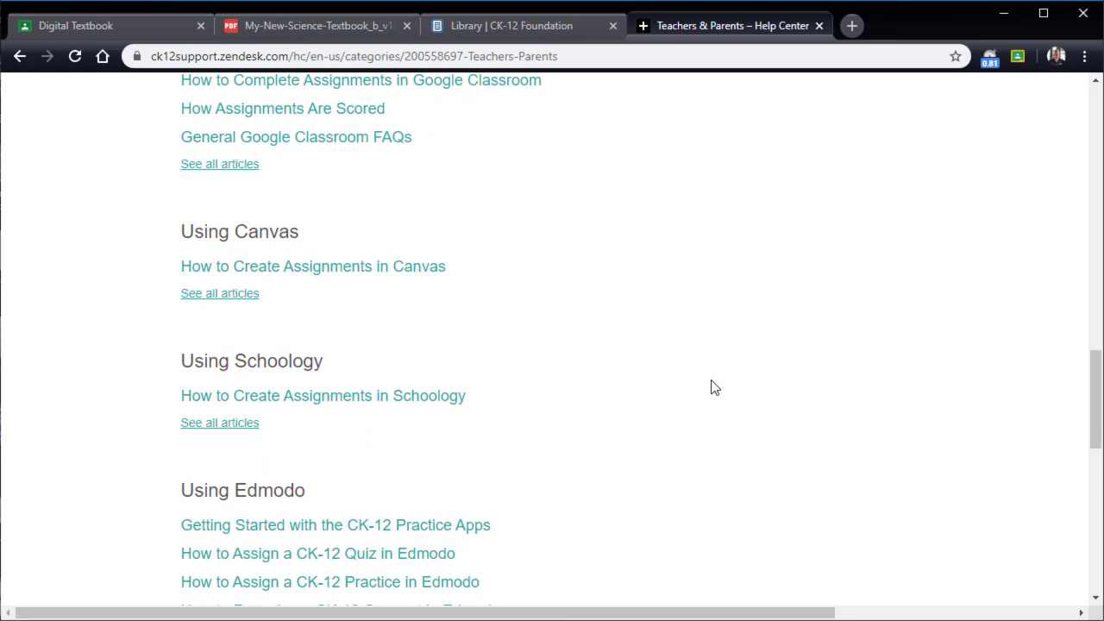
scroll(up, 3)
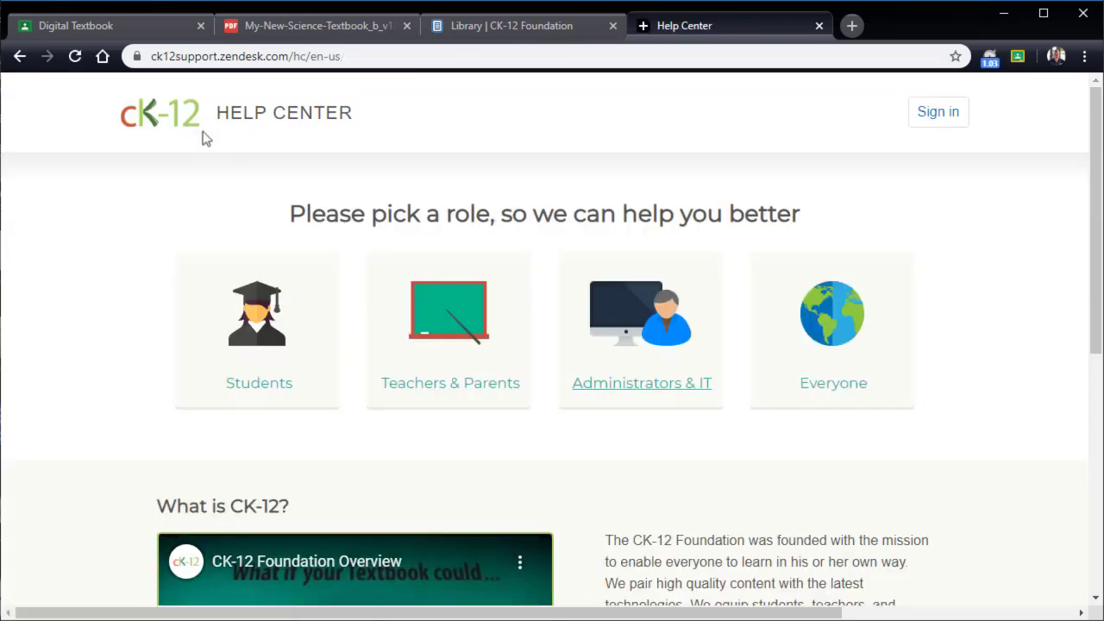
mouse_move(988, 449)
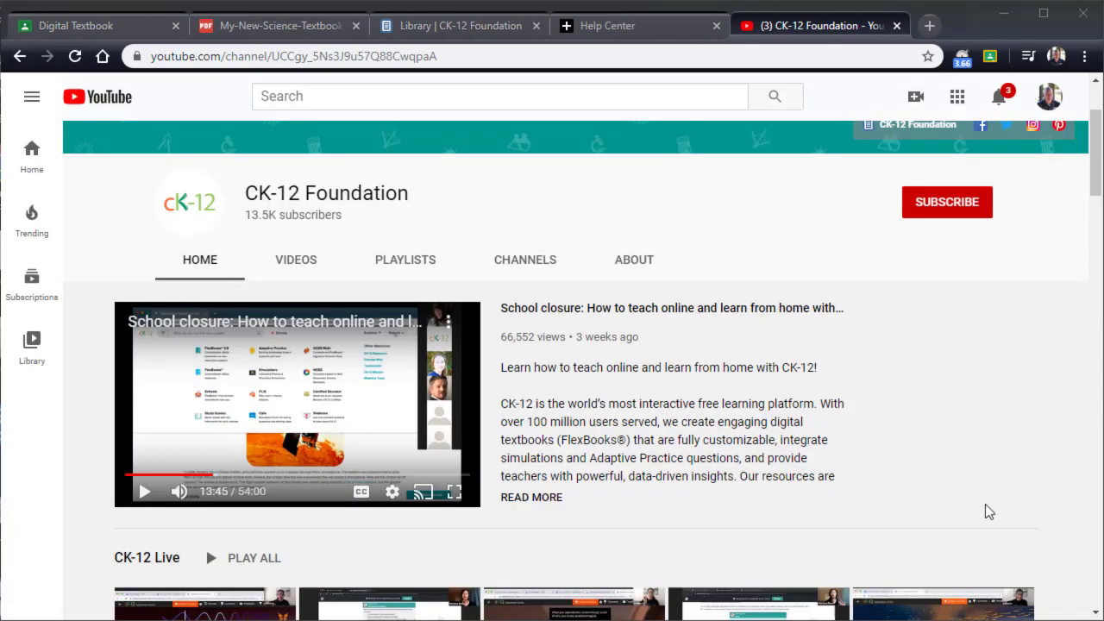
mouse_move(676, 295)
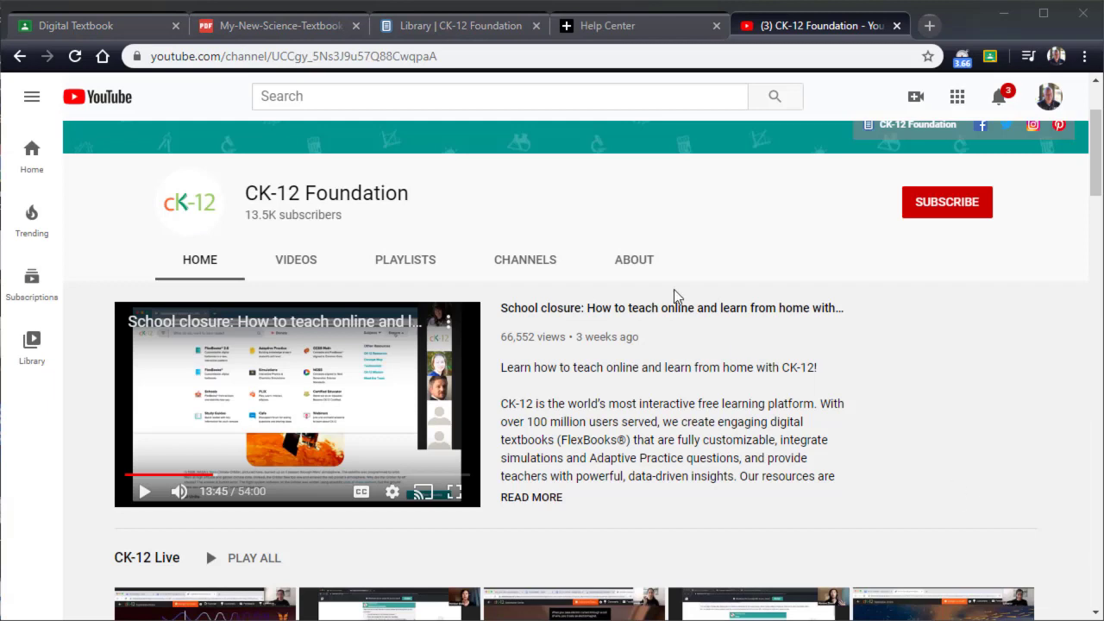
mouse_move(623, 399)
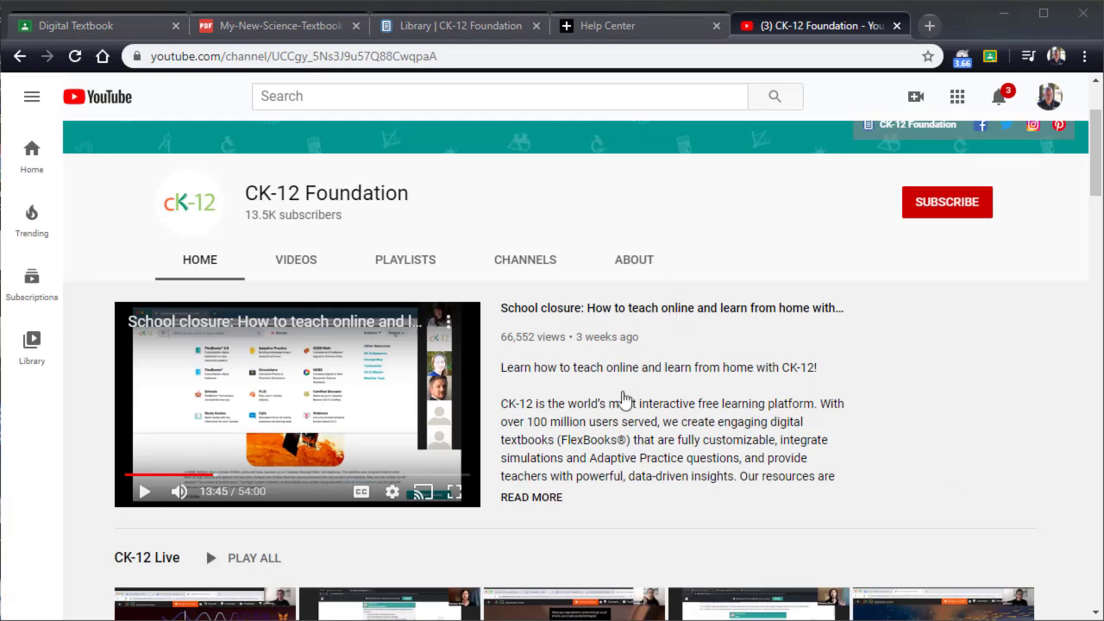
mouse_move(608, 420)
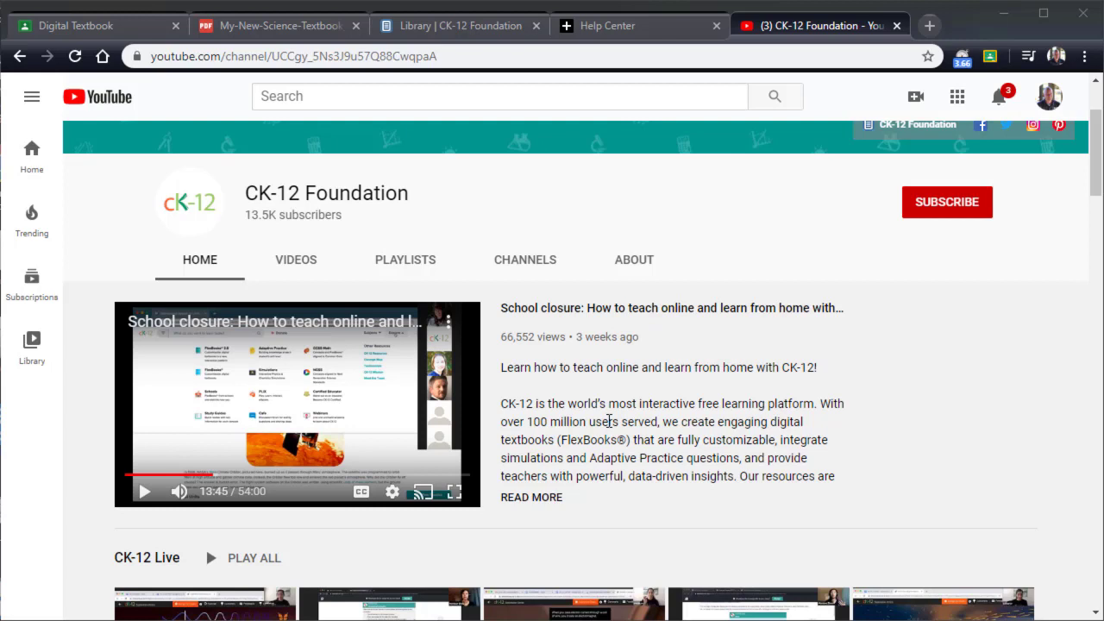
mouse_move(275, 334)
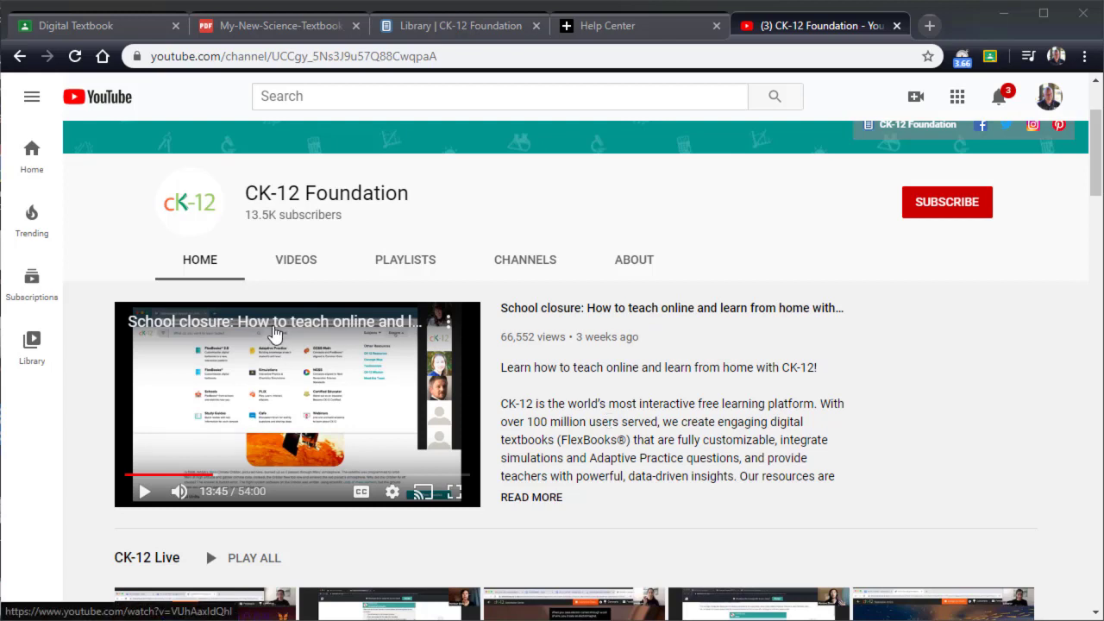
mouse_move(260, 399)
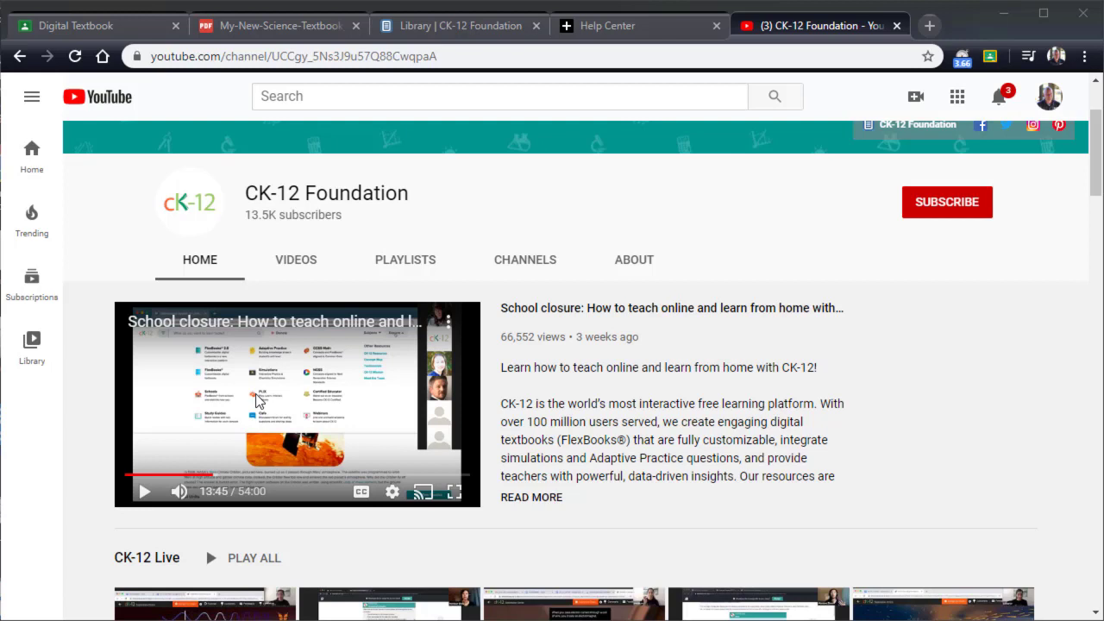
mouse_move(407, 415)
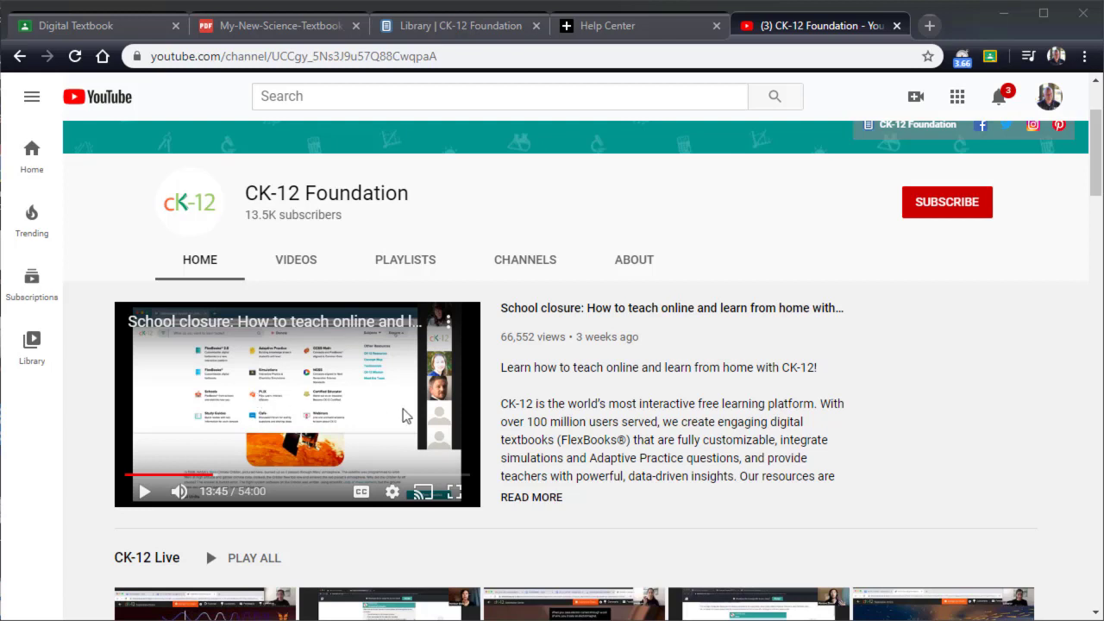
mouse_move(552, 424)
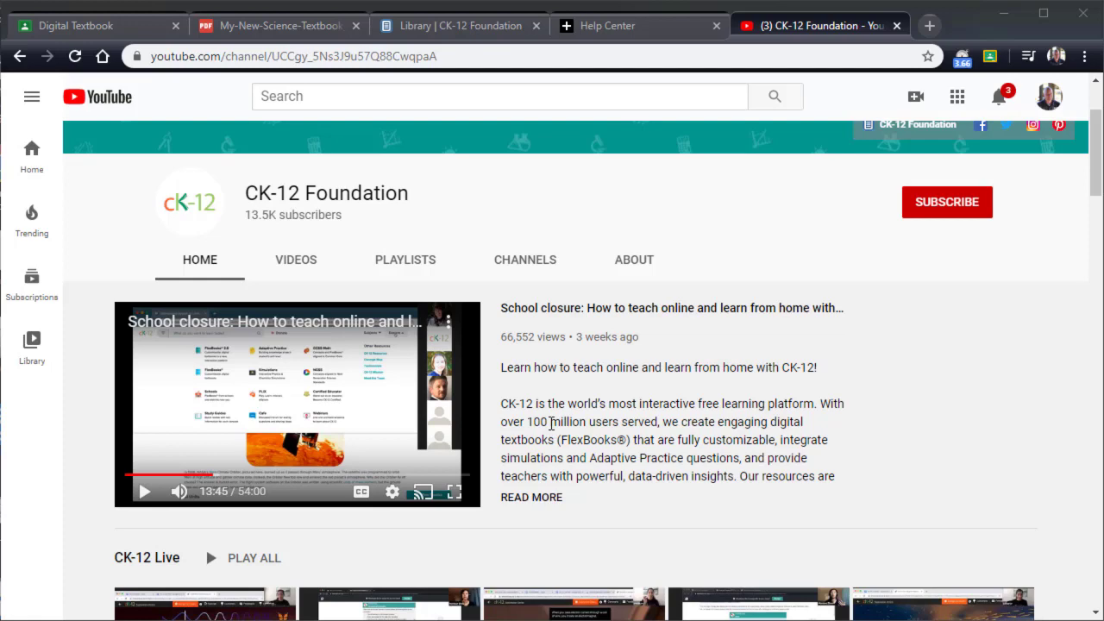
Scroll the CK-12 Foundation channel home page and open its PLAYLISTS tab.
scroll(down, 3)
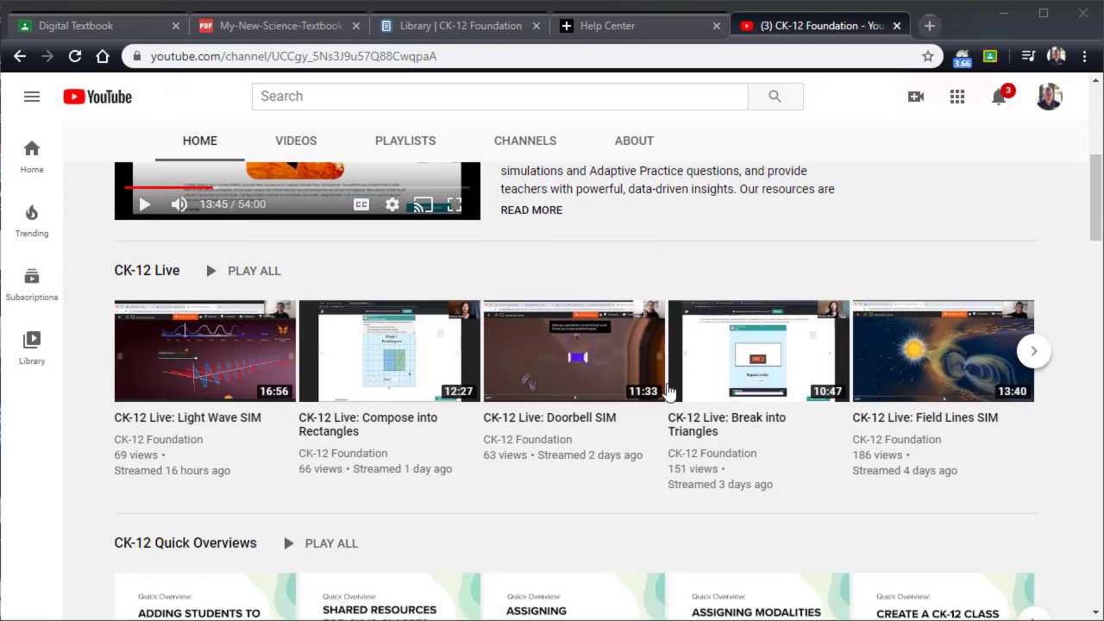
scroll(up, 3)
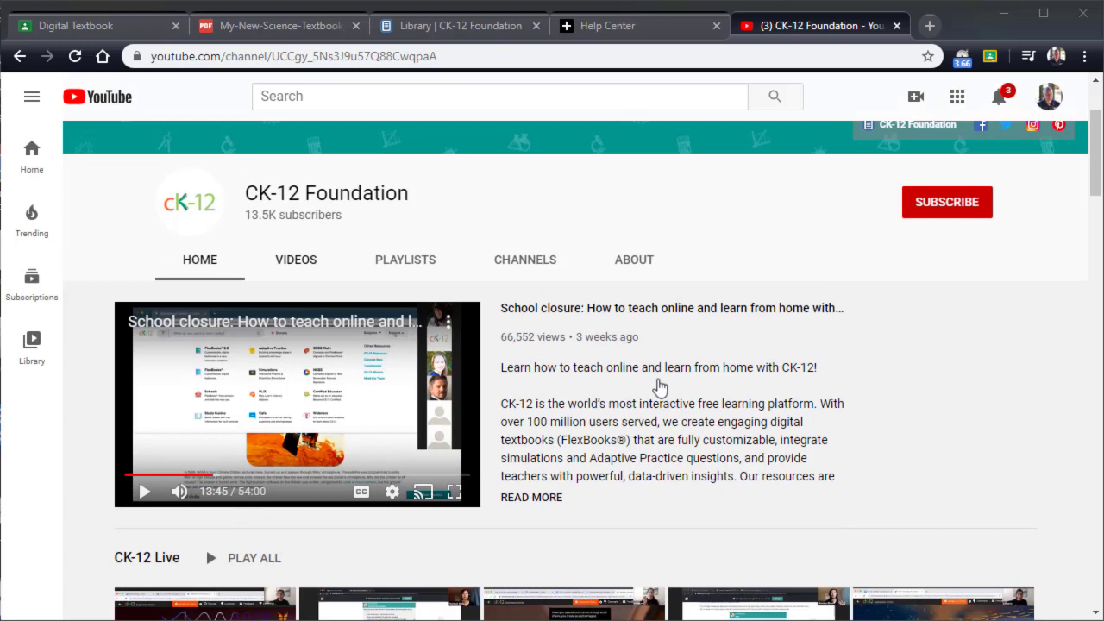
click(405, 260)
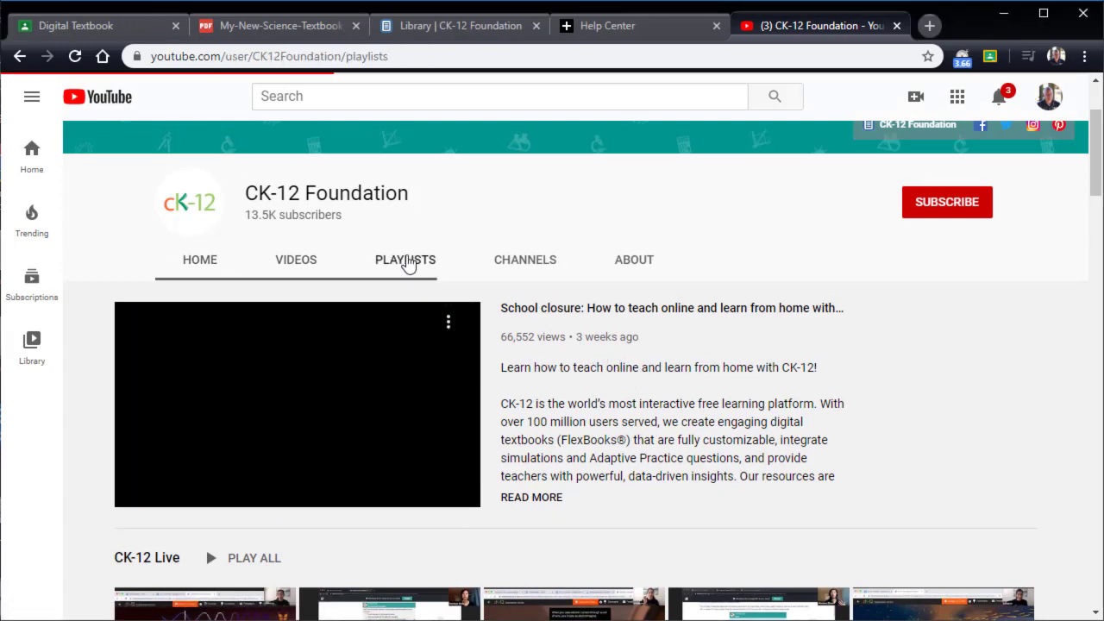
Browse CK-12's playlists and uploaded videos, then return to the Digital Textbook Classroom tab.
click(406, 259)
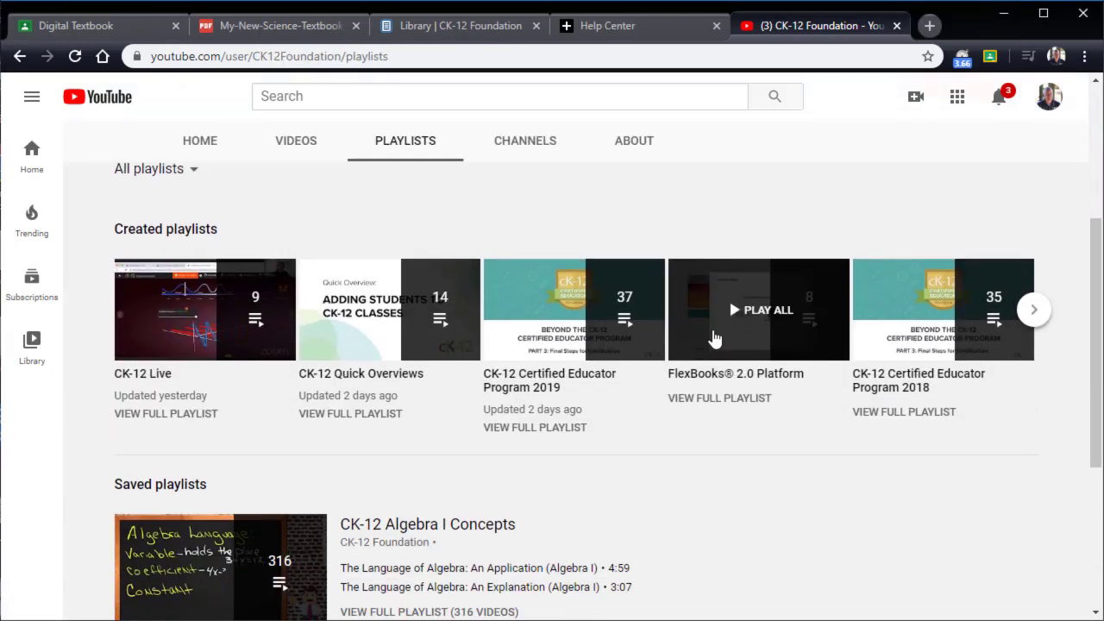
mouse_move(363, 428)
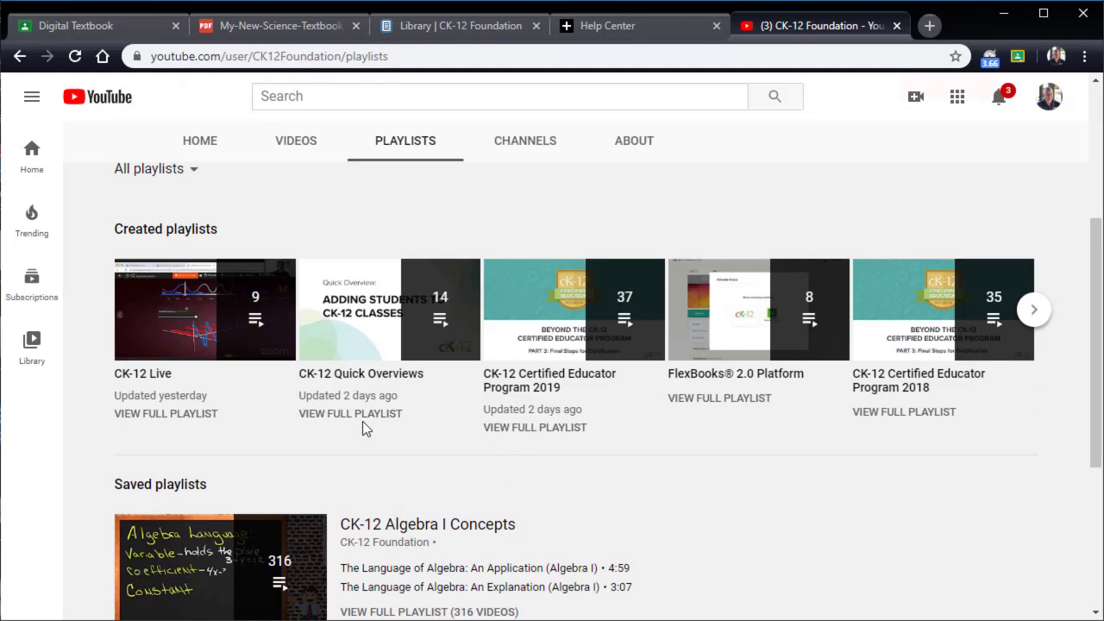
scroll(down, 3)
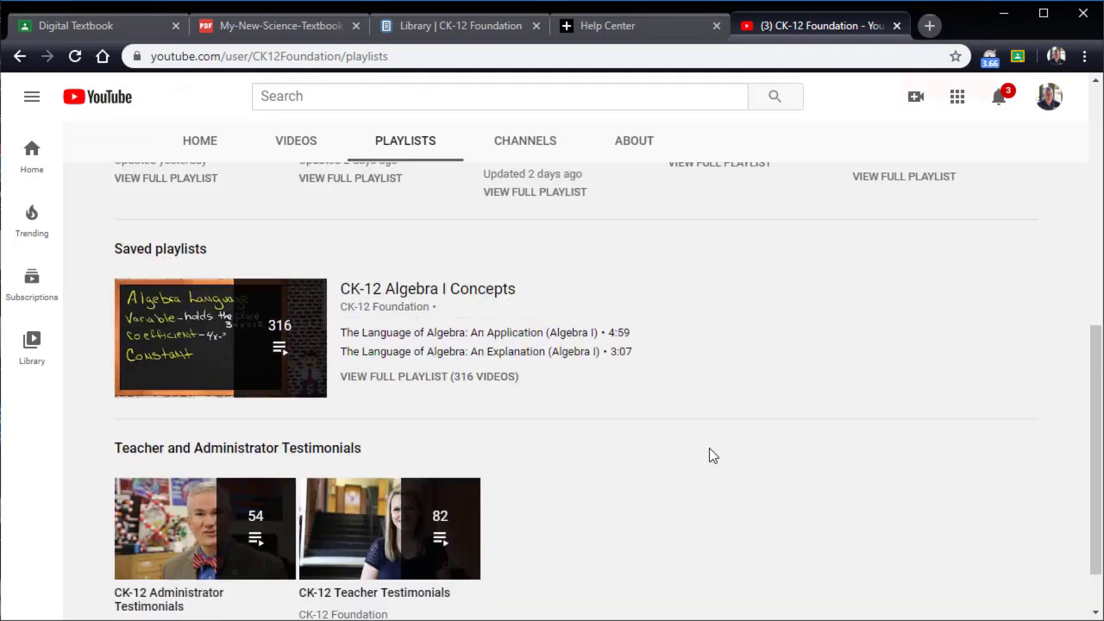
click(296, 140)
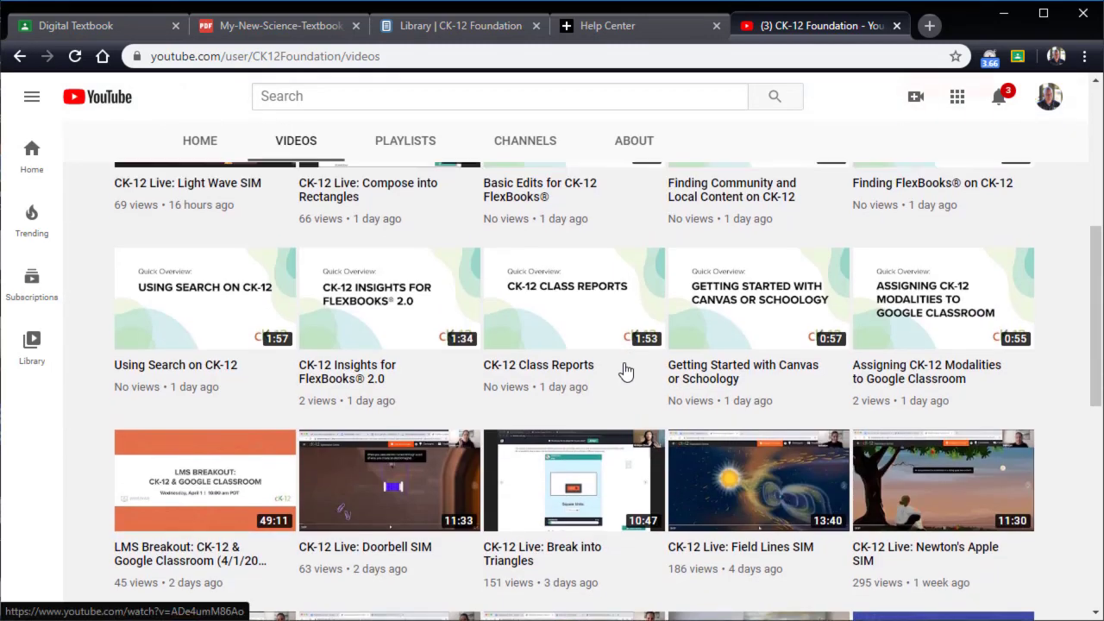
scroll(up, 3)
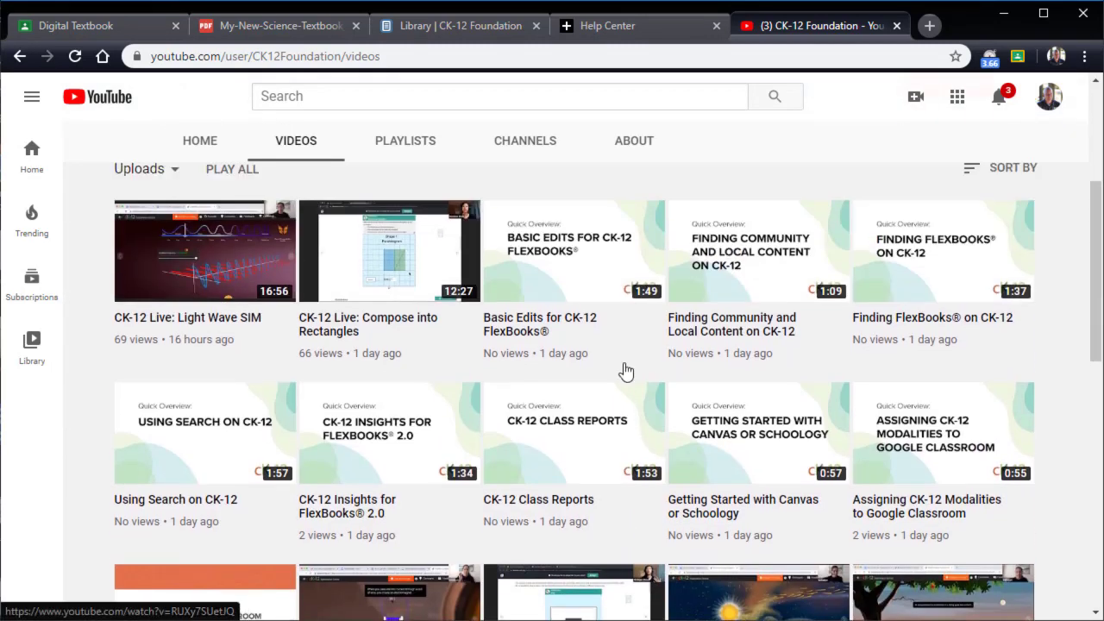
mouse_move(207, 492)
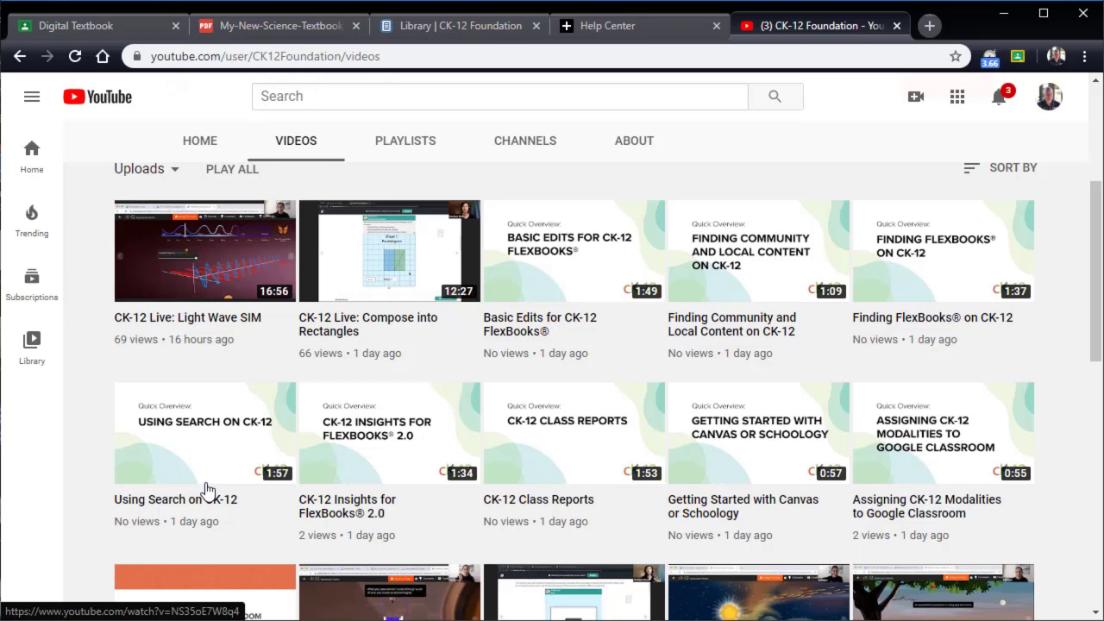
mouse_move(679, 320)
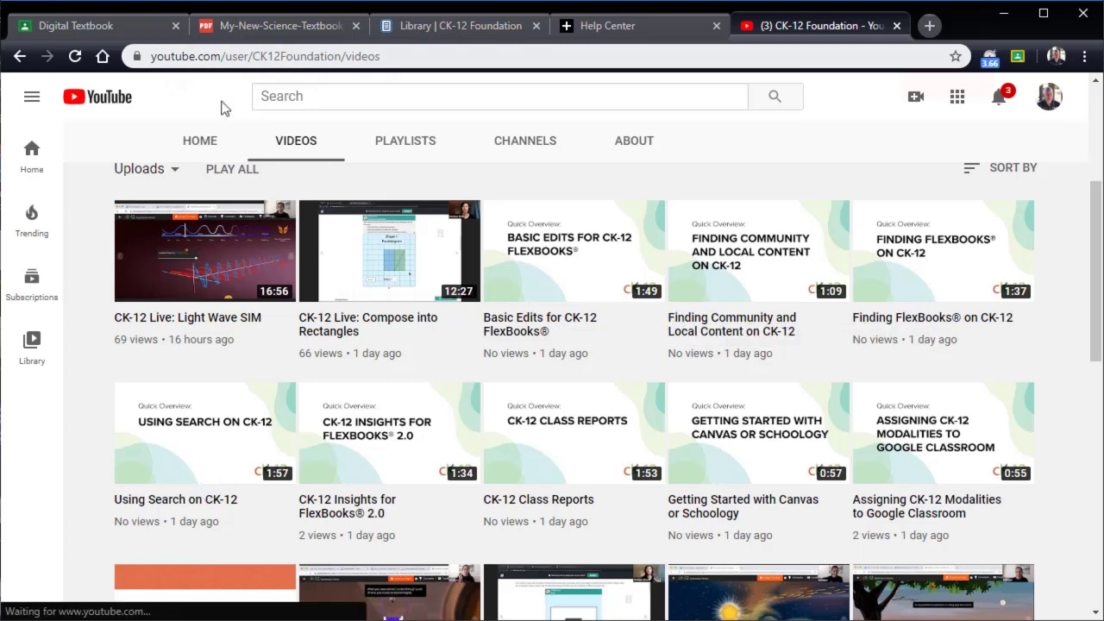
click(95, 25)
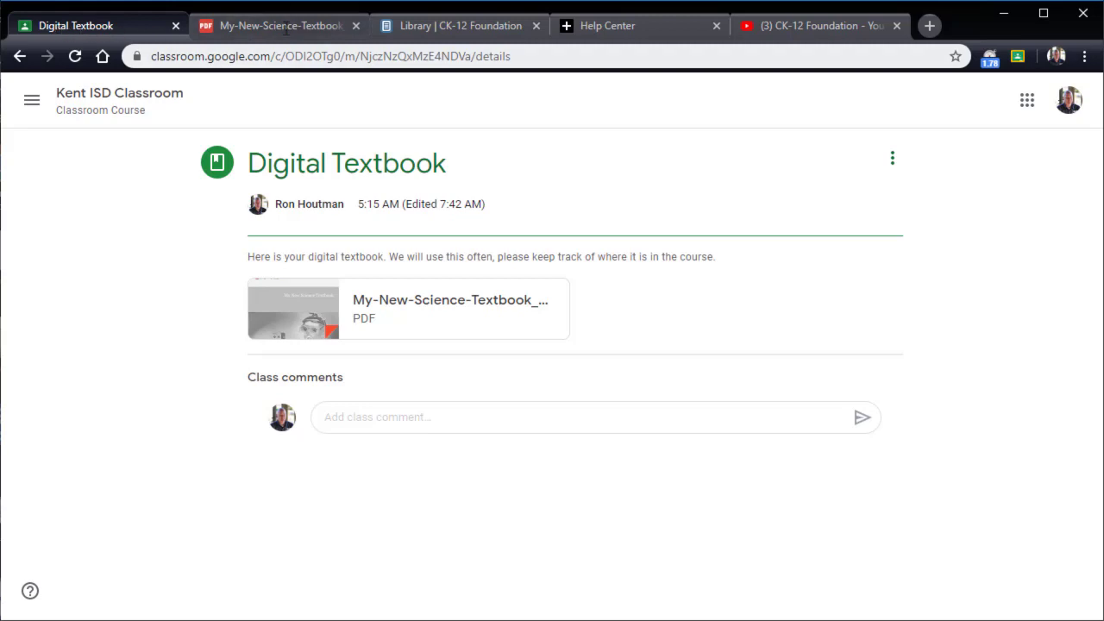
Open CK-12's teacher home page, then Kent ISD's Educational Technology page.
click(459, 25)
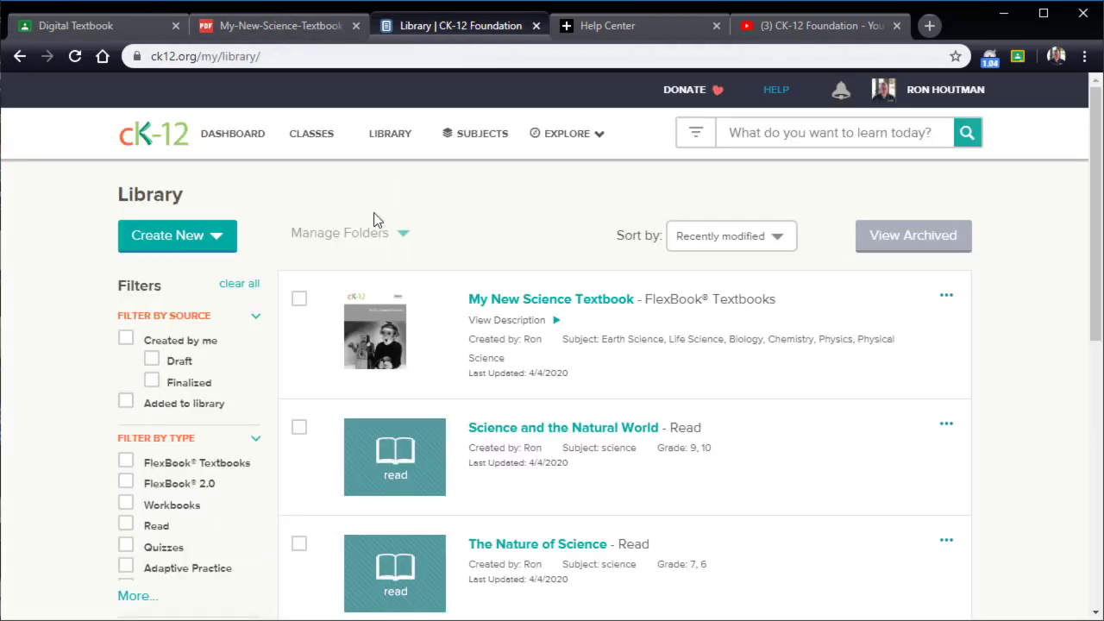
click(152, 134)
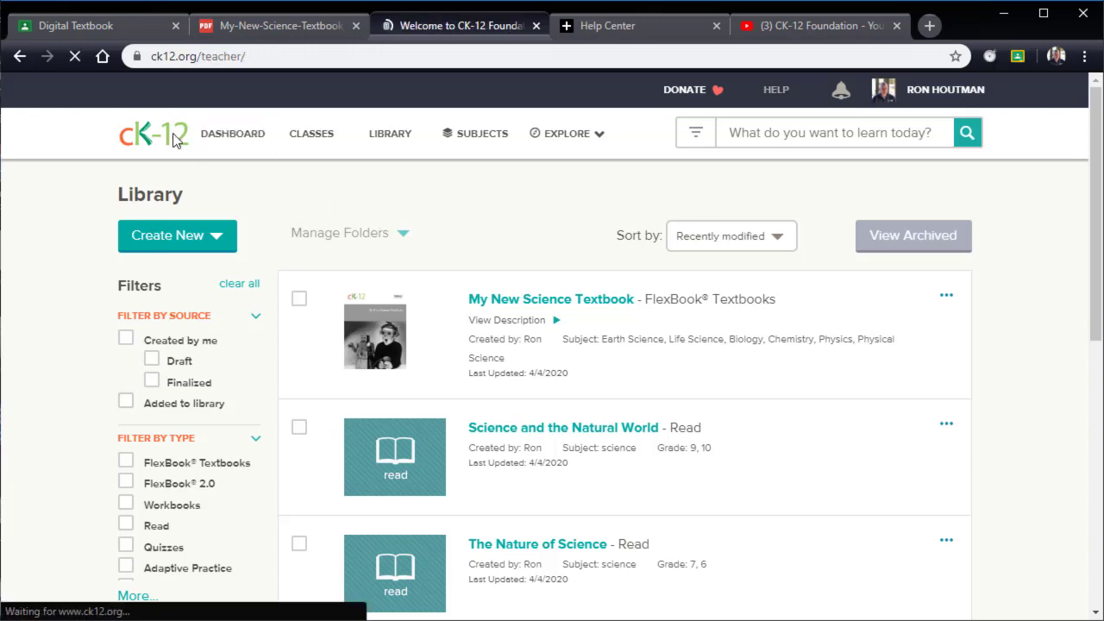
click(153, 134)
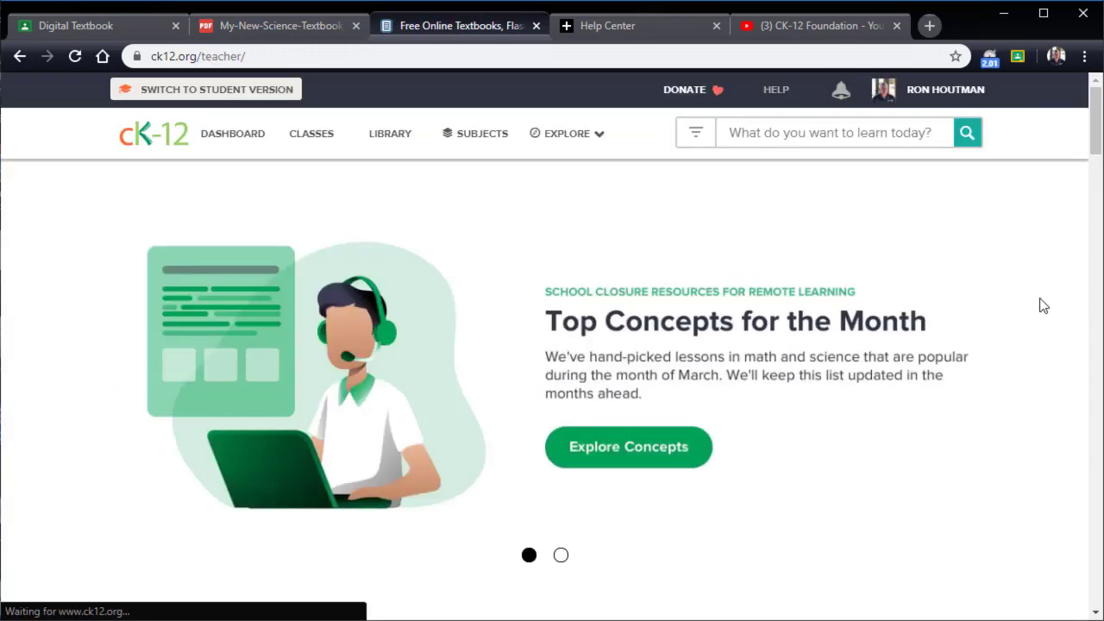
mouse_move(732, 249)
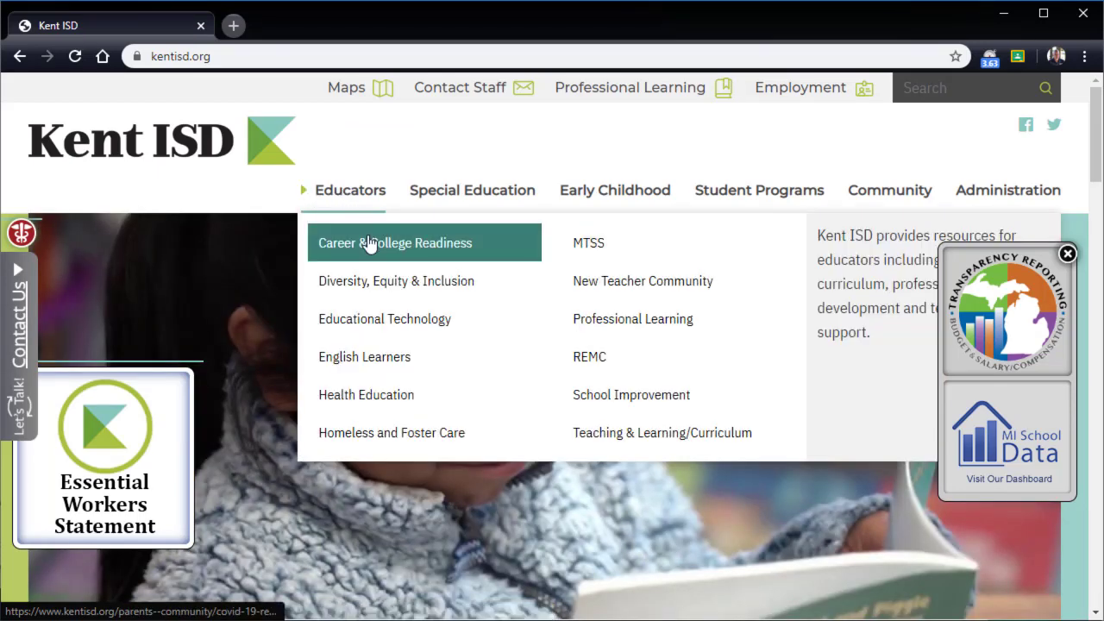
click(385, 318)
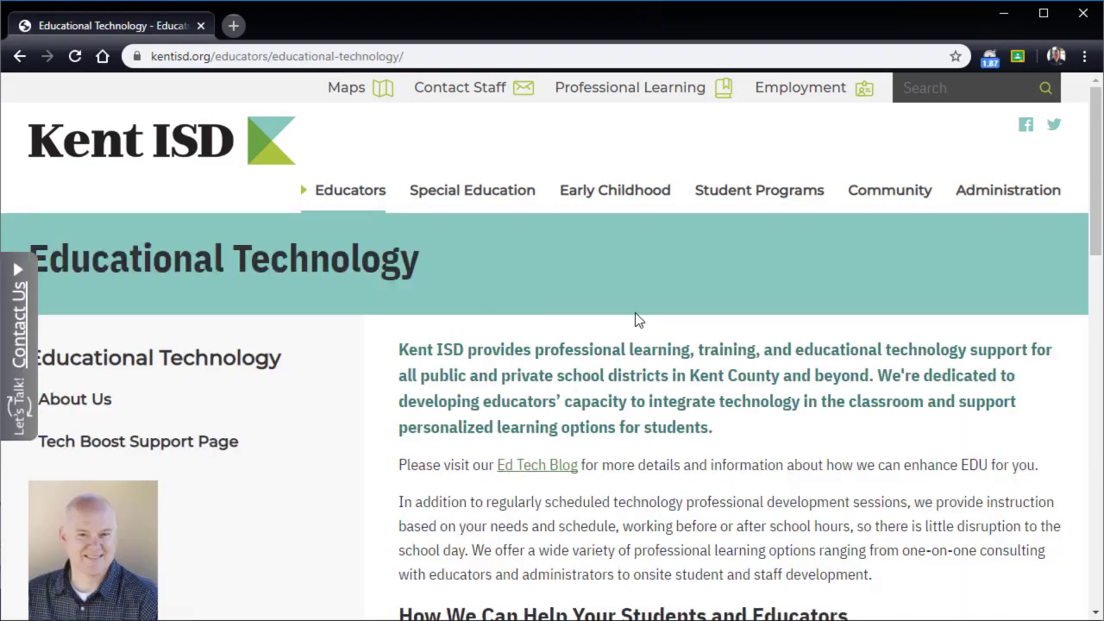
scroll(down, 3)
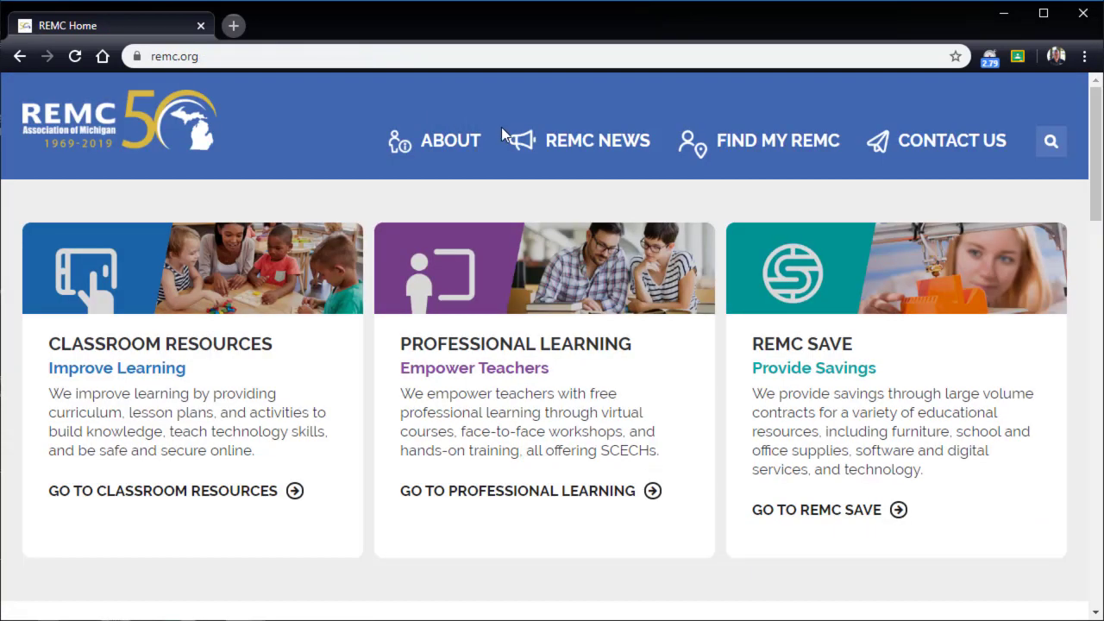
Show REMC 8's contact card for Ionia, Kent and Montcalm ISDs on the Michigan map.
click(777, 140)
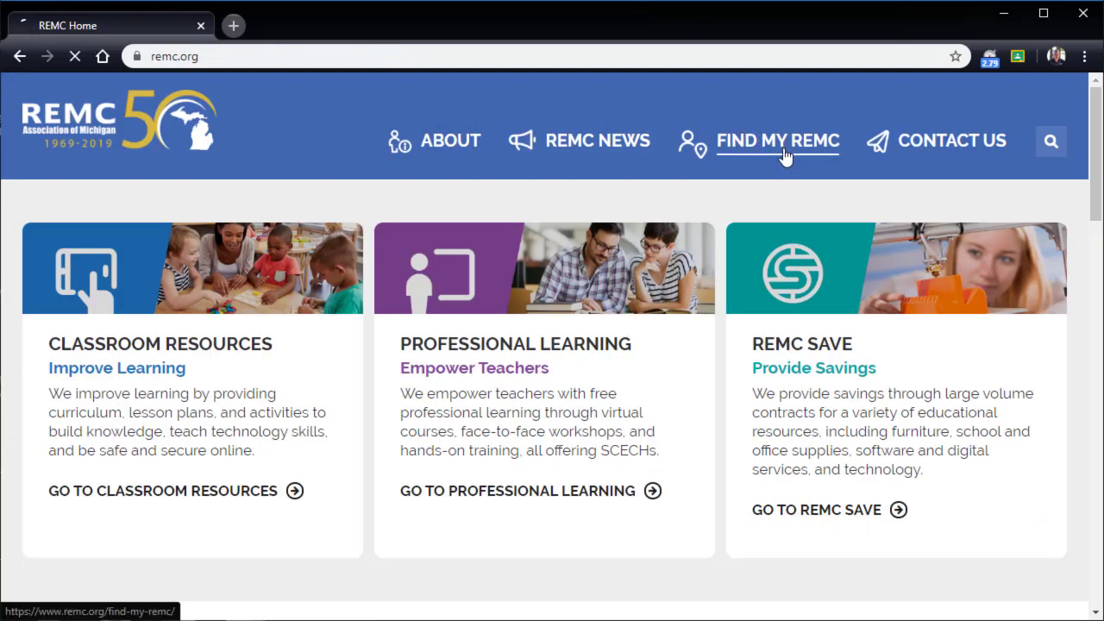
click(777, 141)
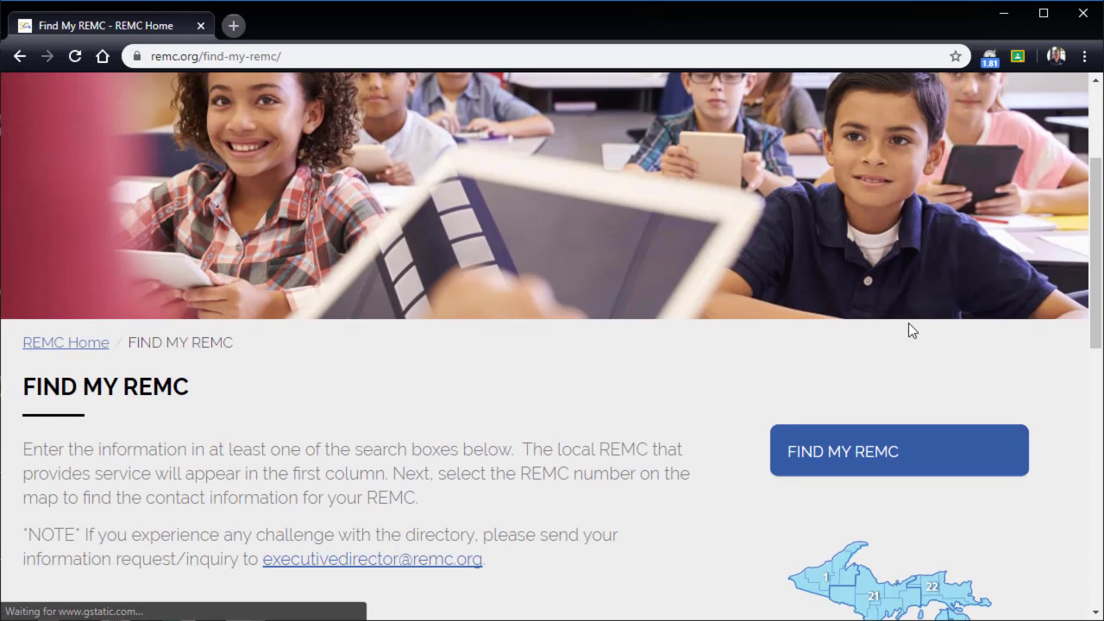
scroll(down, 3)
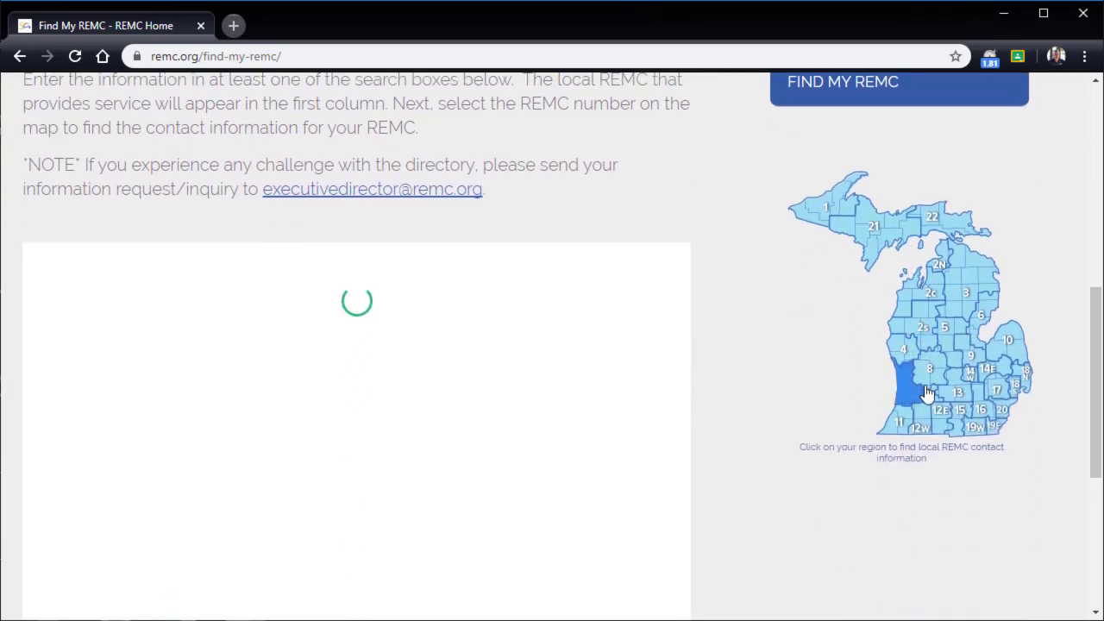
click(930, 369)
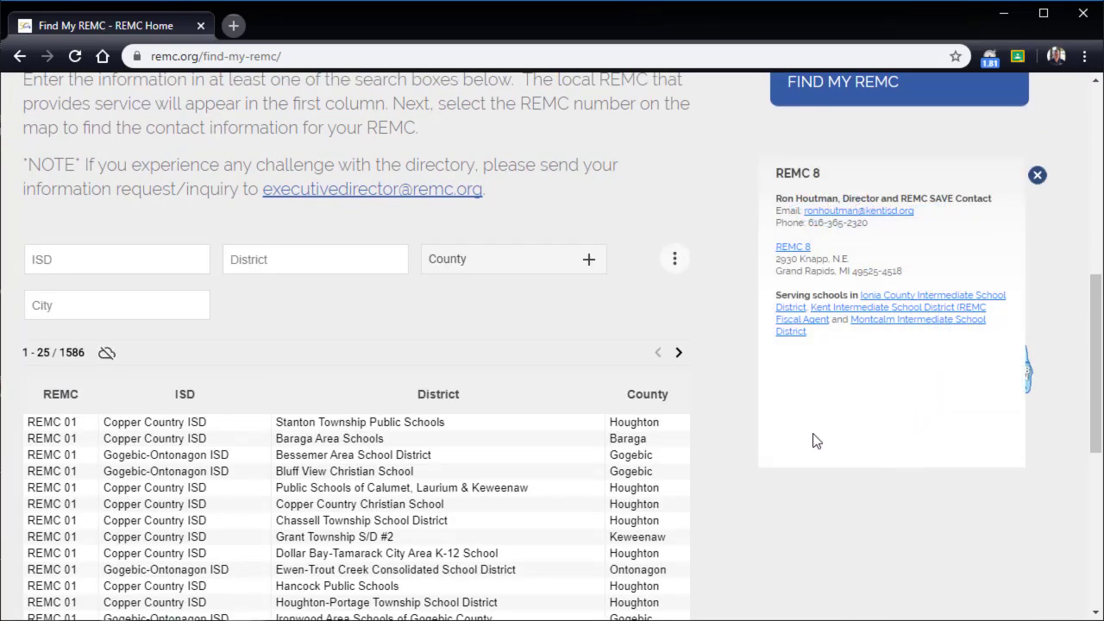
mouse_move(792, 248)
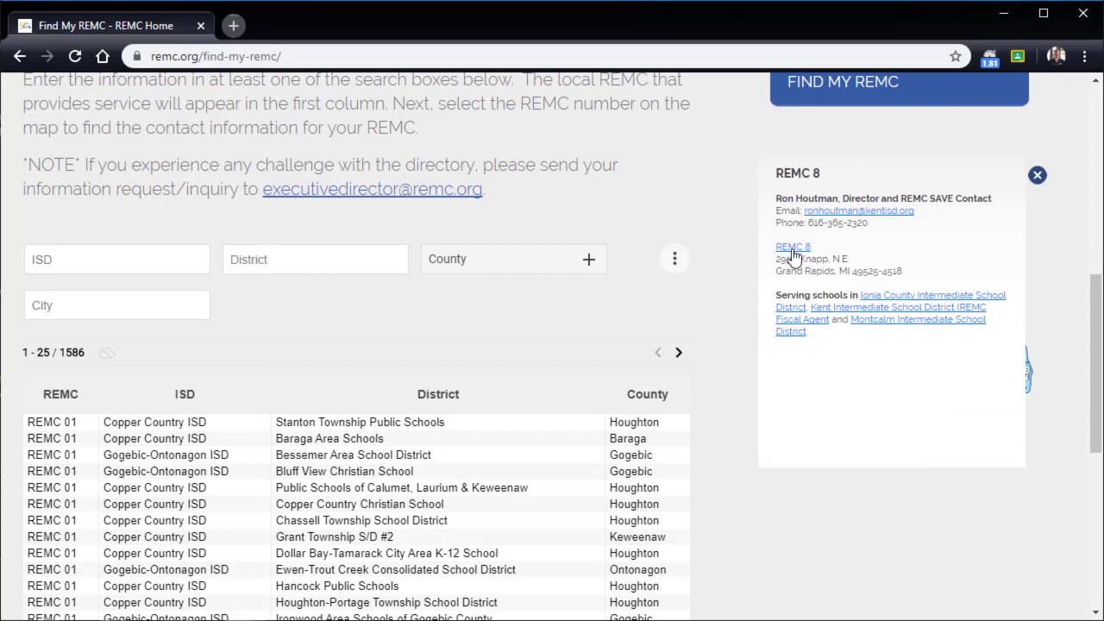
mouse_move(884, 221)
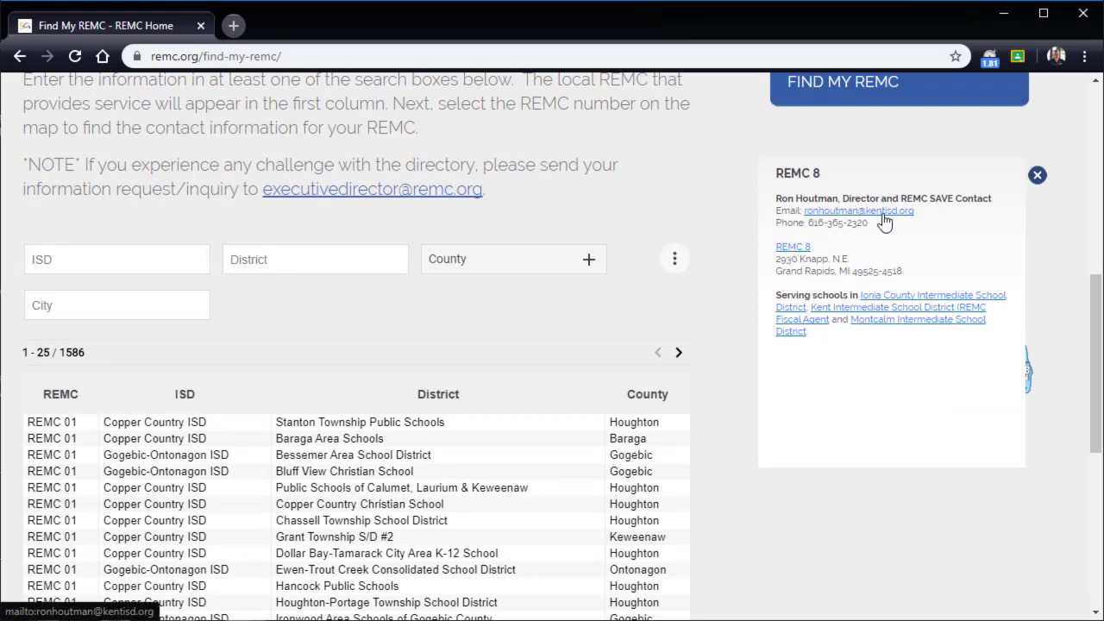